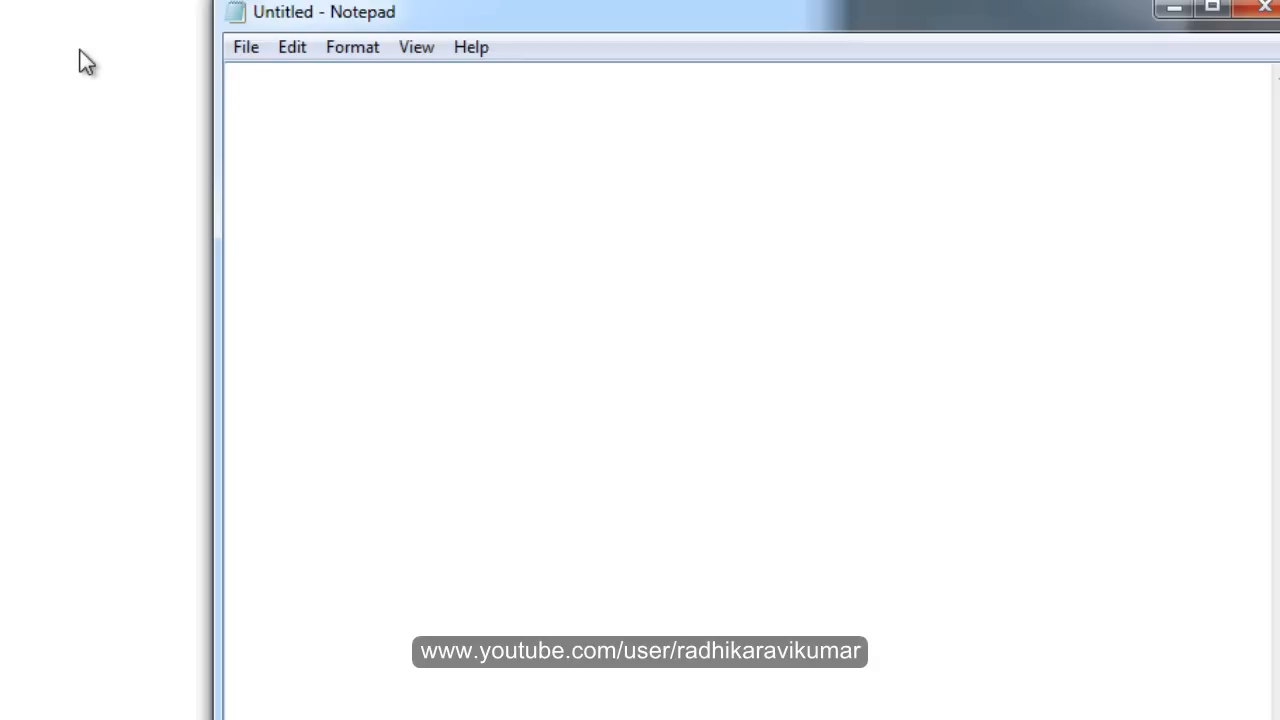
Step: Write the heading 'Read Only tables' at the top of the blank note
{"action": "type", "text": "R"}
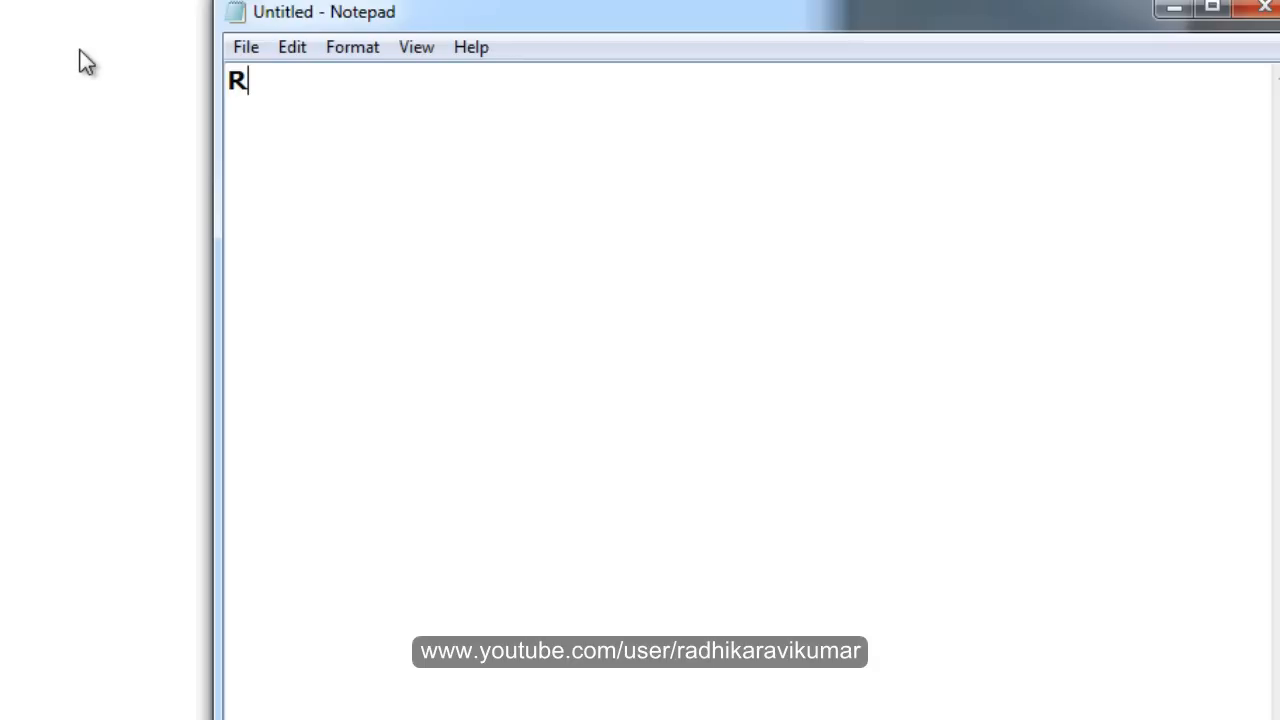
{"action": "type", "text": "ead O"}
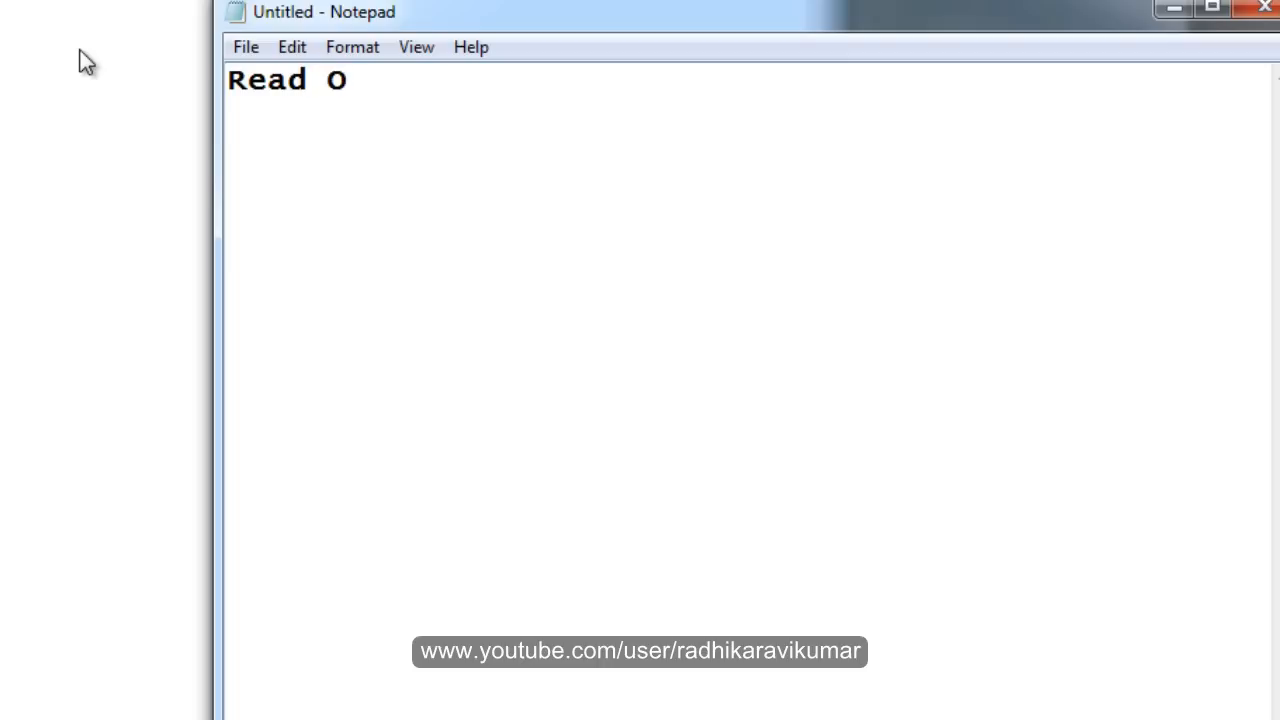
{"action": "type", "text": "nly table"}
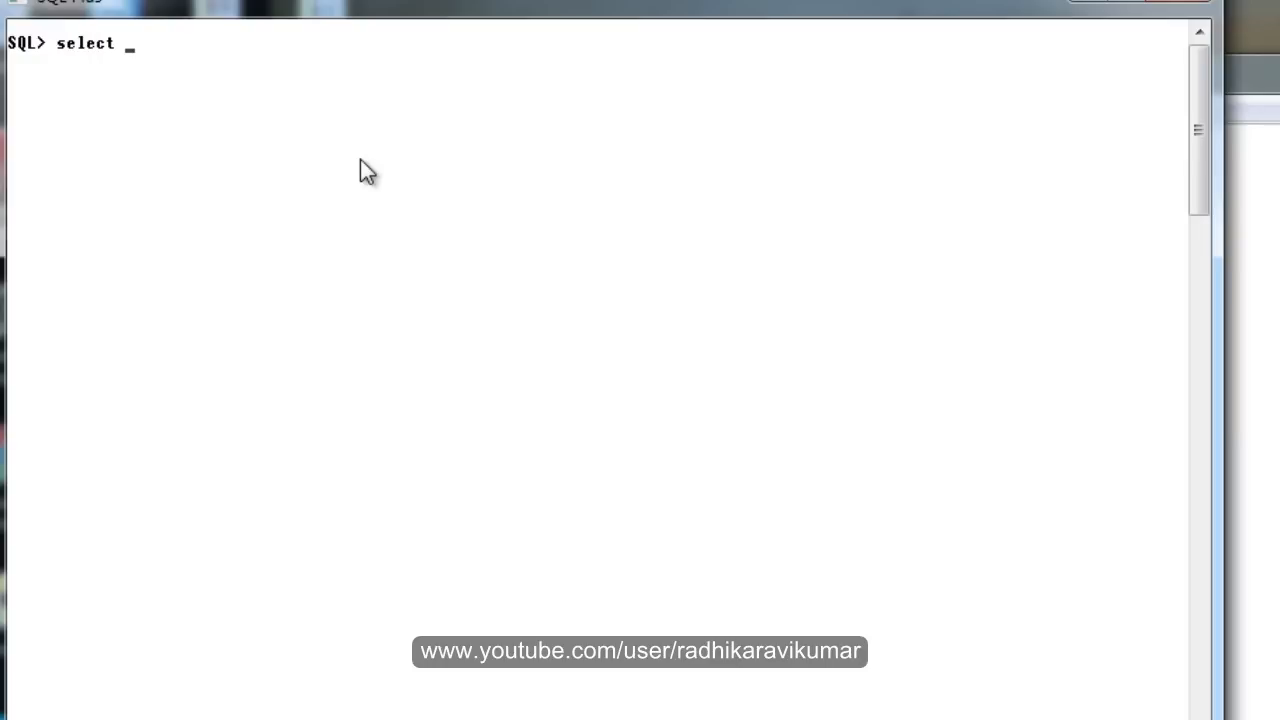
Step: Run select * from demo; to list the rows science, social and maths
{"action": "type", "text": "* from dem"}
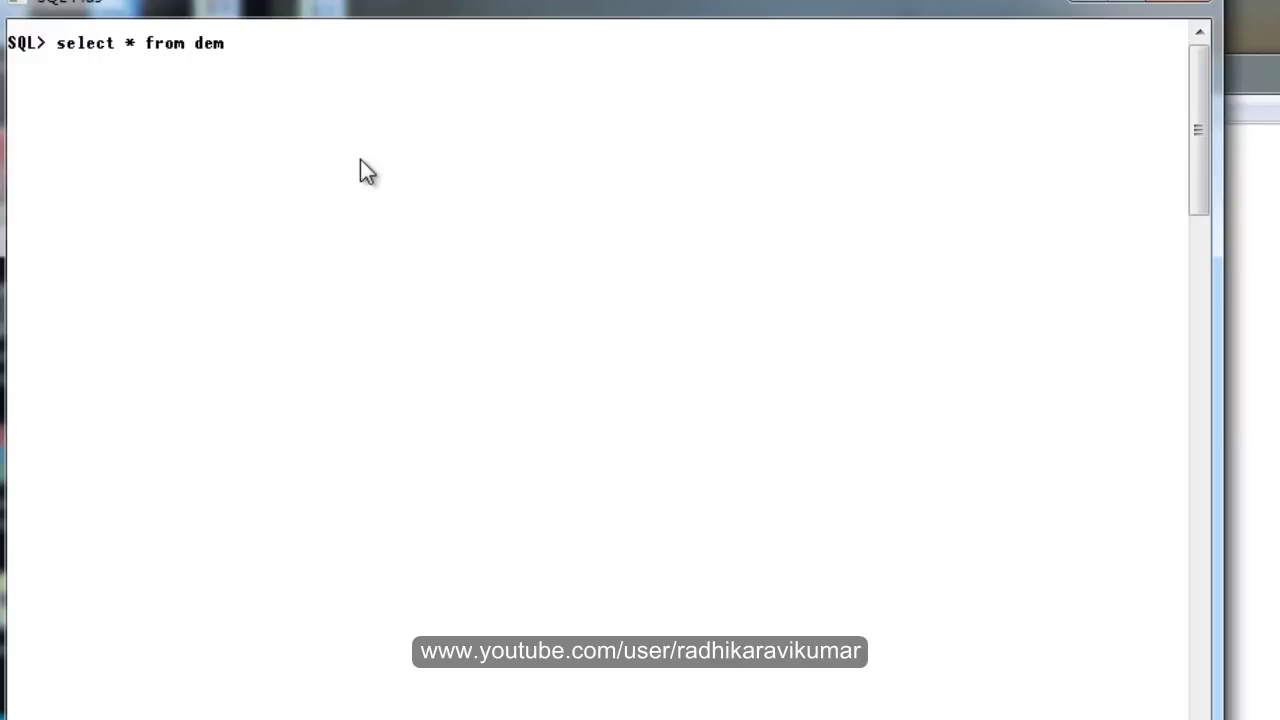
{"action": "key", "text": "Return"}
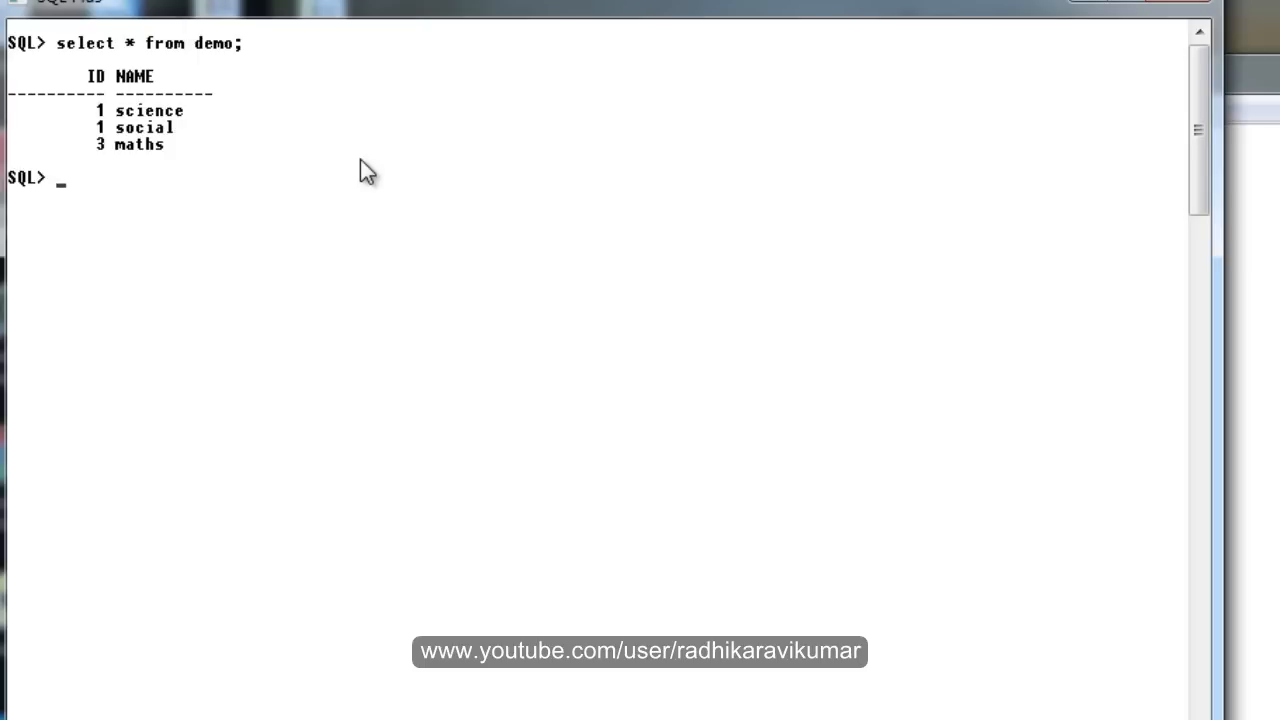
{"action": "mouse_move", "coordinate": [576, 140]}
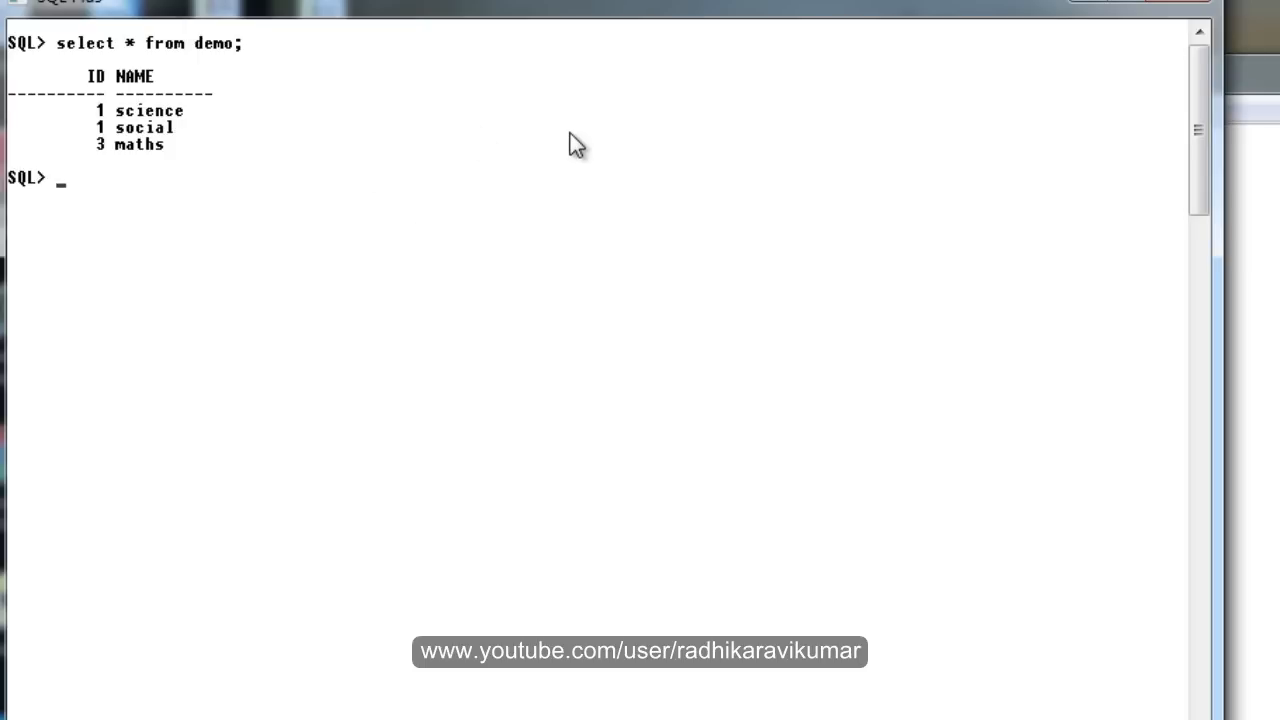
{"action": "mouse_move", "coordinate": [608, 150]}
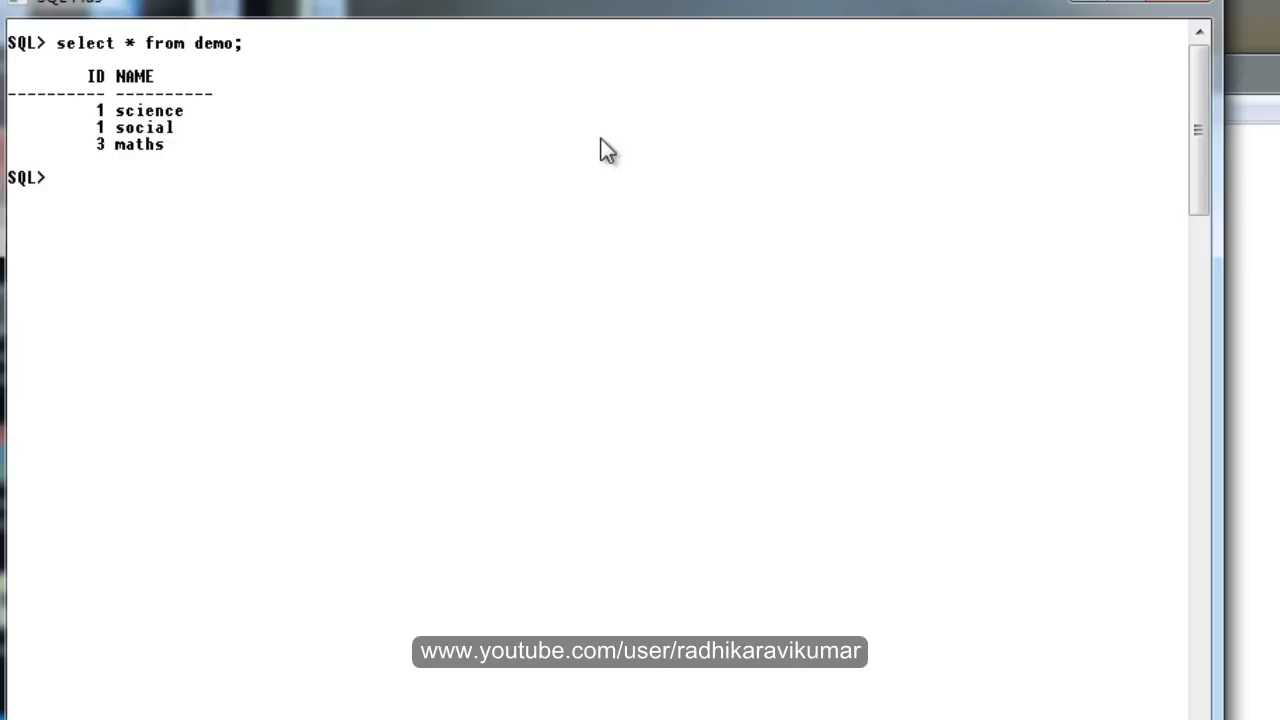
Step: Run alter table demo read only; then re-query demo to confirm rows still return
{"action": "type", "text": "alter"}
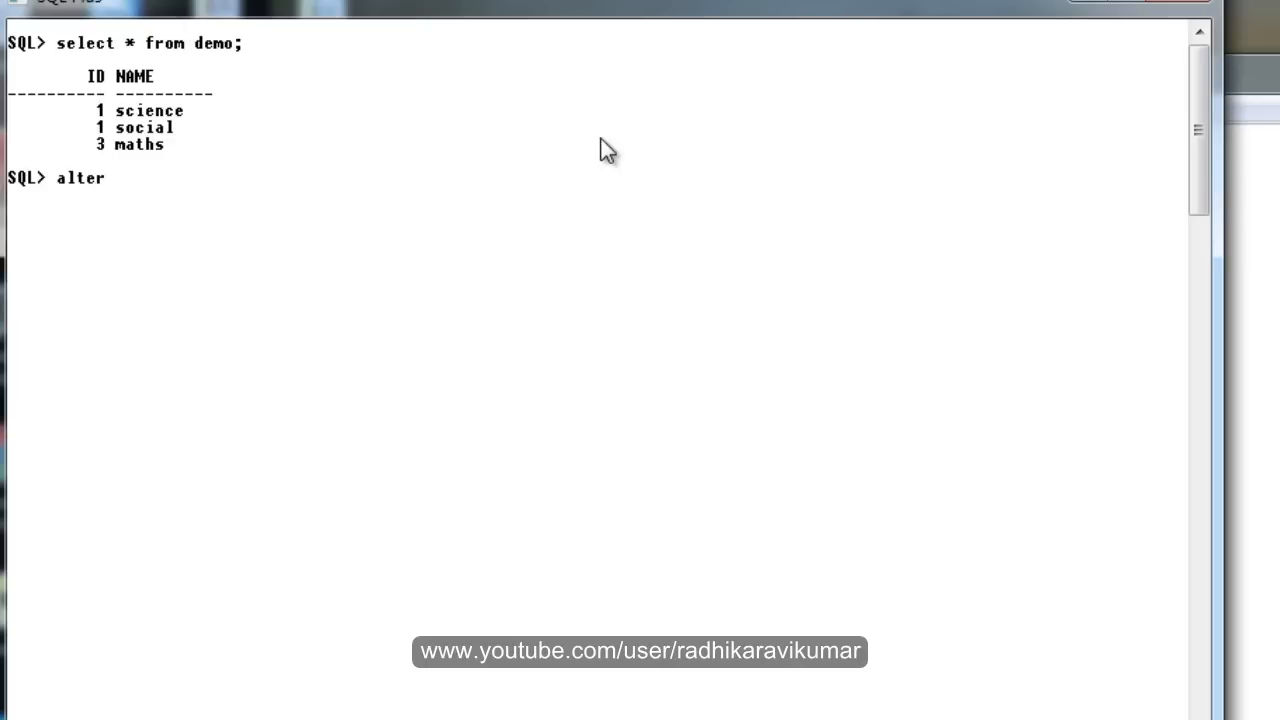
{"action": "type", "text": "table"}
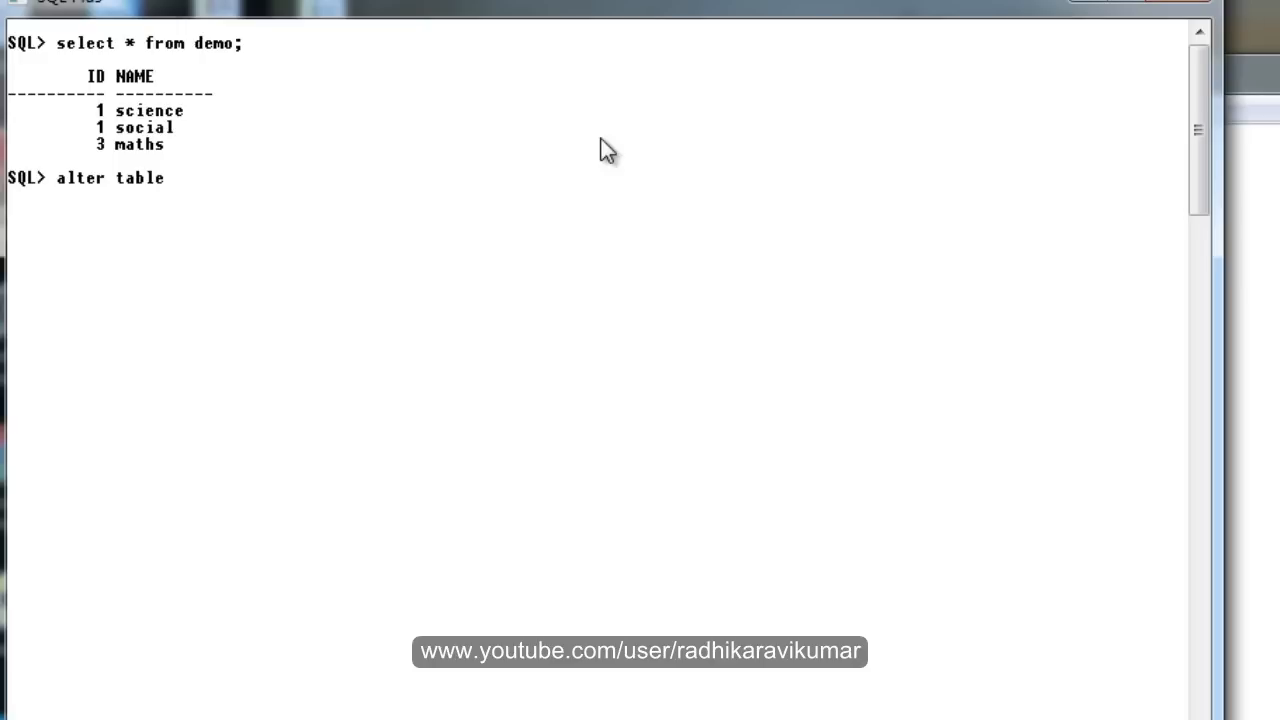
{"action": "type", "text": "demo"}
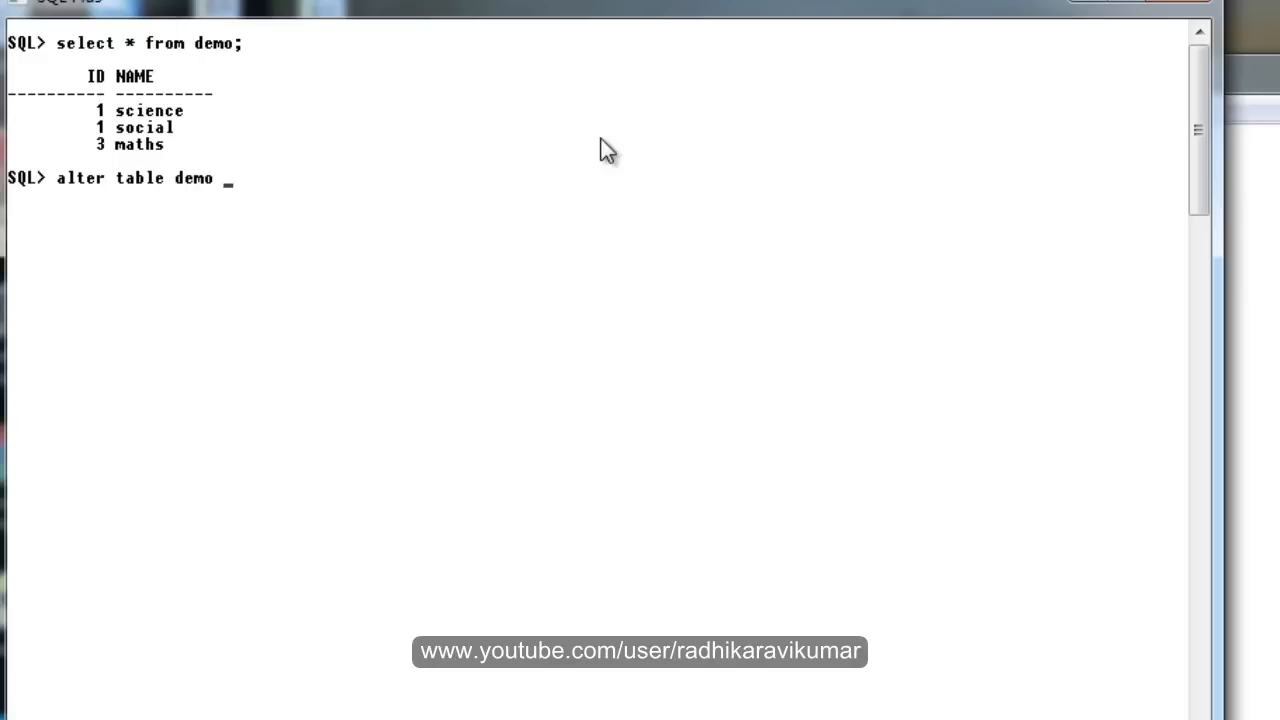
{"action": "type", "text": "read only;"}
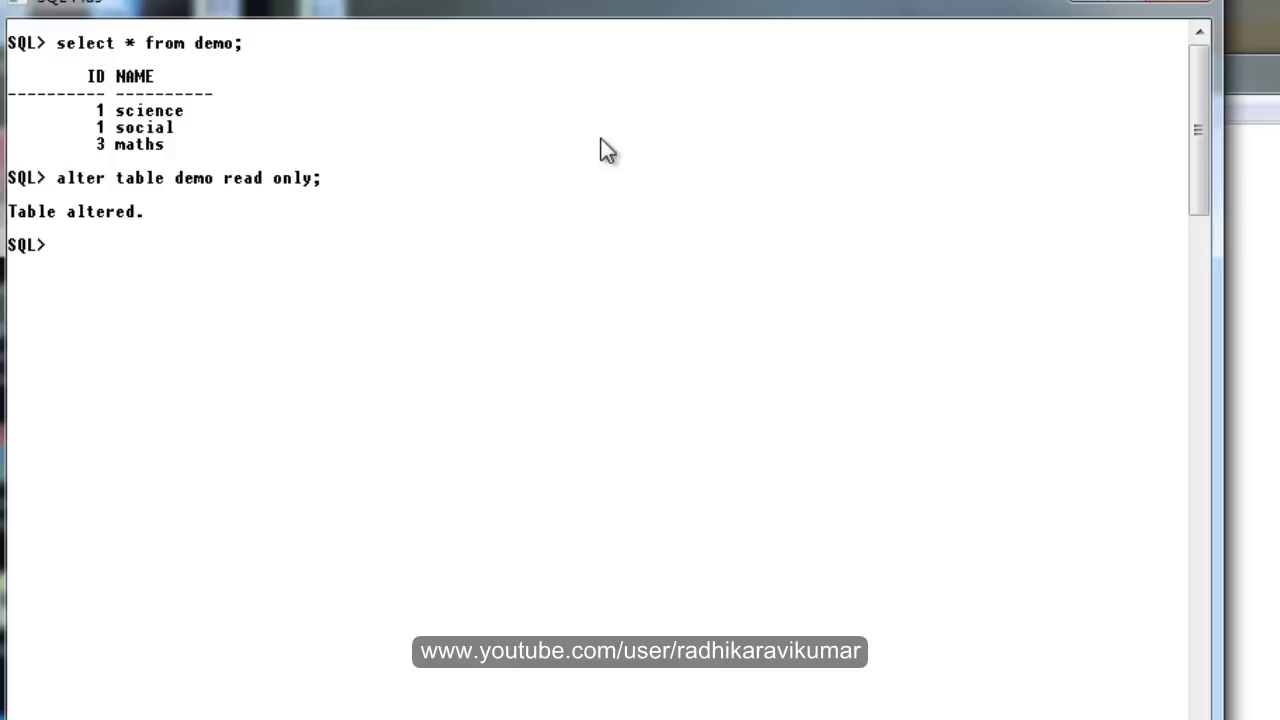
{"action": "type", "text": "select * from demo;"}
{"action": "type", "text": "cl"}
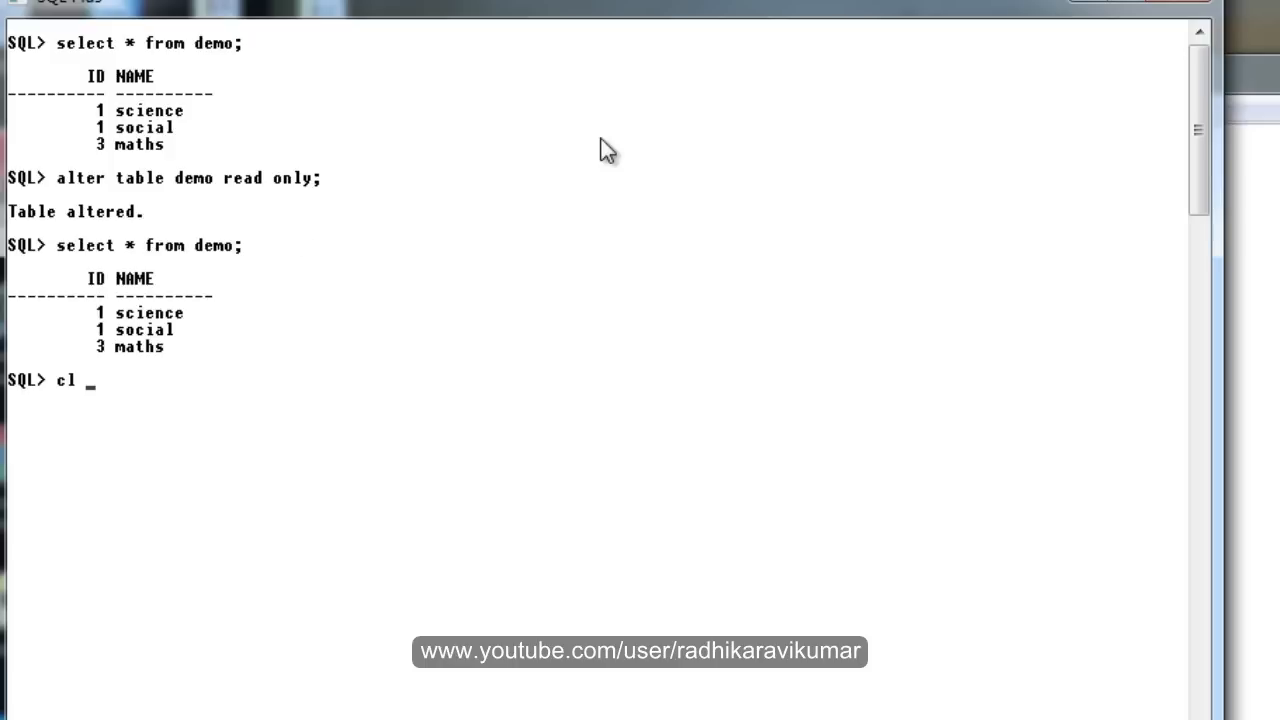
{"action": "key", "text": "Return"}
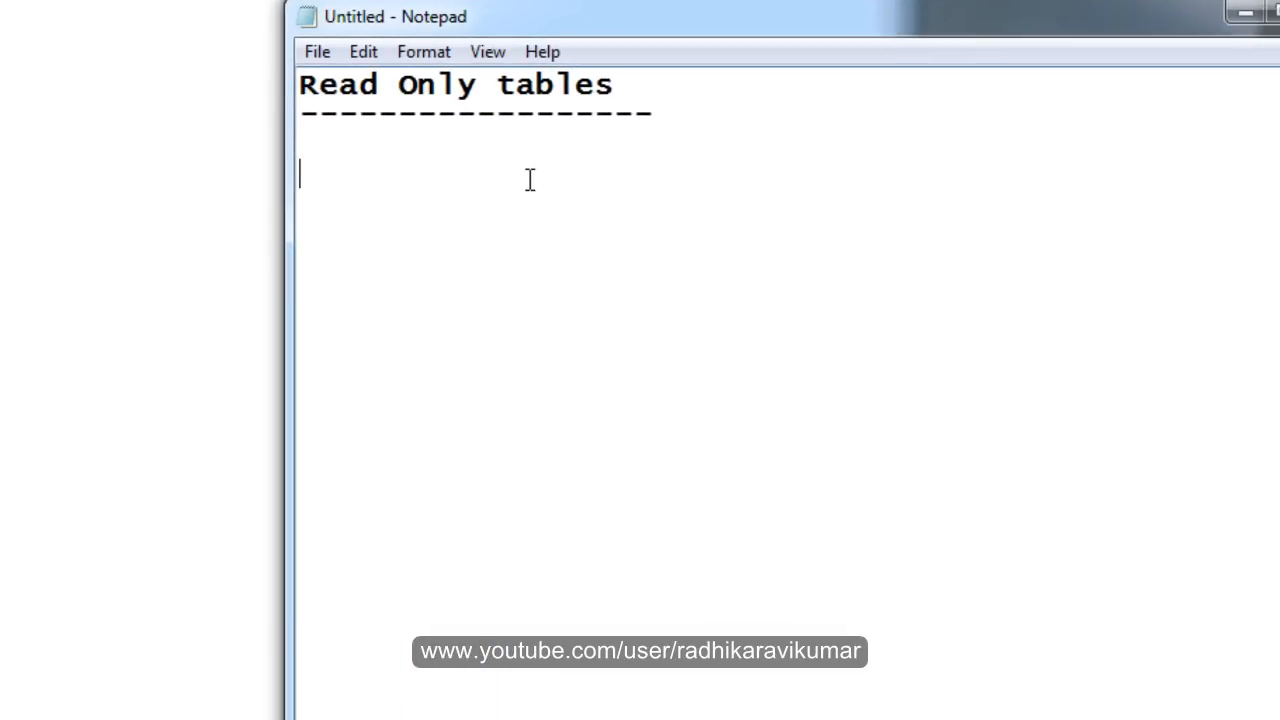
Step: Add the line 'operation--> table is in read only mode' under the heading
{"action": "type", "text": "operat"}
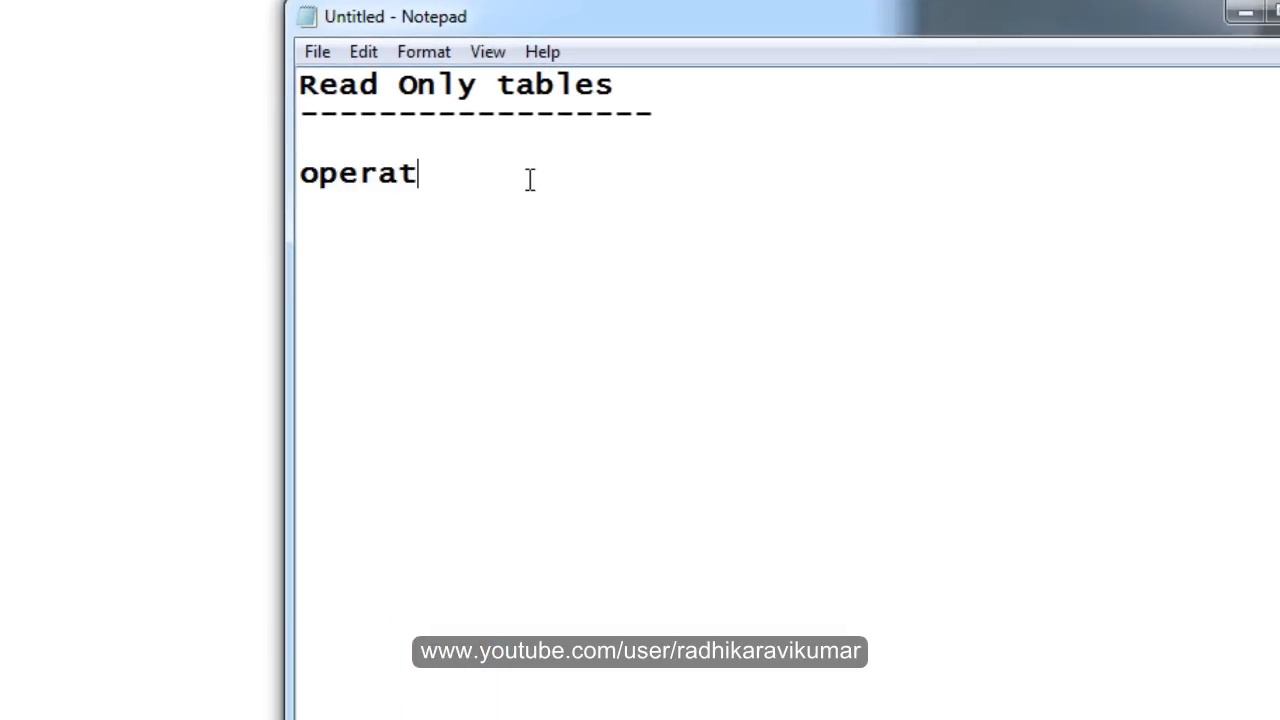
{"action": "type", "text": "ion--"}
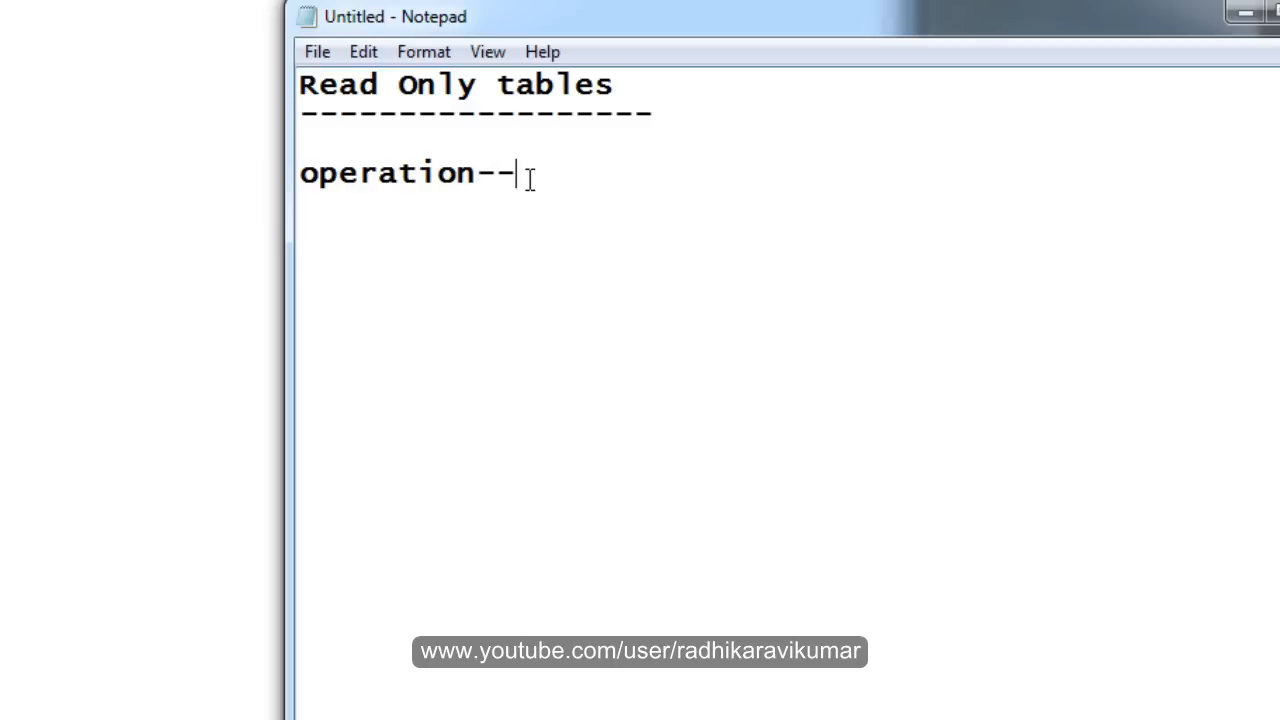
{"action": "type", "text": "> table"}
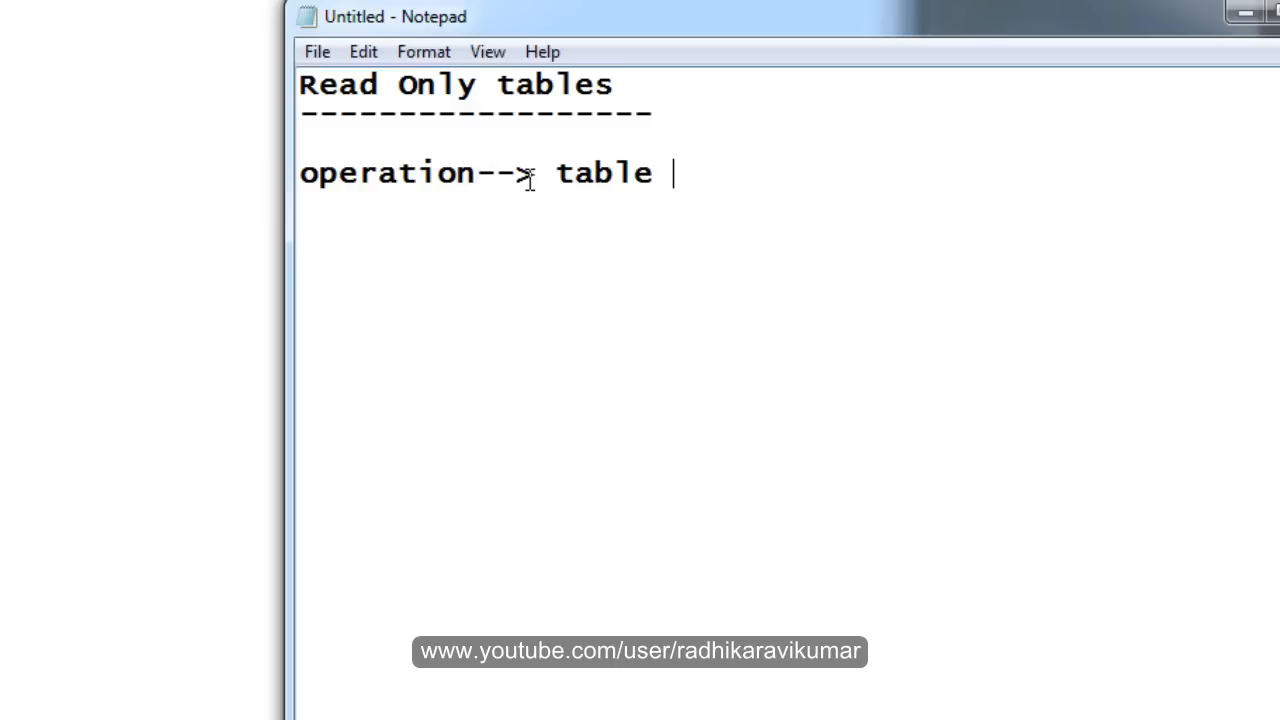
{"action": "type", "text": "is in read"}
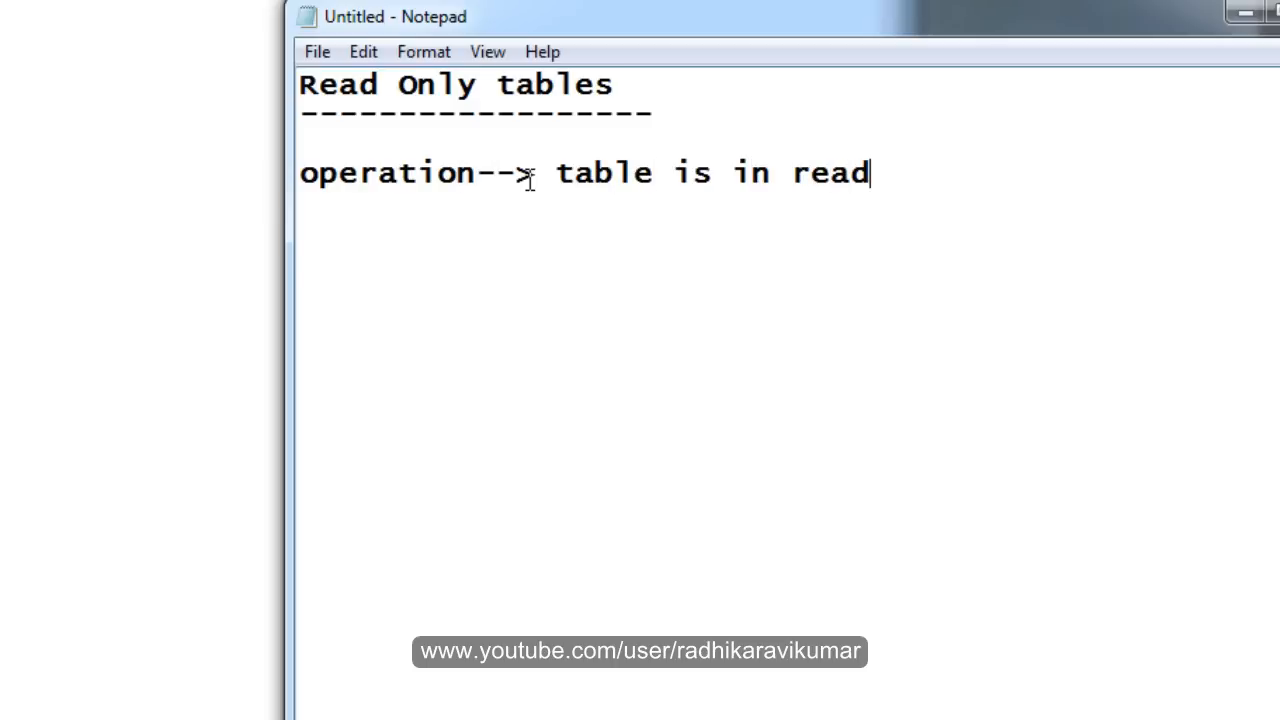
{"action": "type", "text": "only mode"}
{"action": "type", "text": "--"}
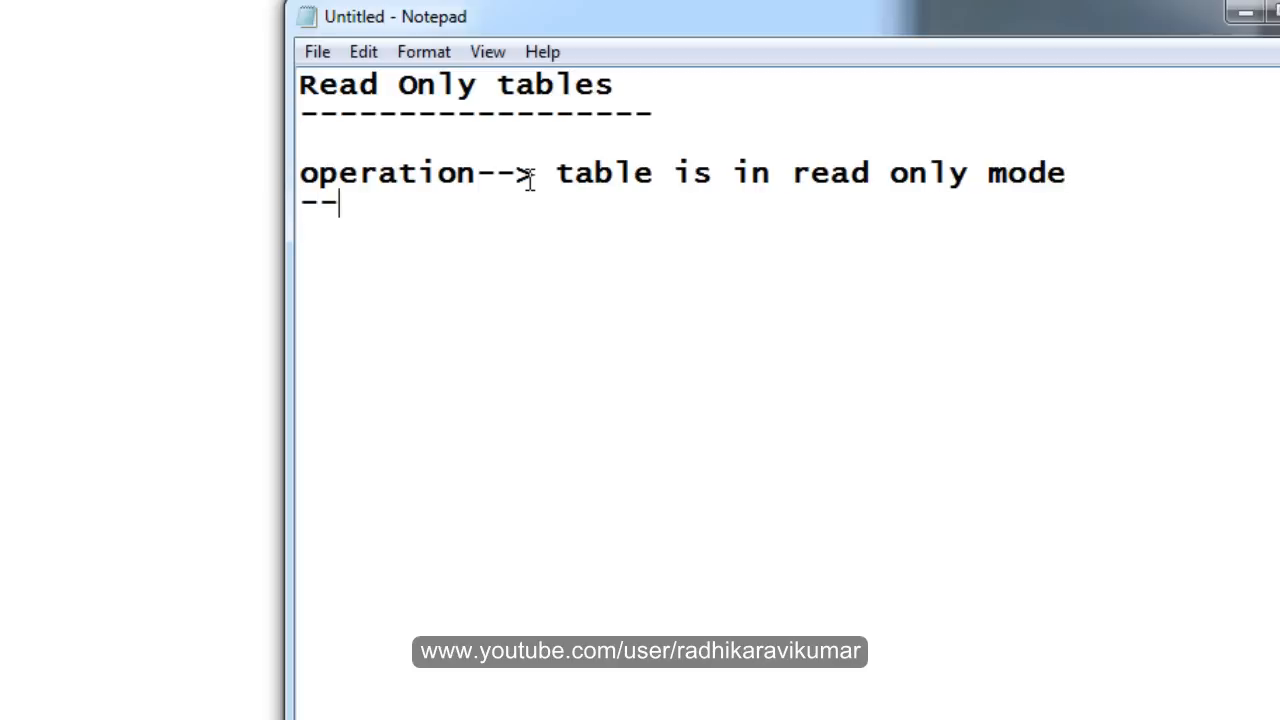
Step: List allowed operations: select, rename, move the table from one TS to another TS, drop the table
{"action": "type", "text": "select"}
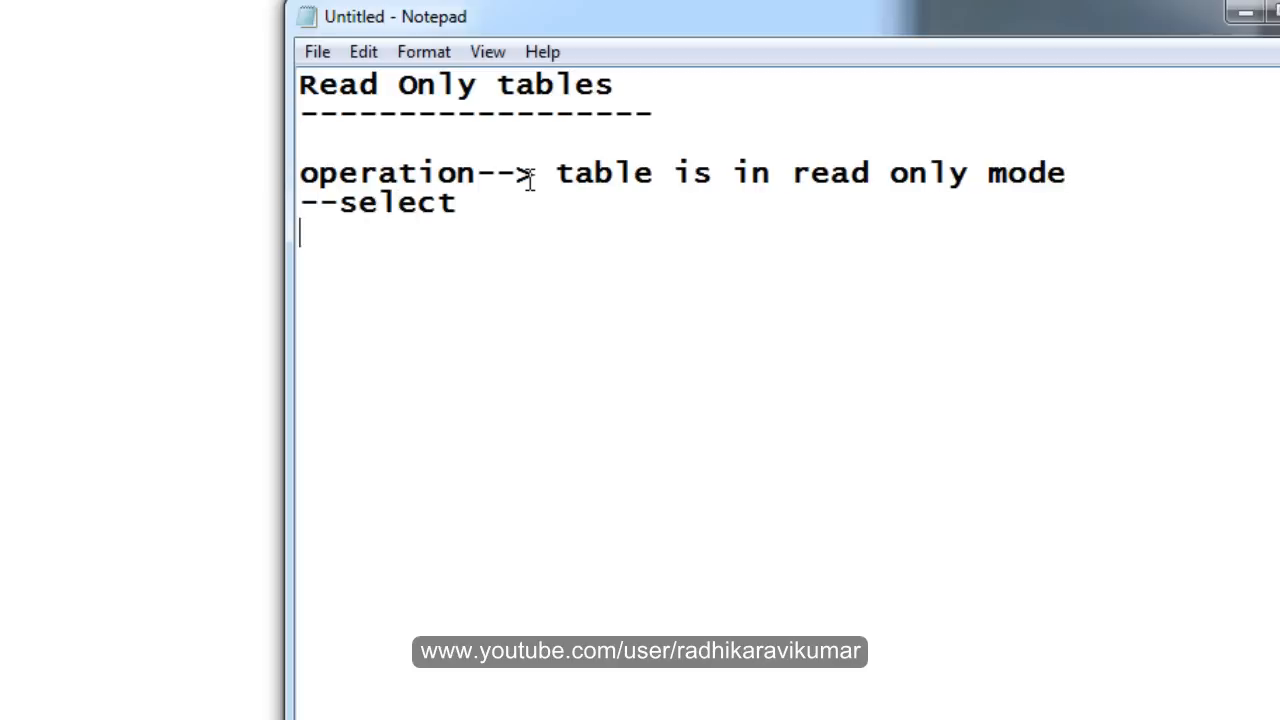
{"action": "type", "text": "--rename"}
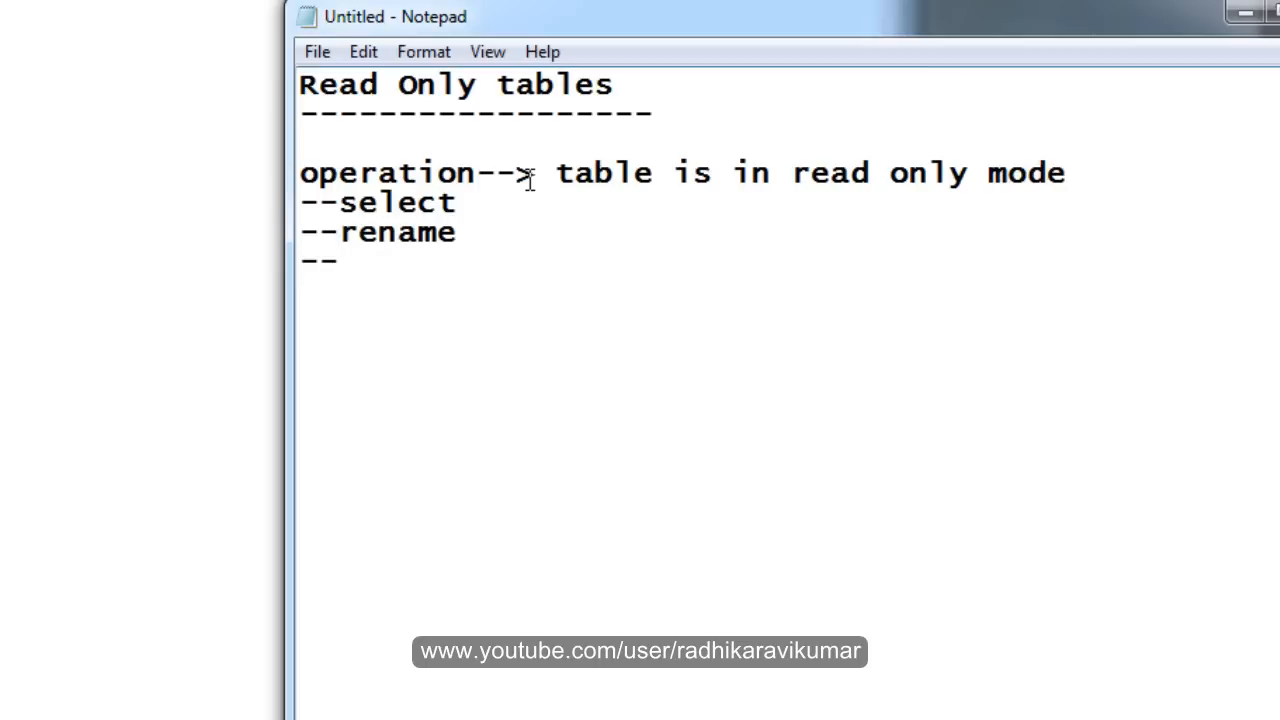
{"action": "type", "text": "move d ta"}
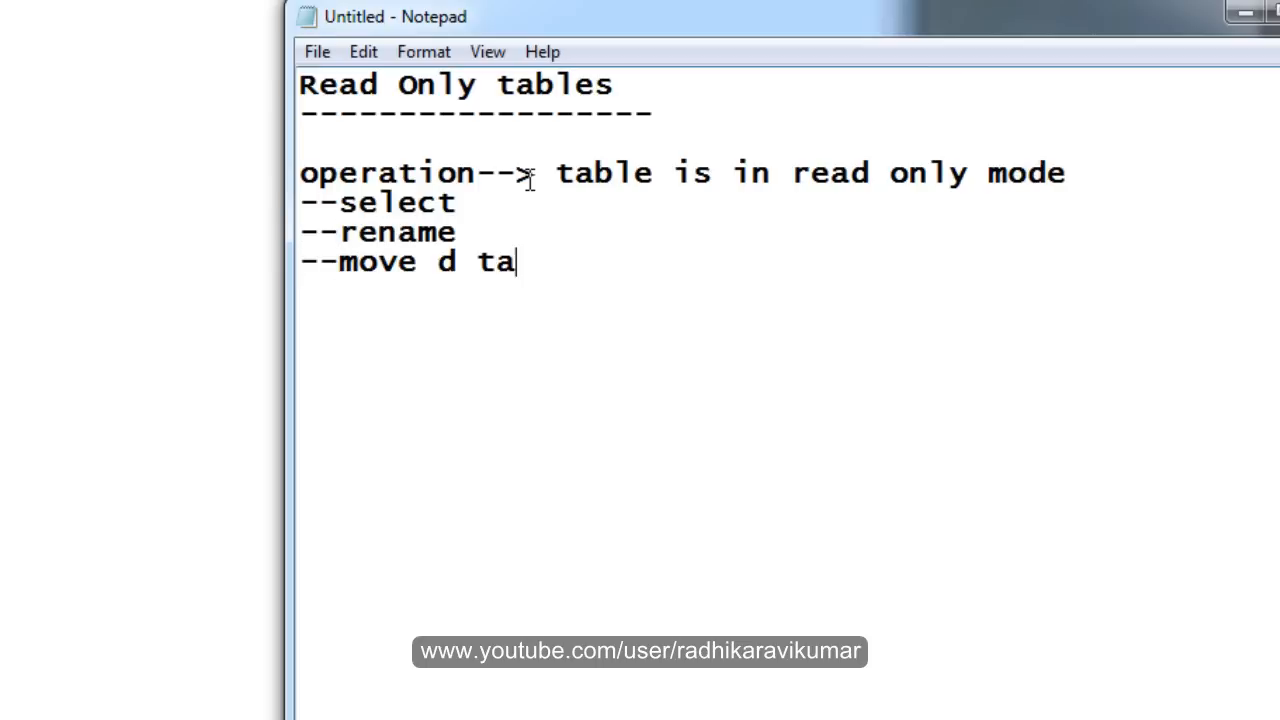
{"action": "type", "text": "ble frm"}
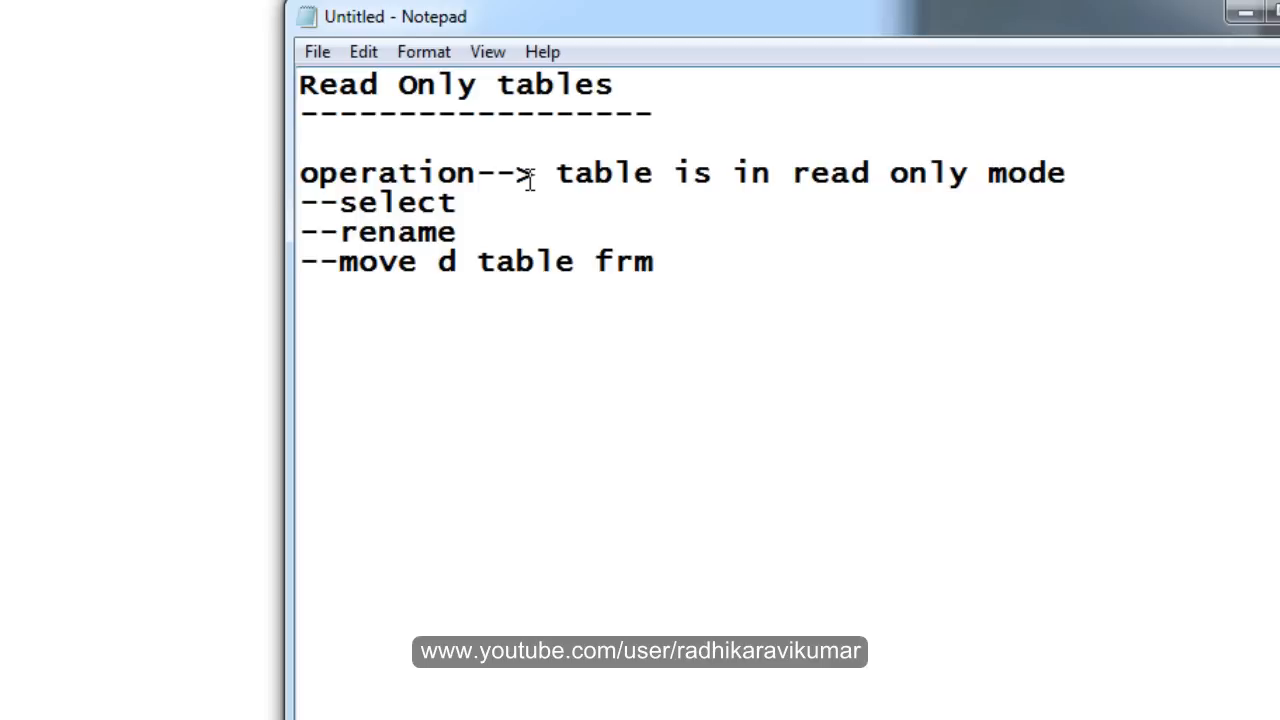
{"action": "type", "text": "onee"}
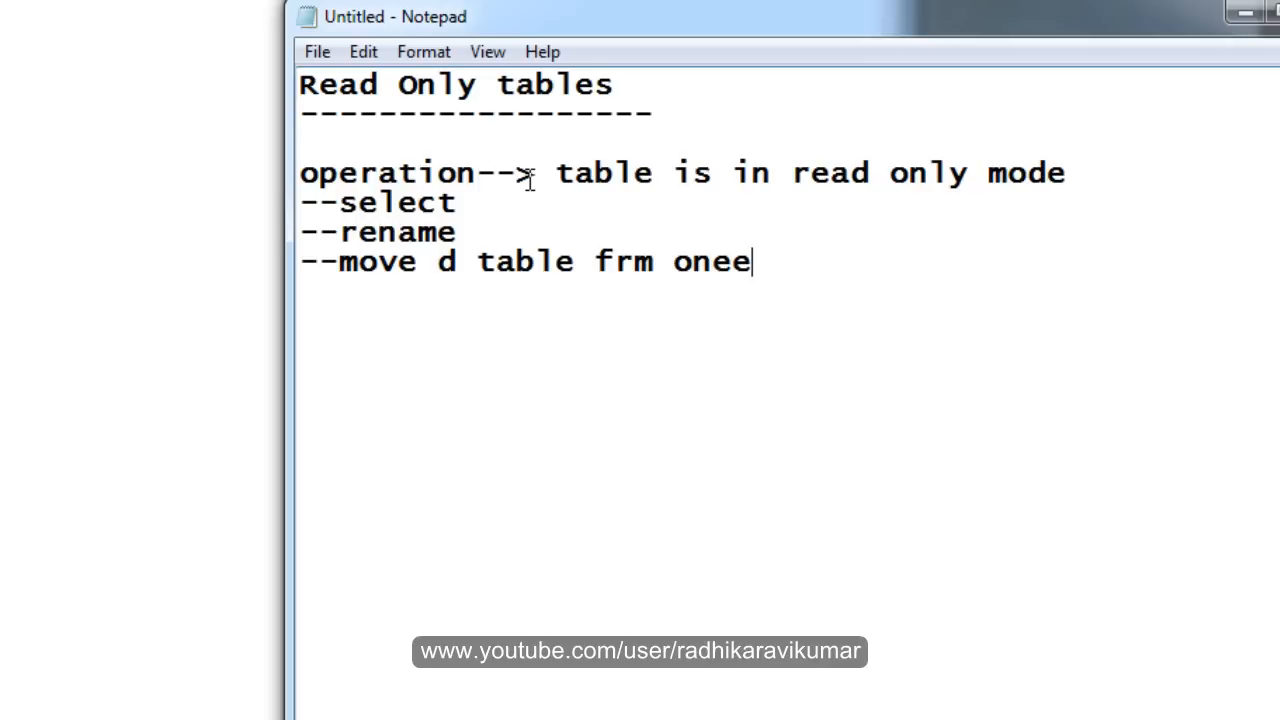
{"action": "type", "text": "ts t"}
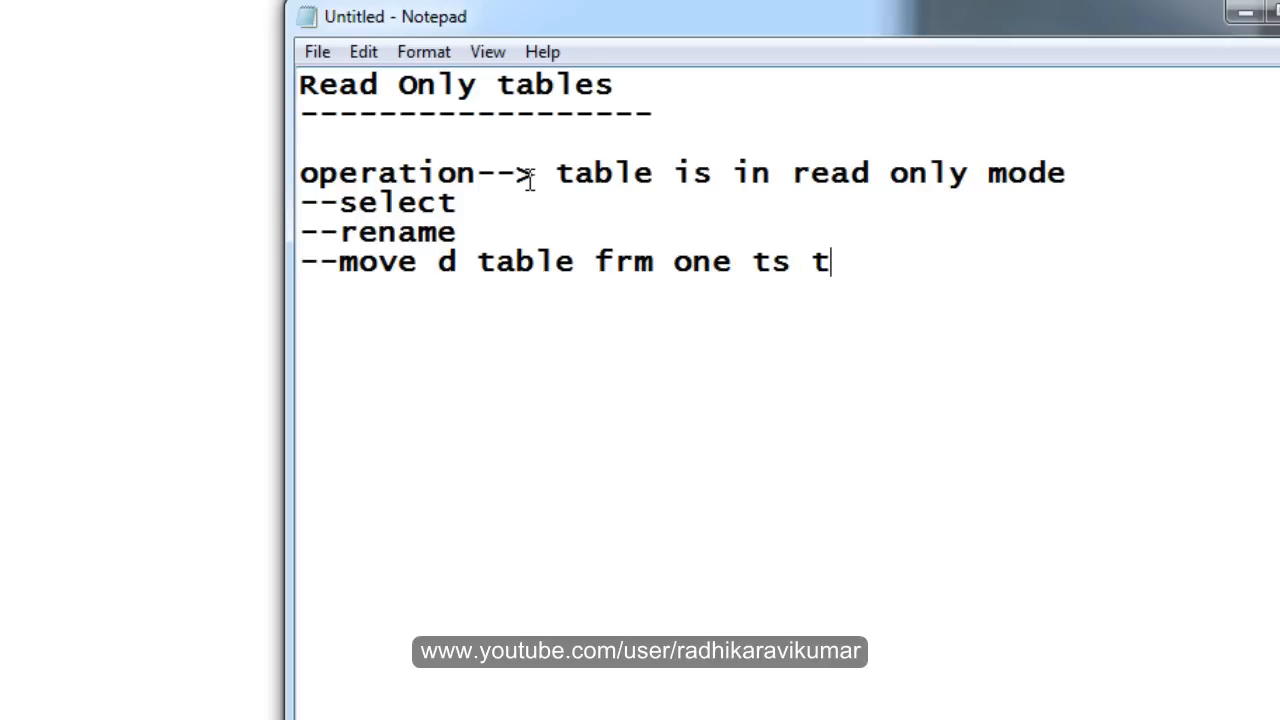
{"action": "type", "text": "o anothe"}
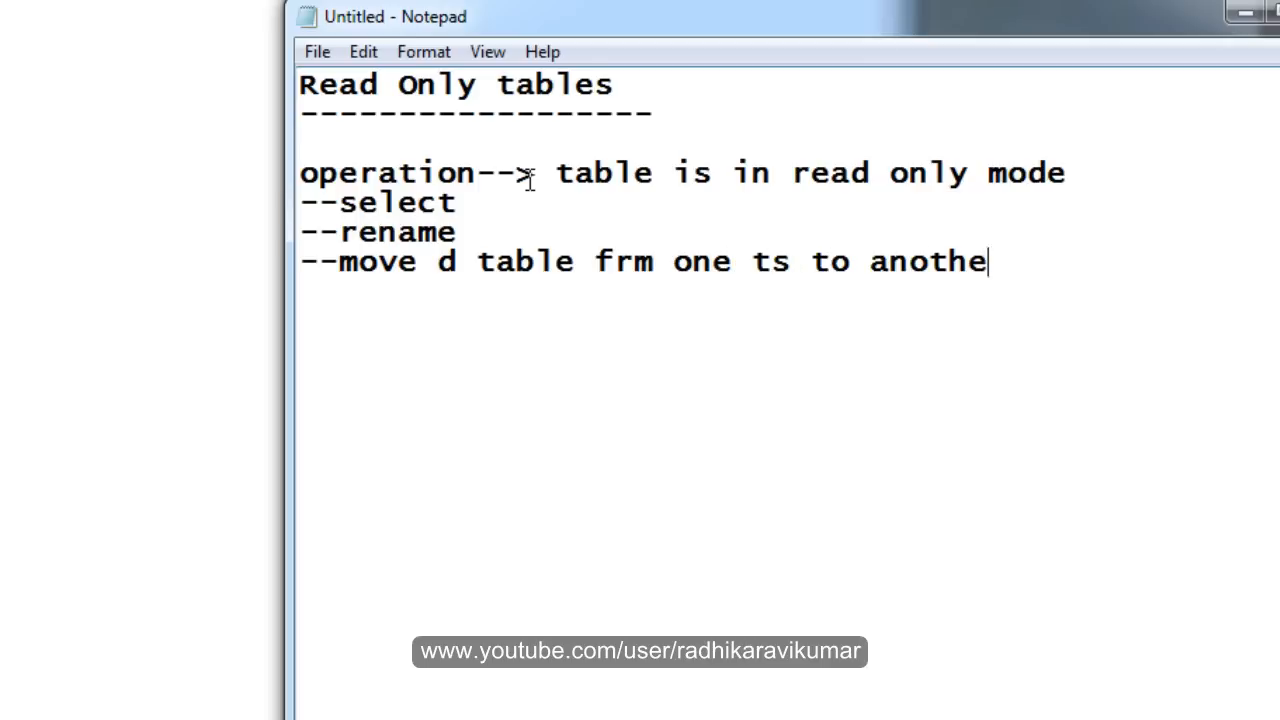
{"action": "type", "text": "r TS"}
{"action": "type", "text": "--"}
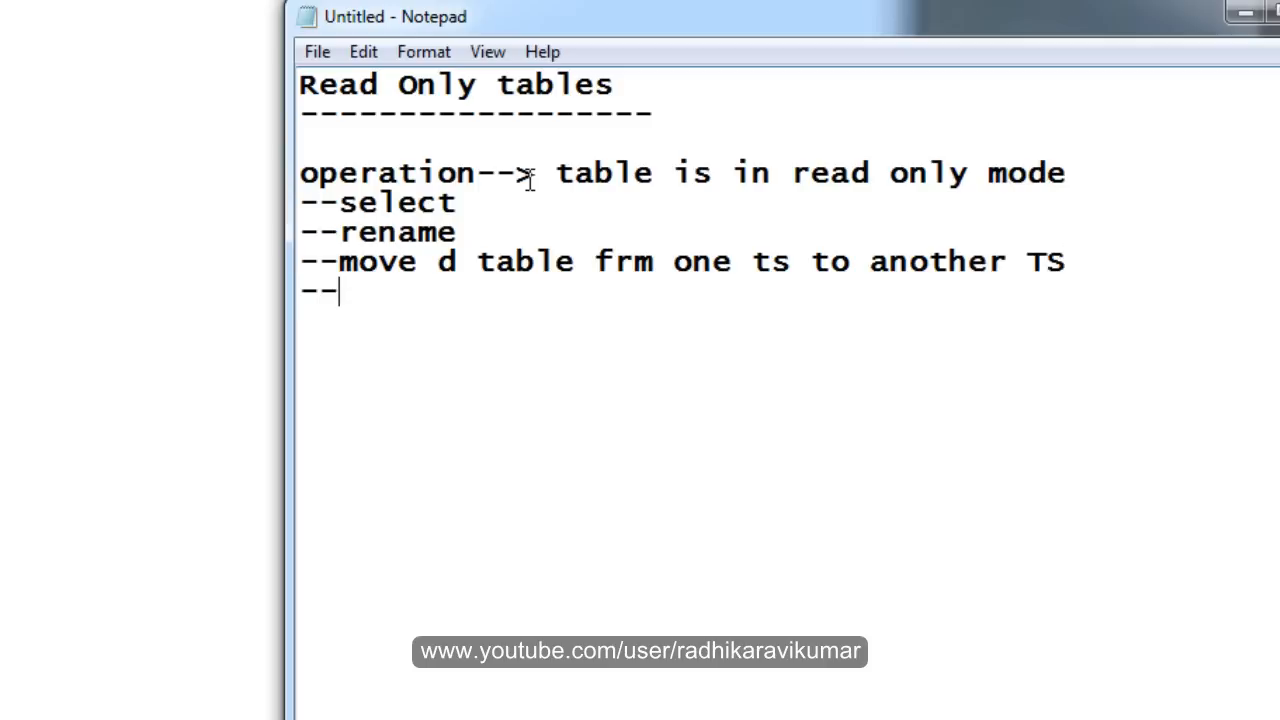
{"action": "type", "text": "dro"}
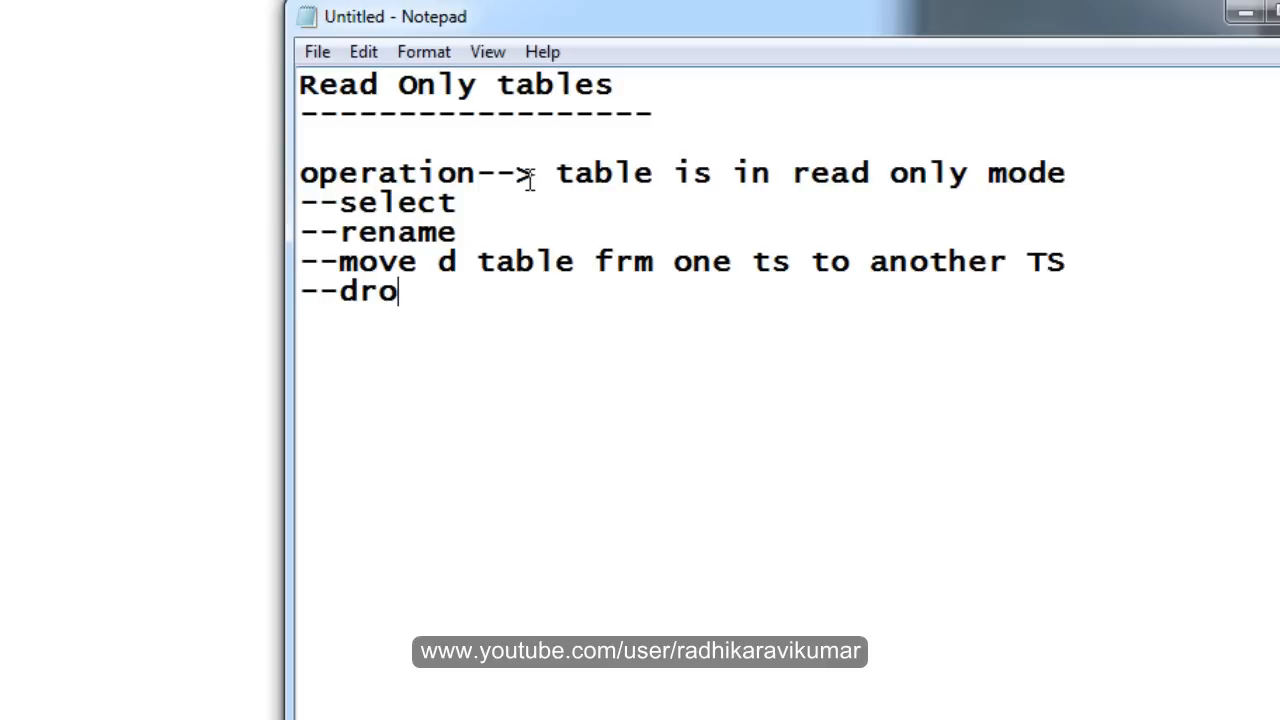
{"action": "type", "text": "p the tab;e"}
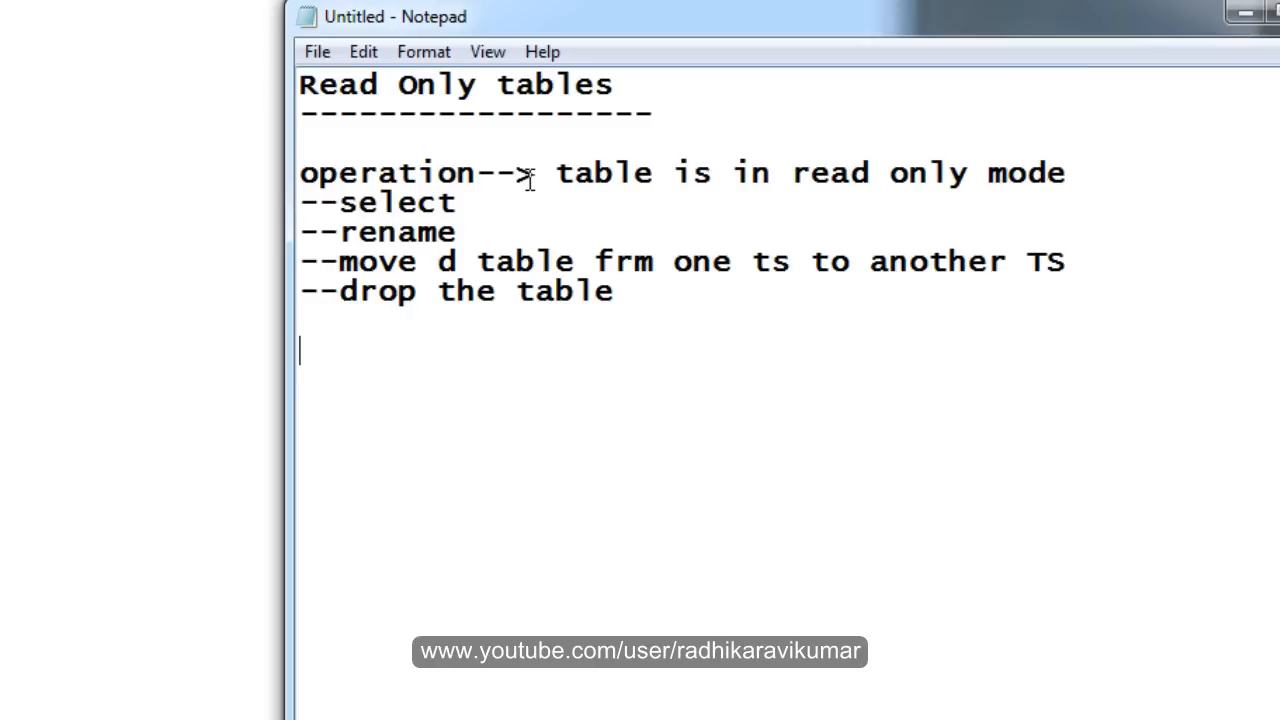
Step: Add the line 'operations not allowed--> read only mode'
{"action": "type", "text": "ope"}
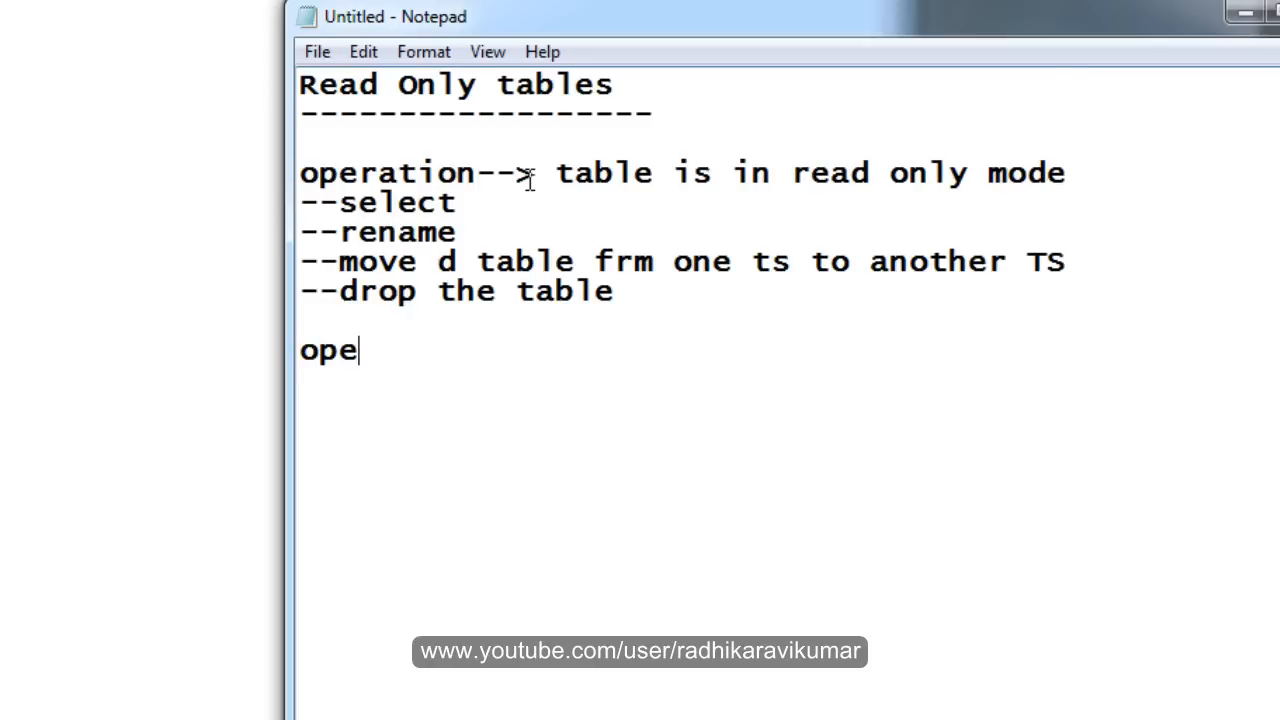
{"action": "type", "text": "rations"}
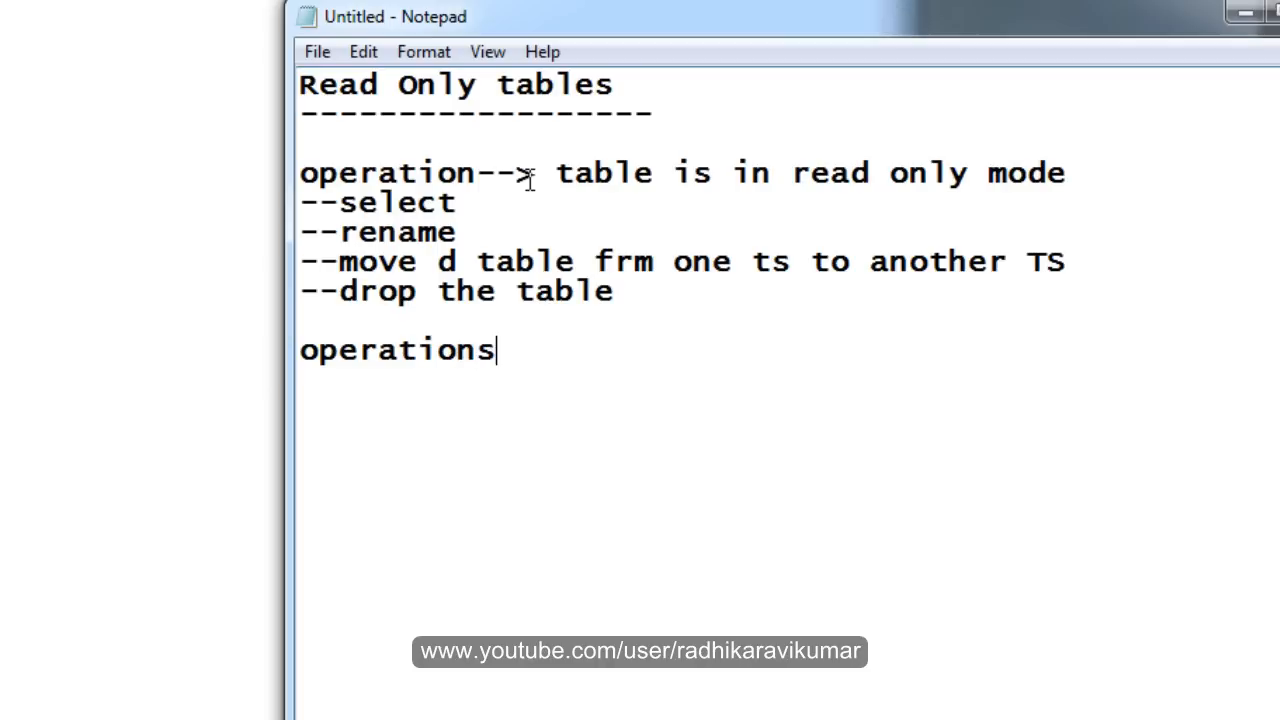
{"action": "type", "text": "not allow"}
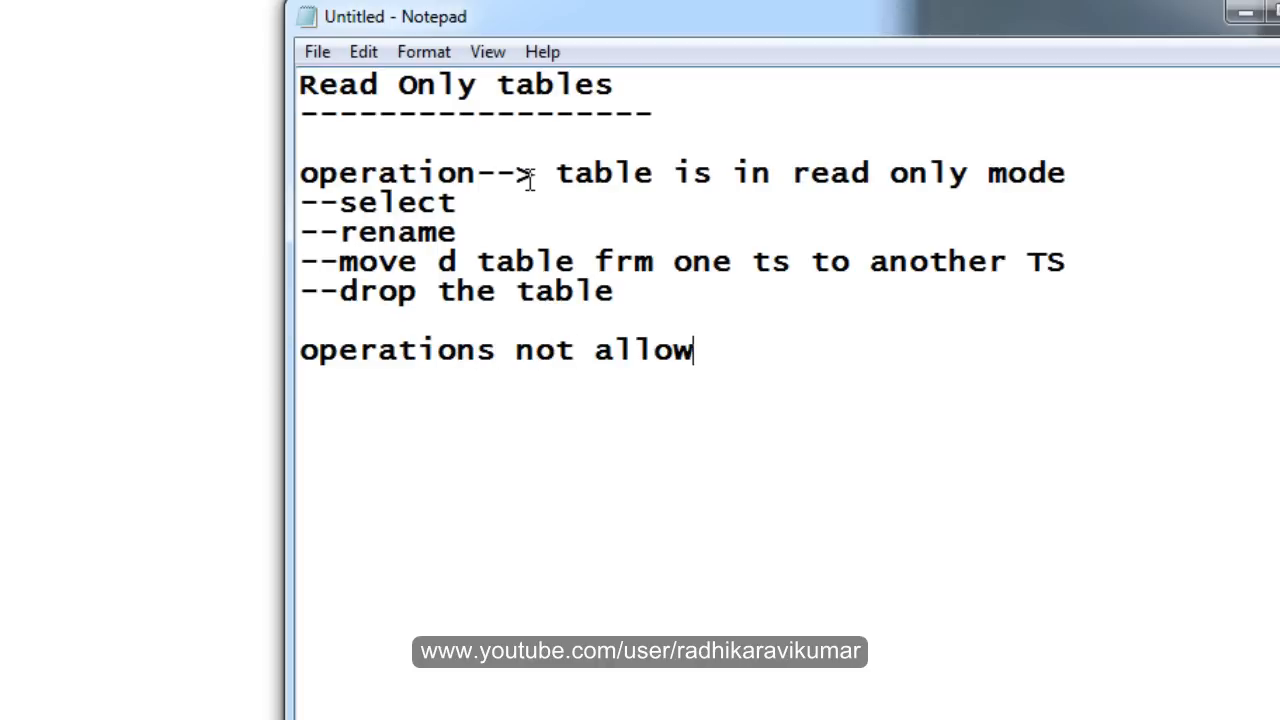
{"action": "type", "text": "ed--> read o"}
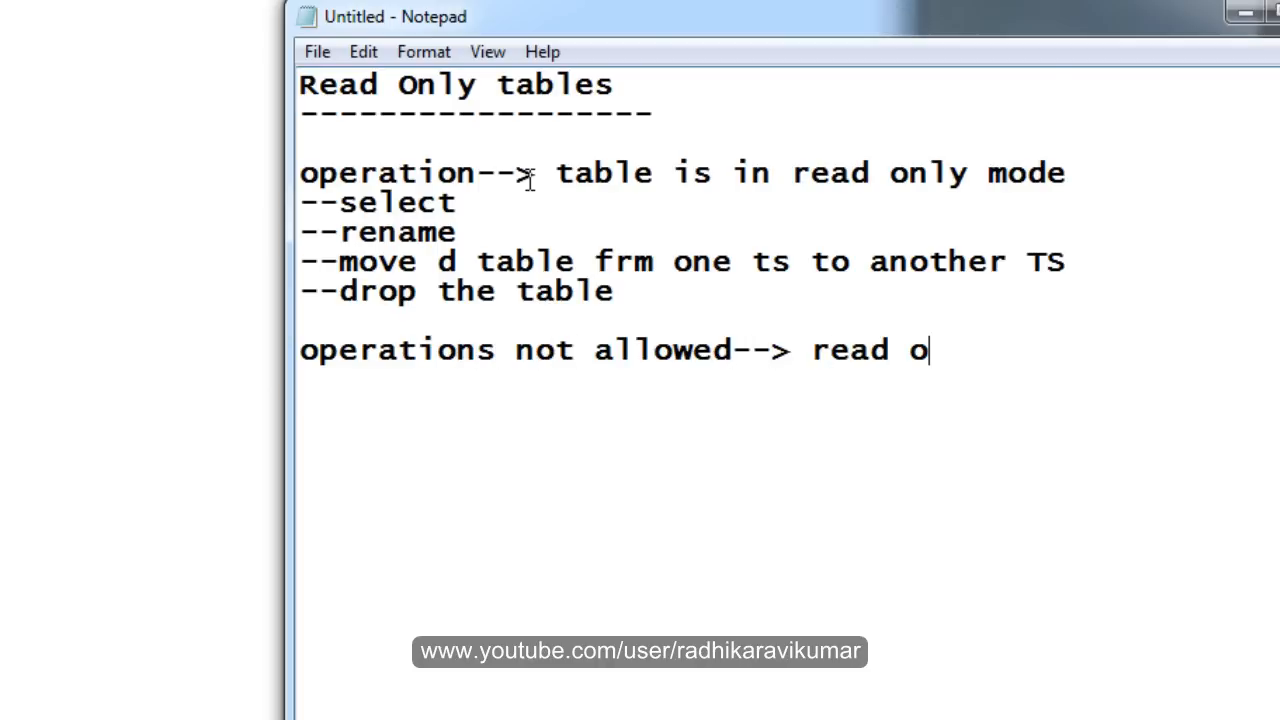
{"action": "type", "text": "nly mod"}
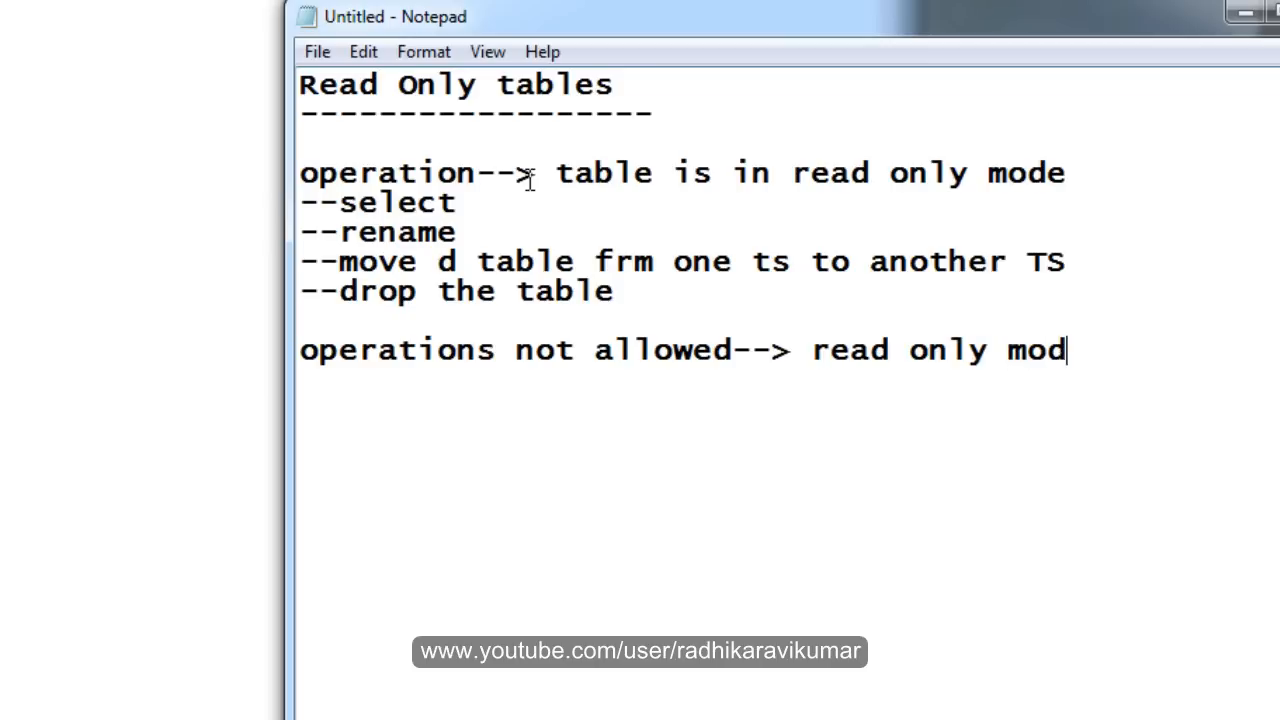
{"action": "type", "text": "e"}
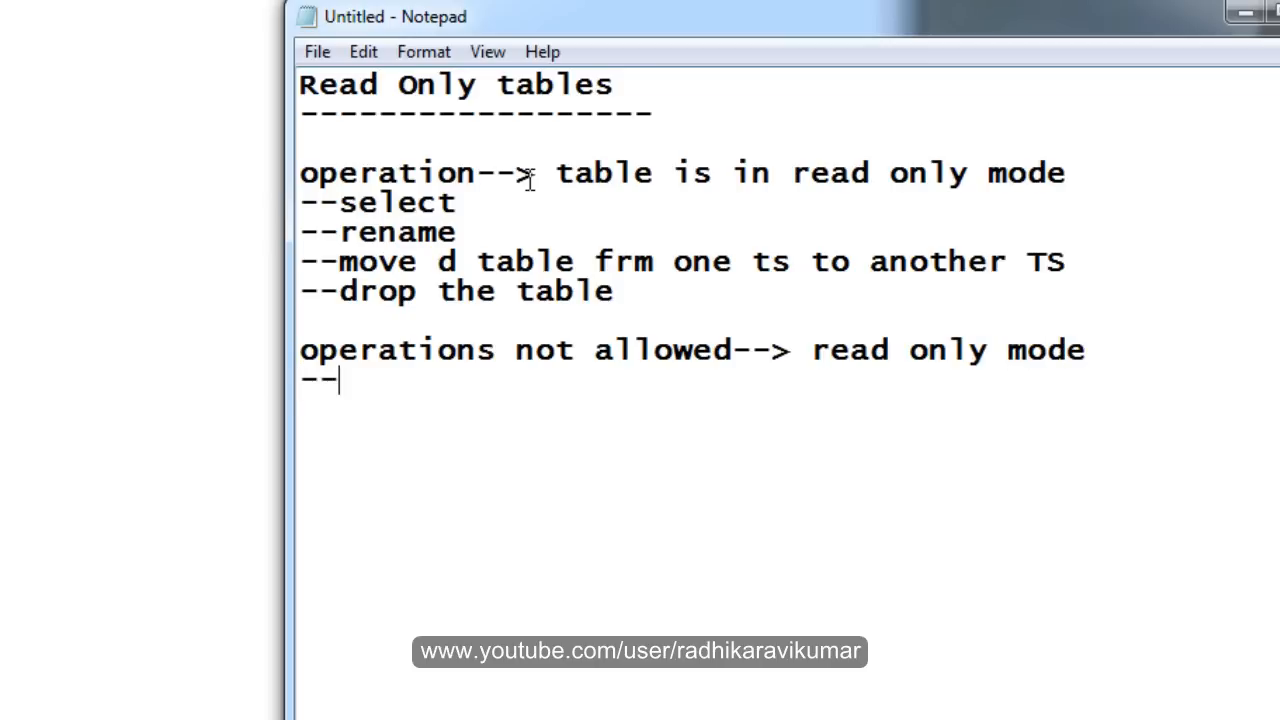
Step: List DML(I/U/D/M) and truncate as disallowed operations
{"action": "type", "text": "DML"}
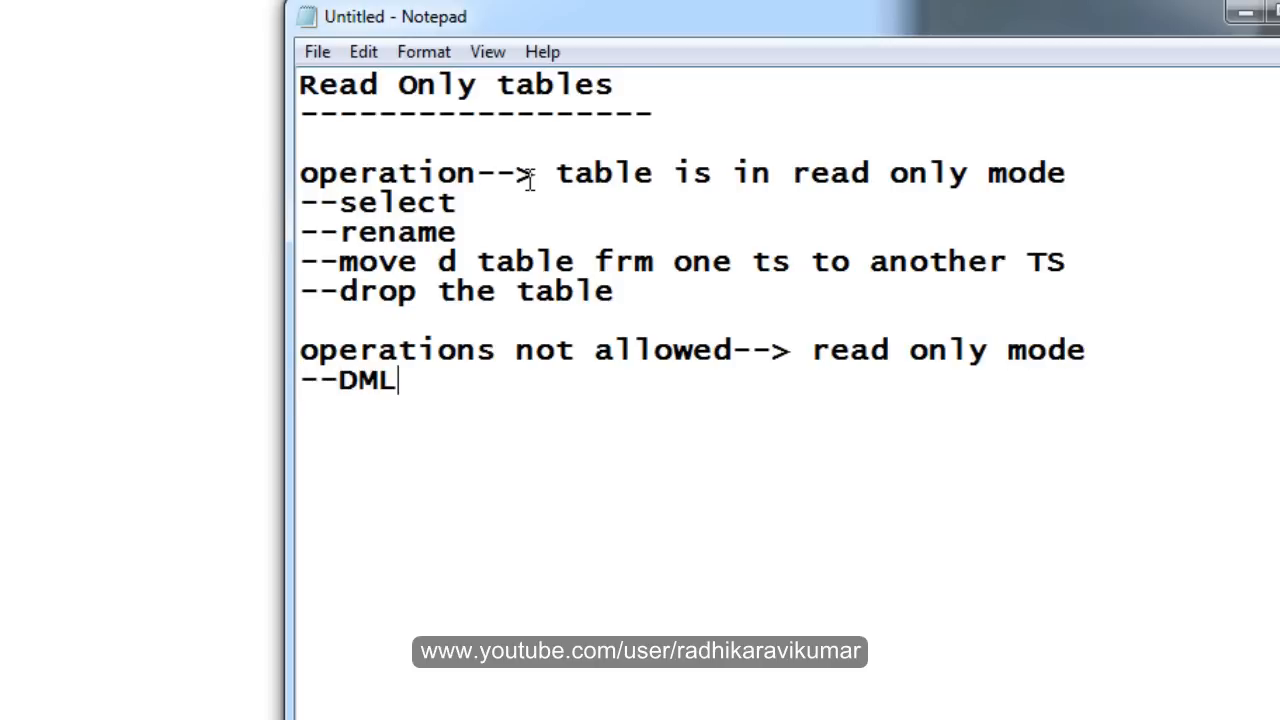
{"action": "type", "text": "()"}
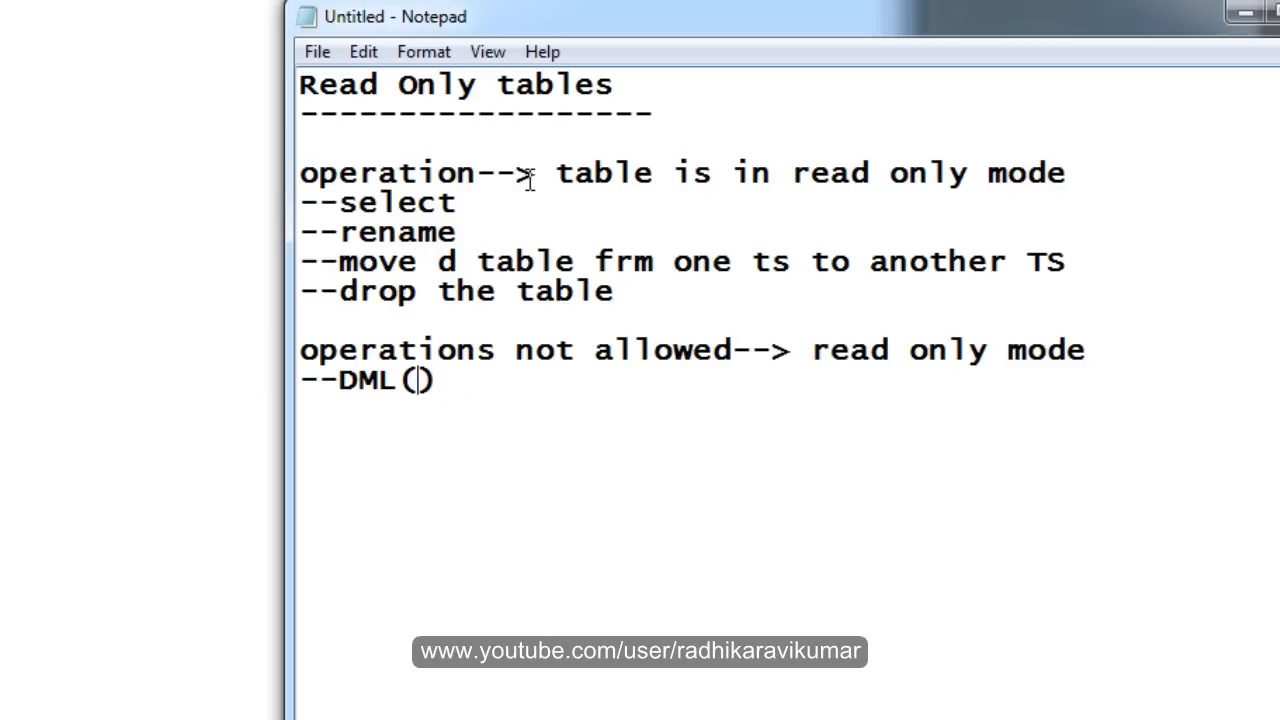
{"action": "type", "text": "I/U"}
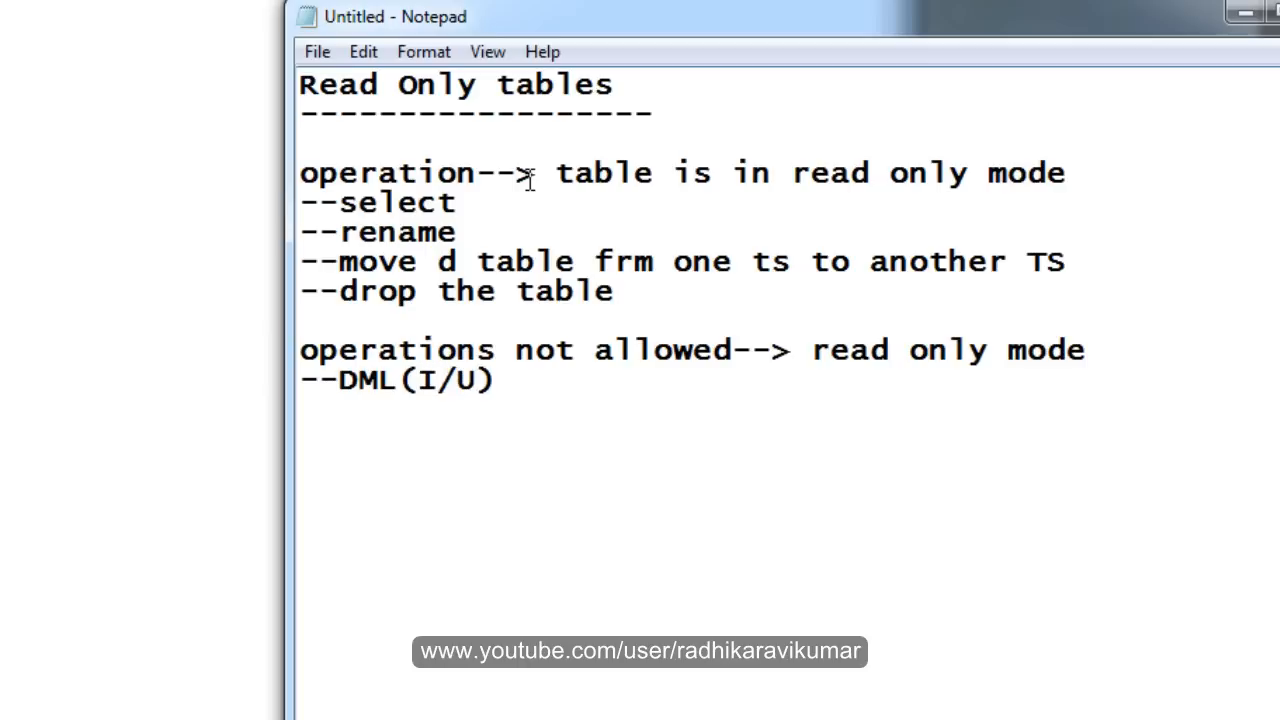
{"action": "type", "text": "/D"}
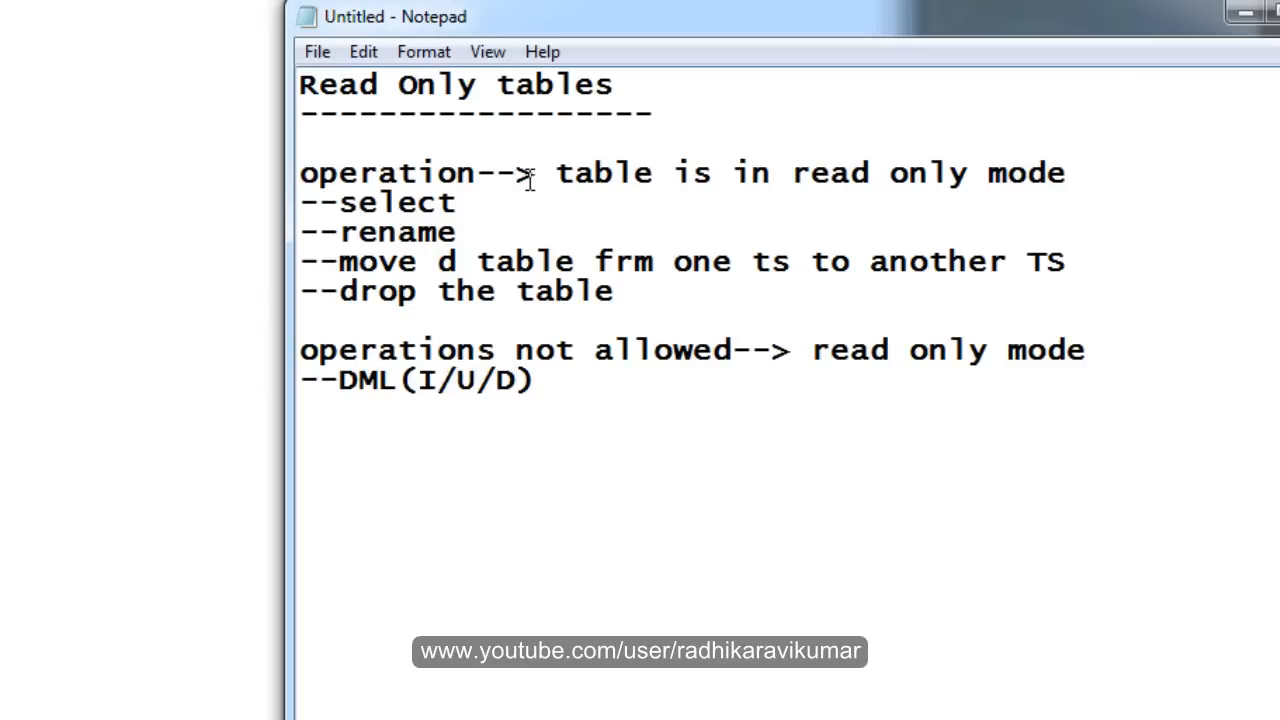
{"action": "type", "text": "/M"}
{"action": "type", "text": "--"}
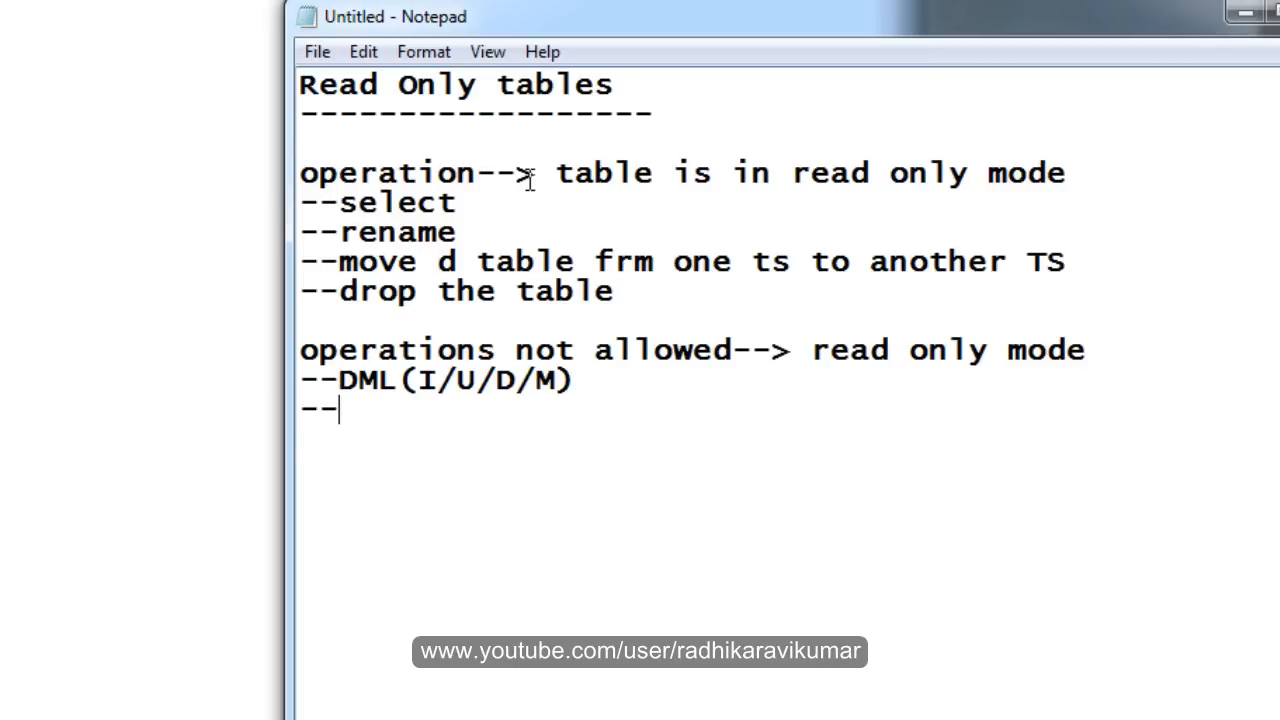
{"action": "type", "text": "tr\\"}
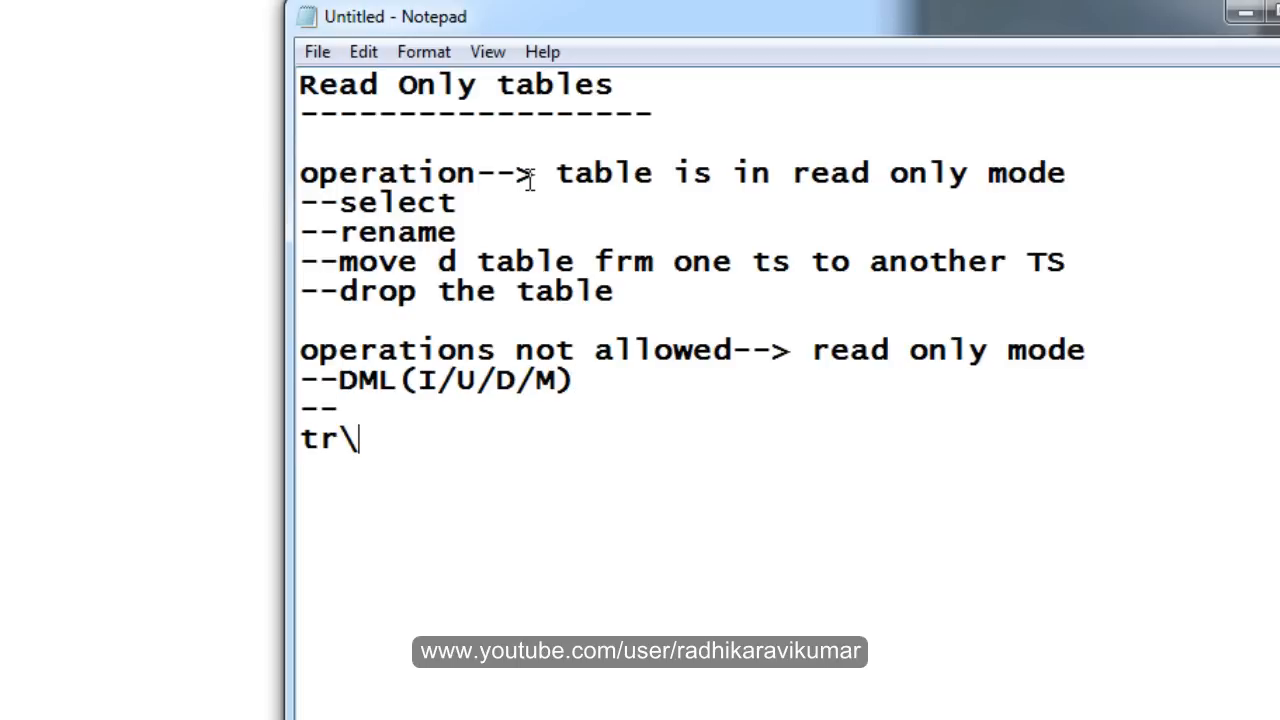
{"action": "key", "text": "backspace"}
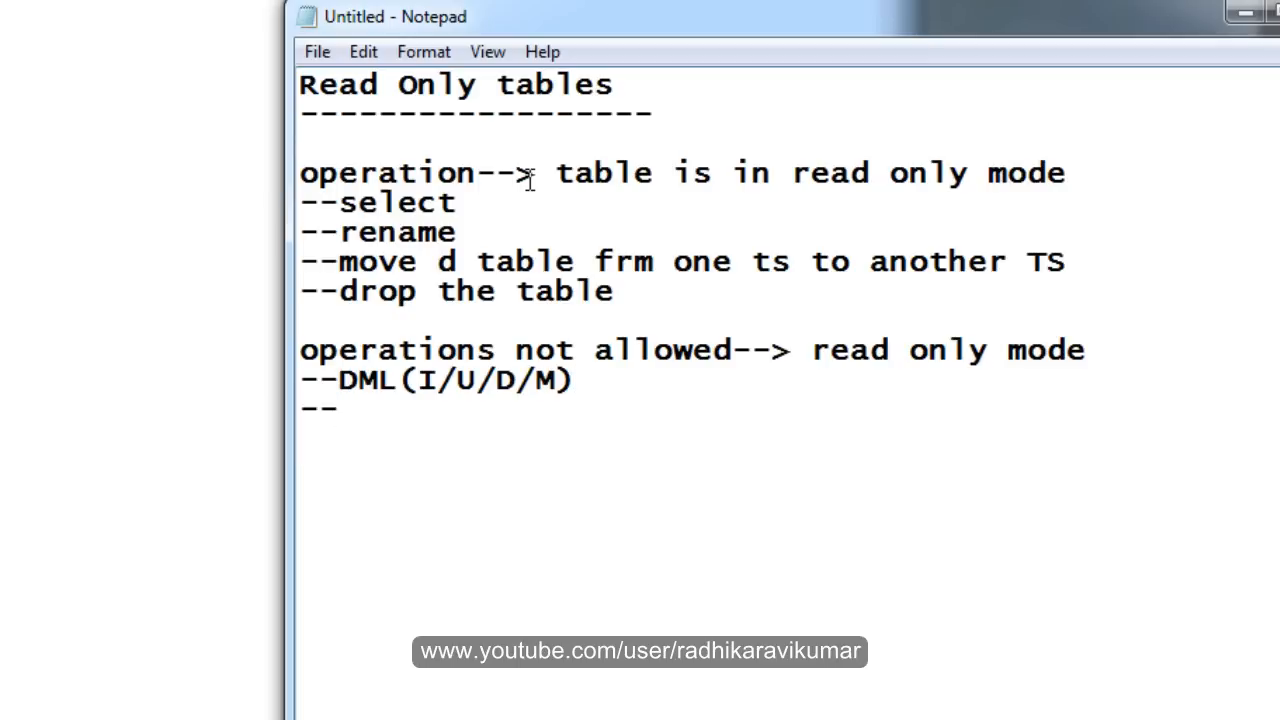
{"action": "type", "text": "truncate"}
{"action": "type", "text": "--"}
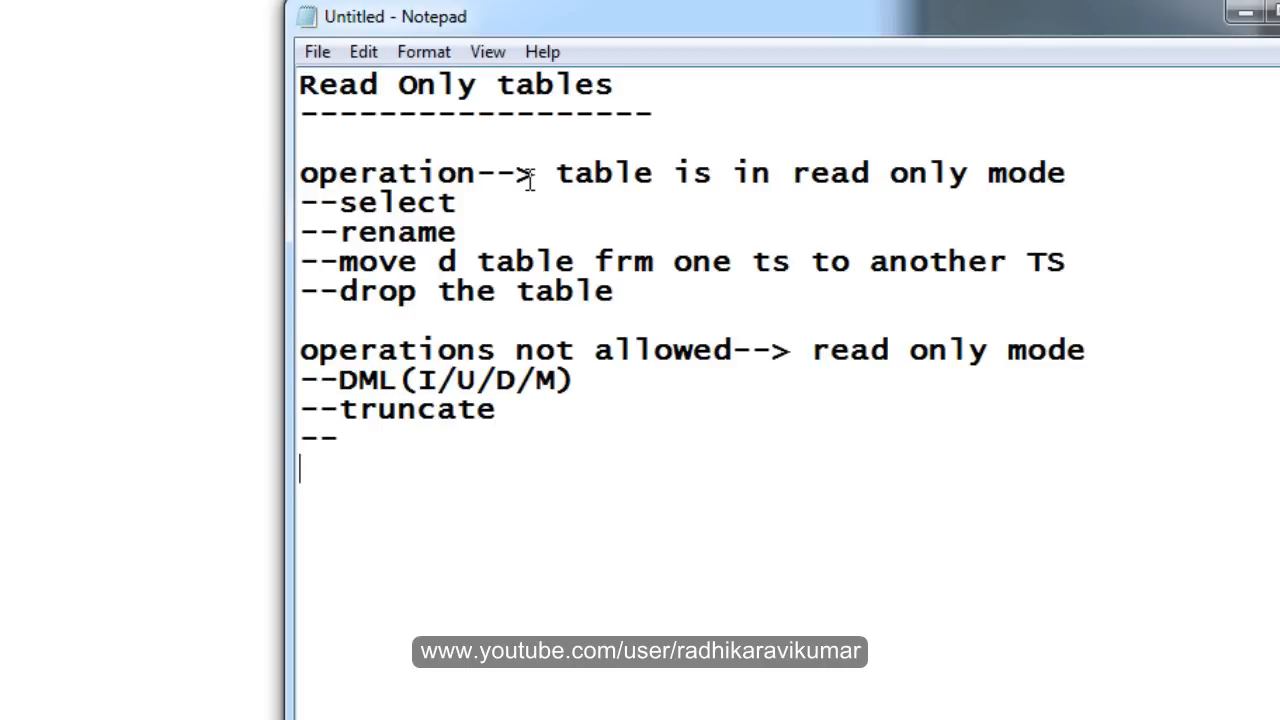
Step: Add 'remove, rename, add a new column' and 'flashback on the table' to the disallowed list
{"action": "type", "text": "re"}
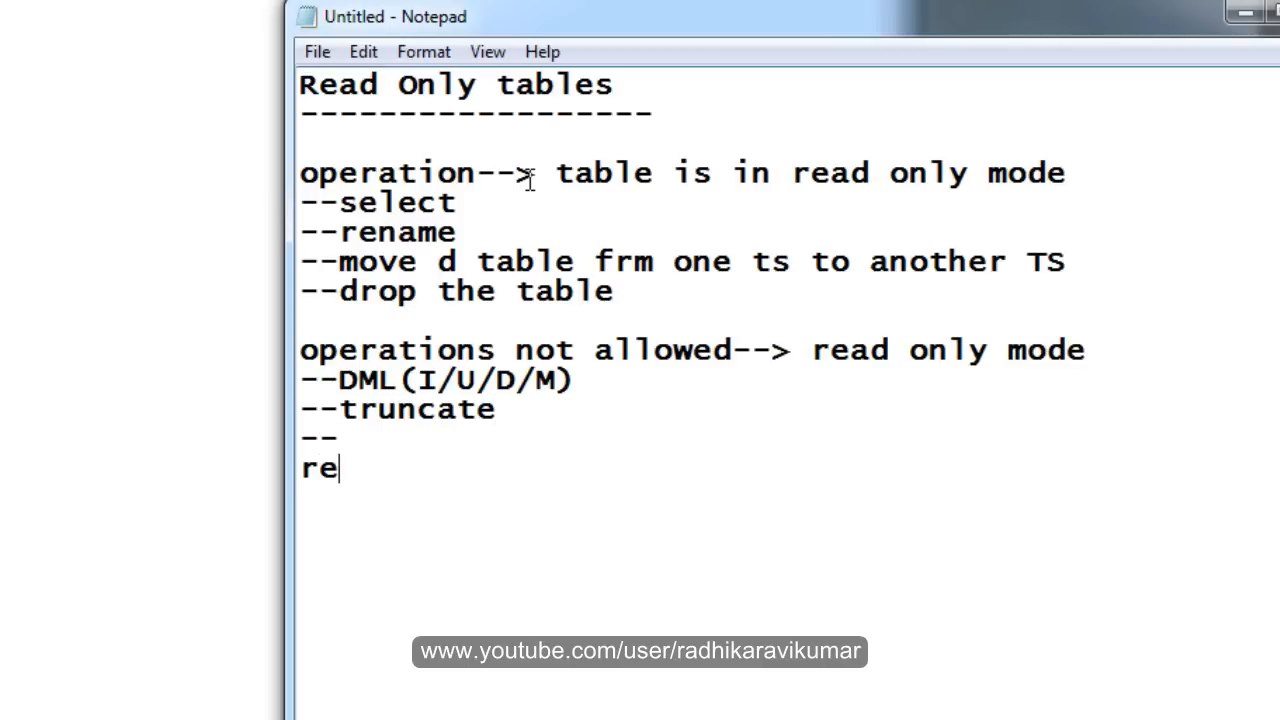
{"action": "type", "text": "move"}
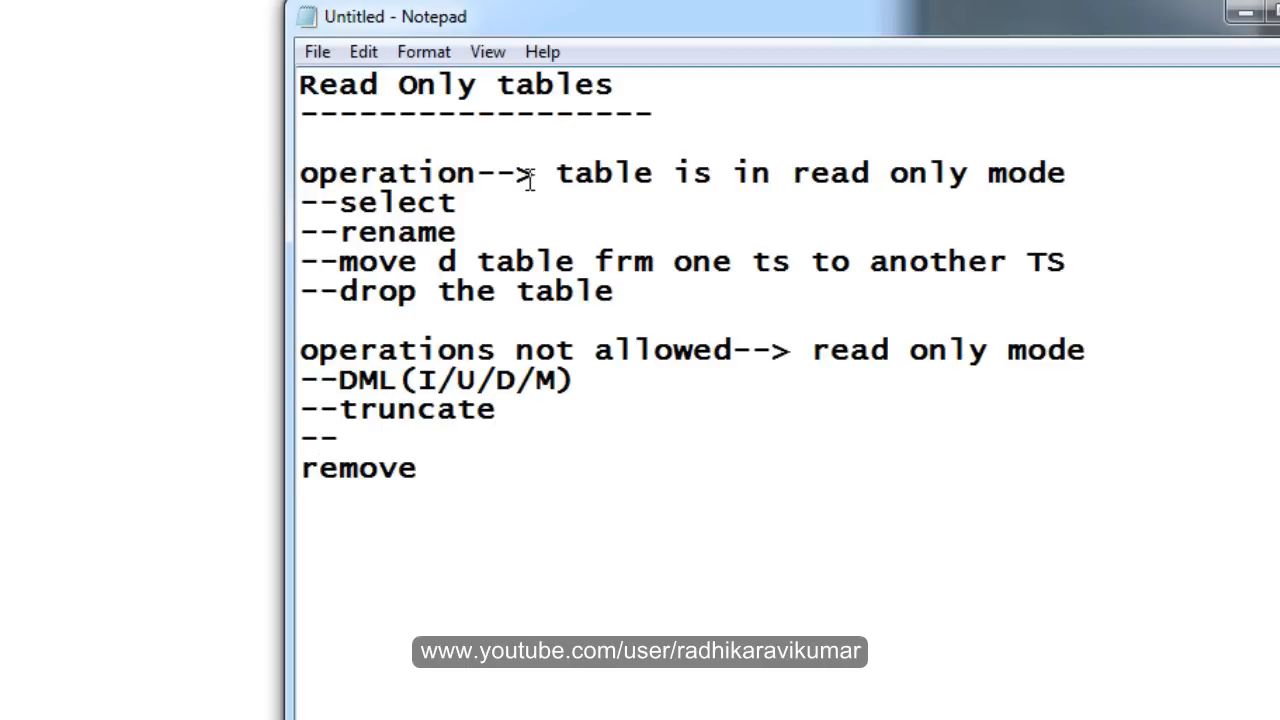
{"action": "type", "text": ", rename"}
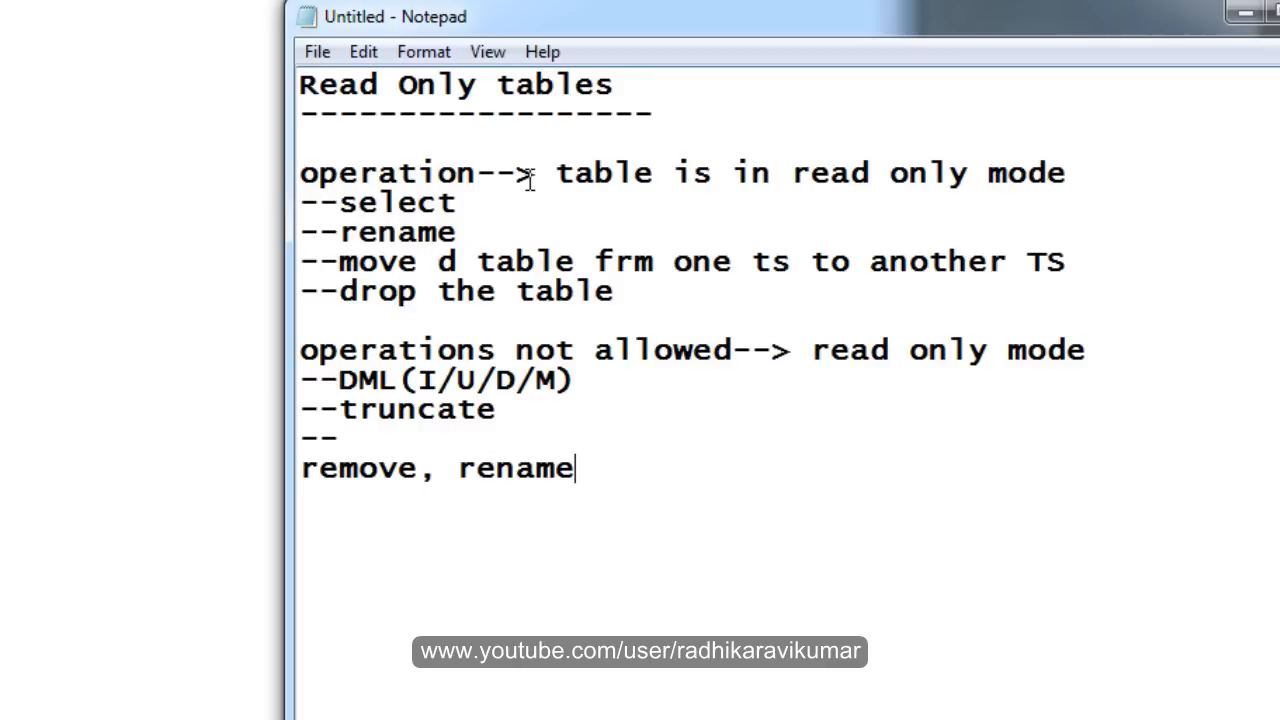
{"action": "type", "text": ","}
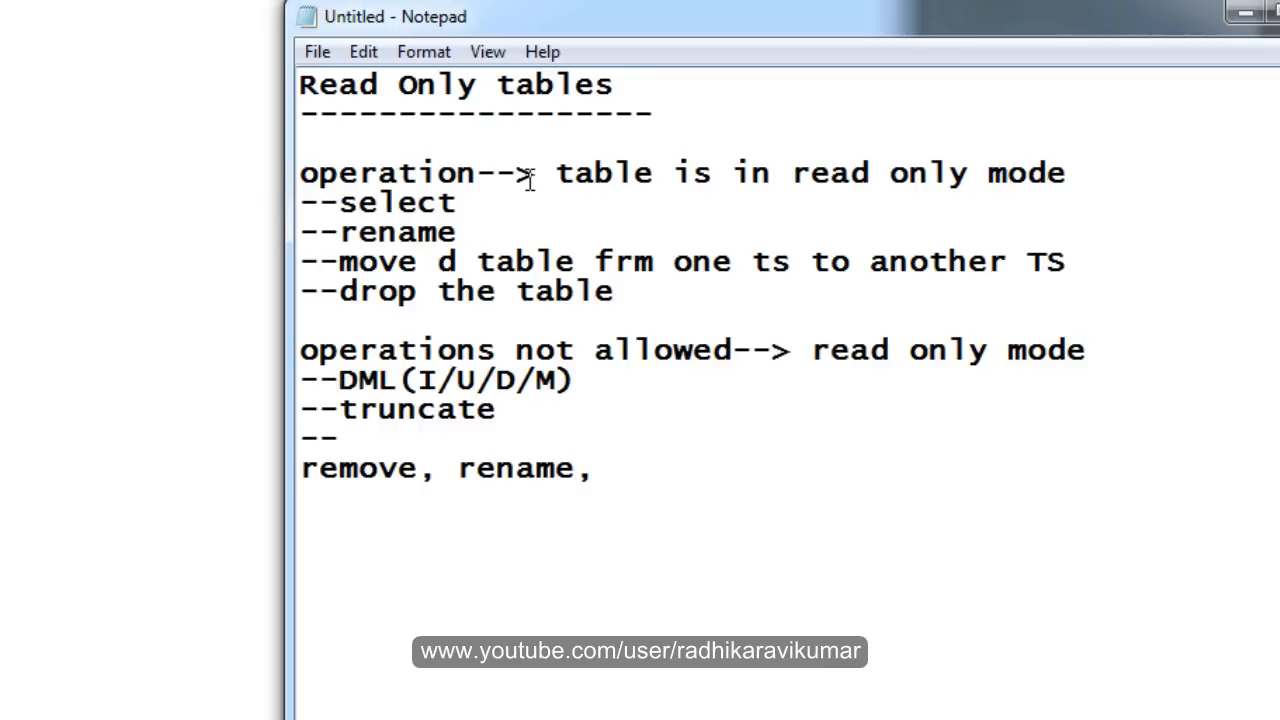
{"action": "type", "text": "add a"}
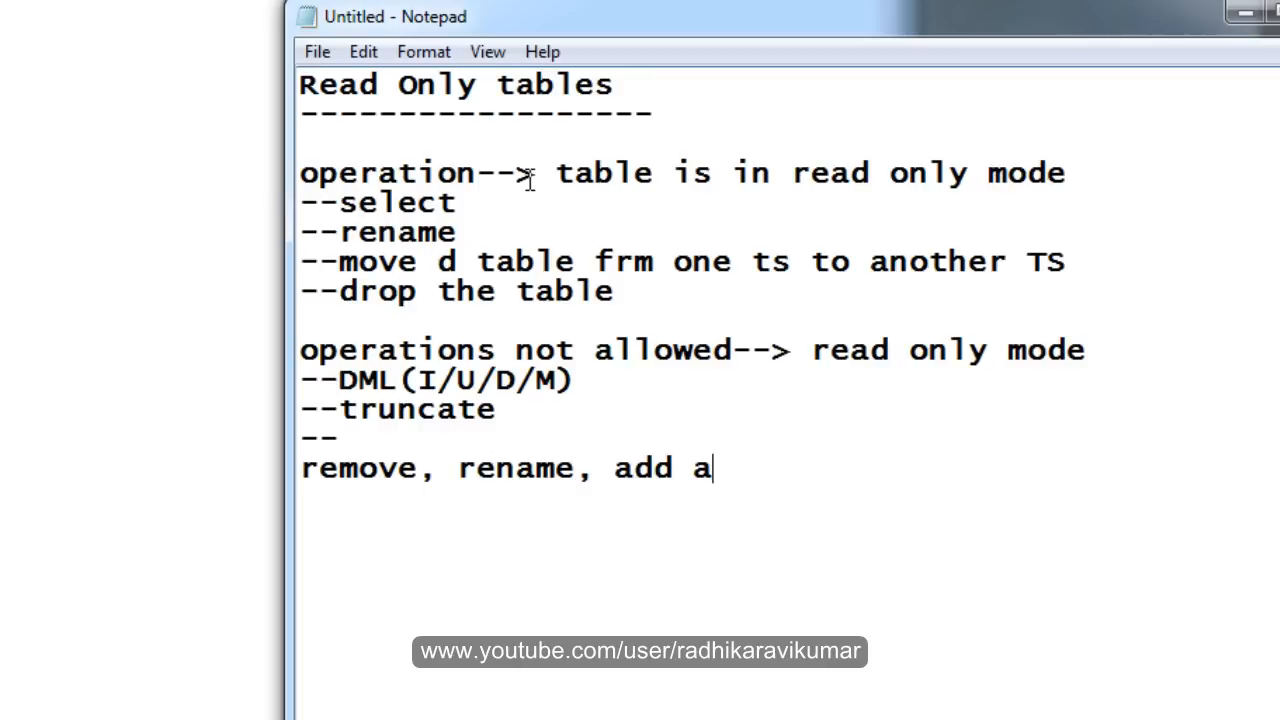
{"action": "type", "text": "new v"}
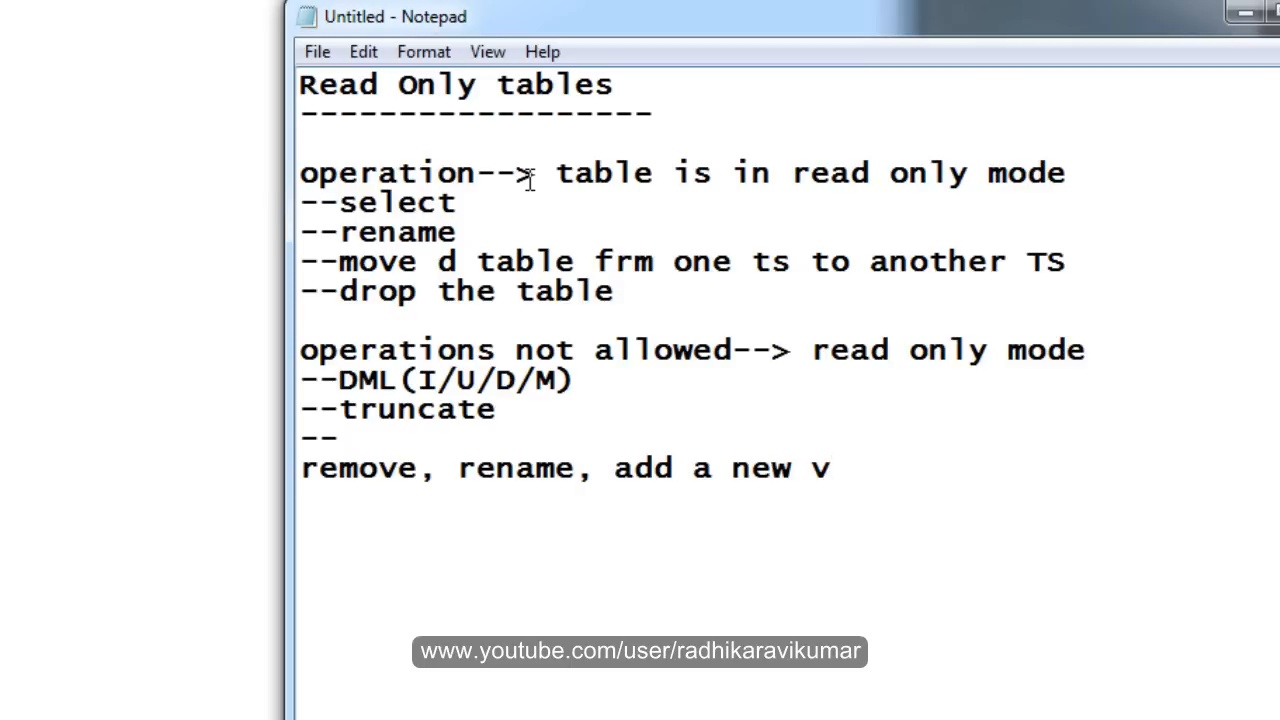
{"action": "type", "text": "column"}
{"action": "type", "text": "f"}
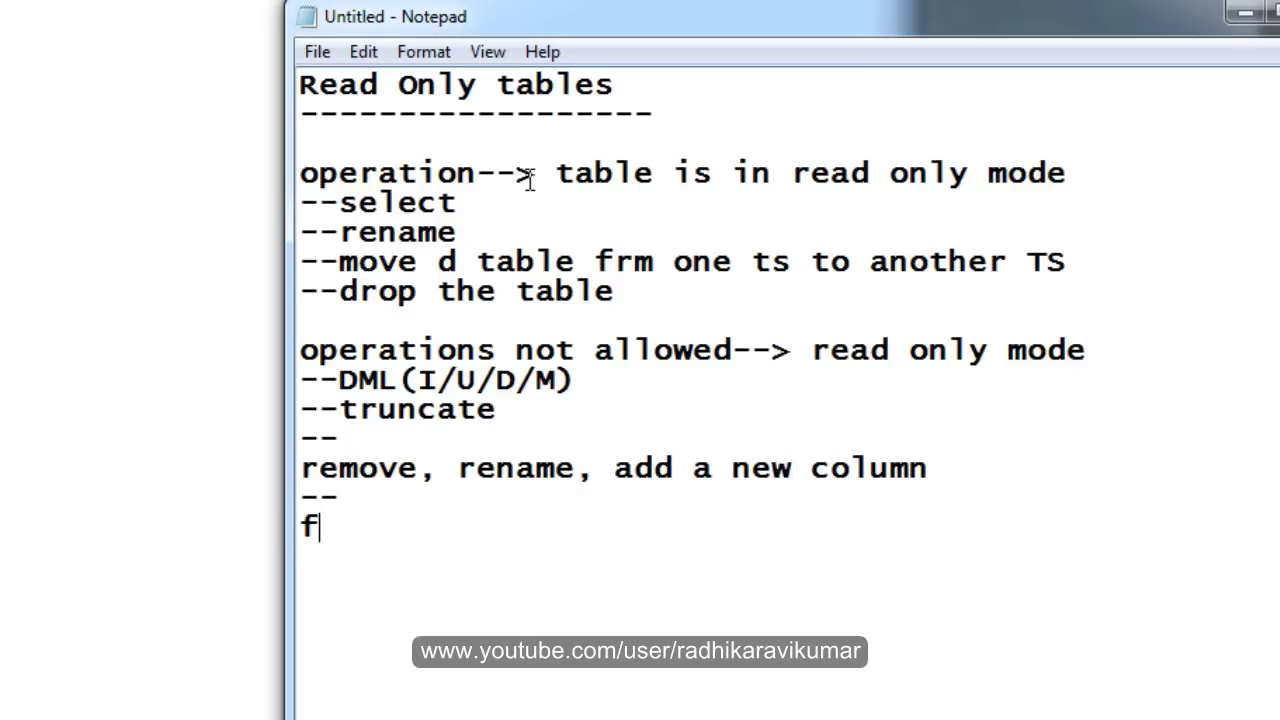
{"action": "type", "text": "lashback"}
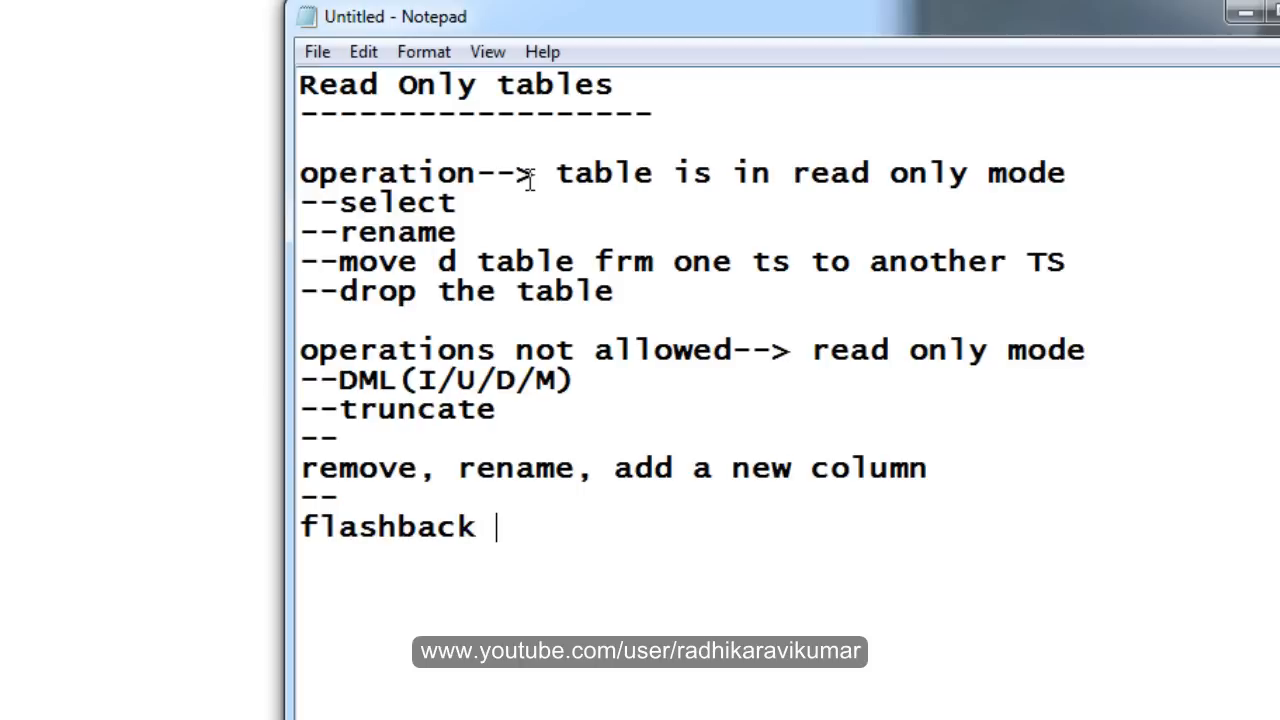
{"action": "type", "text": "on the"}
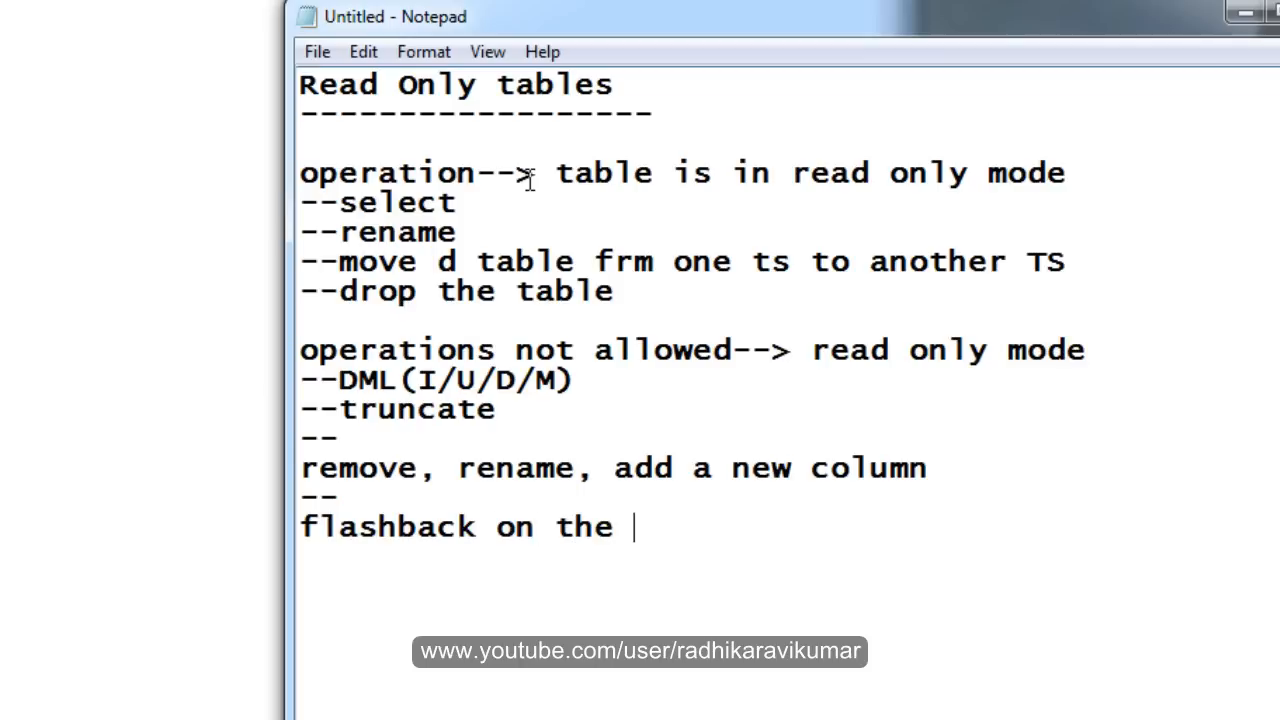
{"action": "type", "text": "table"}
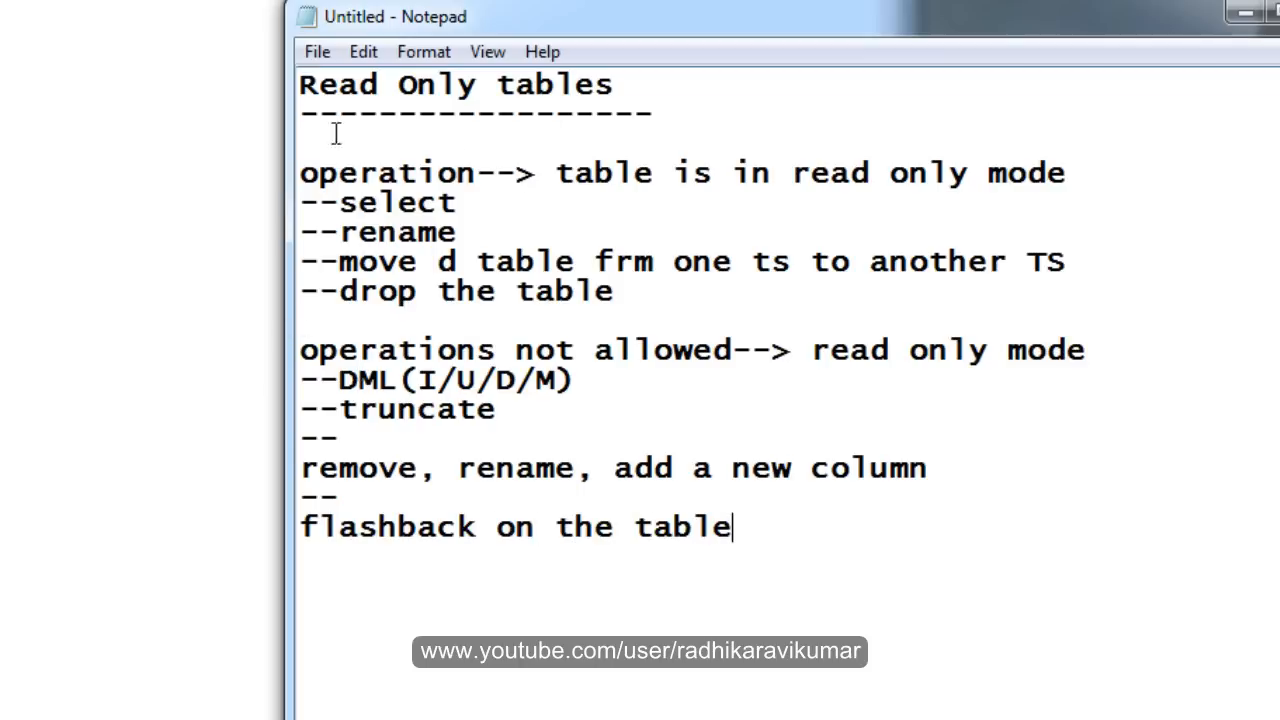
{"action": "left_click_drag", "start_coordinate": [300, 172], "coordinate": [616, 292]}
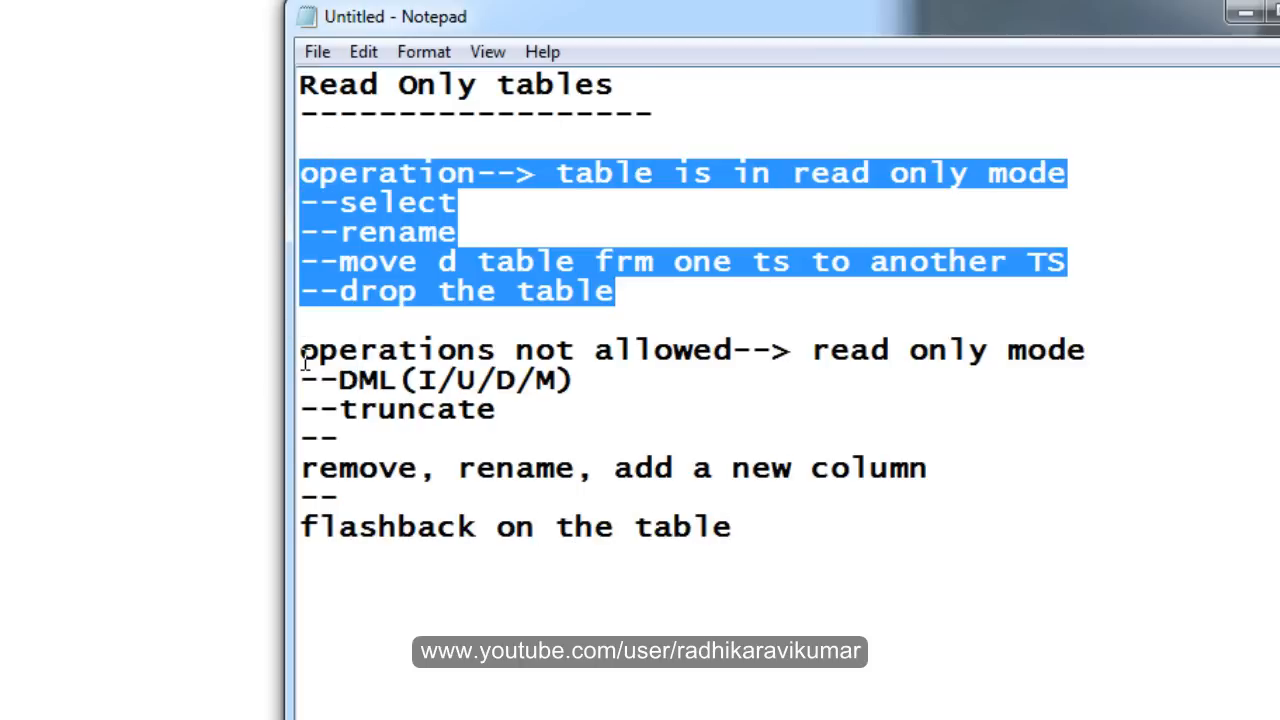
{"action": "left_click", "coordinate": [730, 528]}
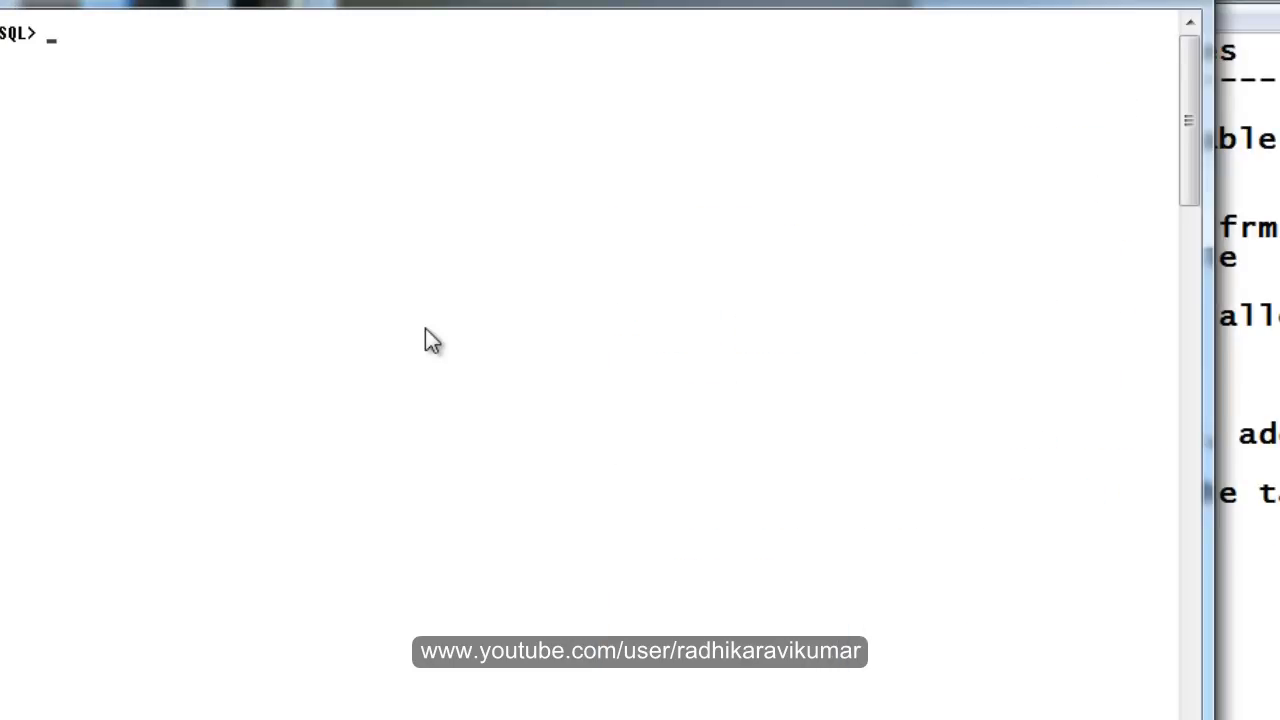
Step: Run insert into demo values(4,'english'); and get the ORA-12081 update-not-allowed error
{"action": "type", "text": "in"}
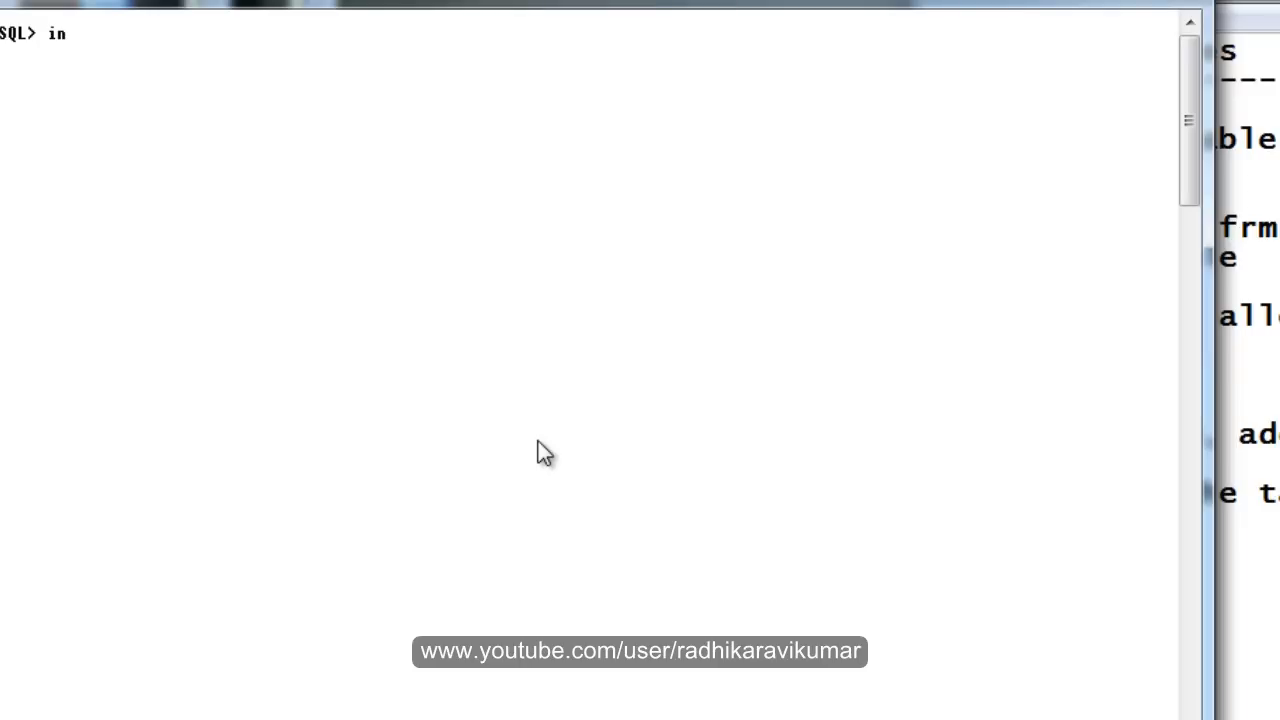
{"action": "type", "text": "s"}
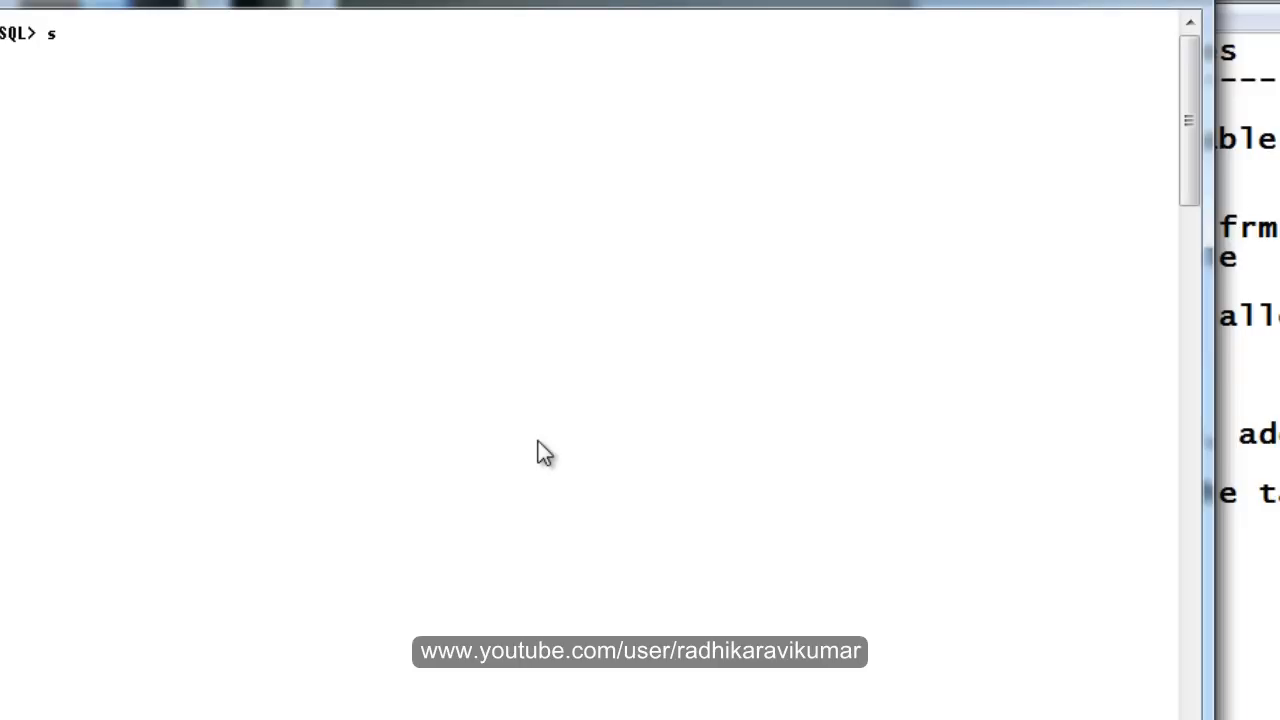
{"action": "type", "text": "elect *"}
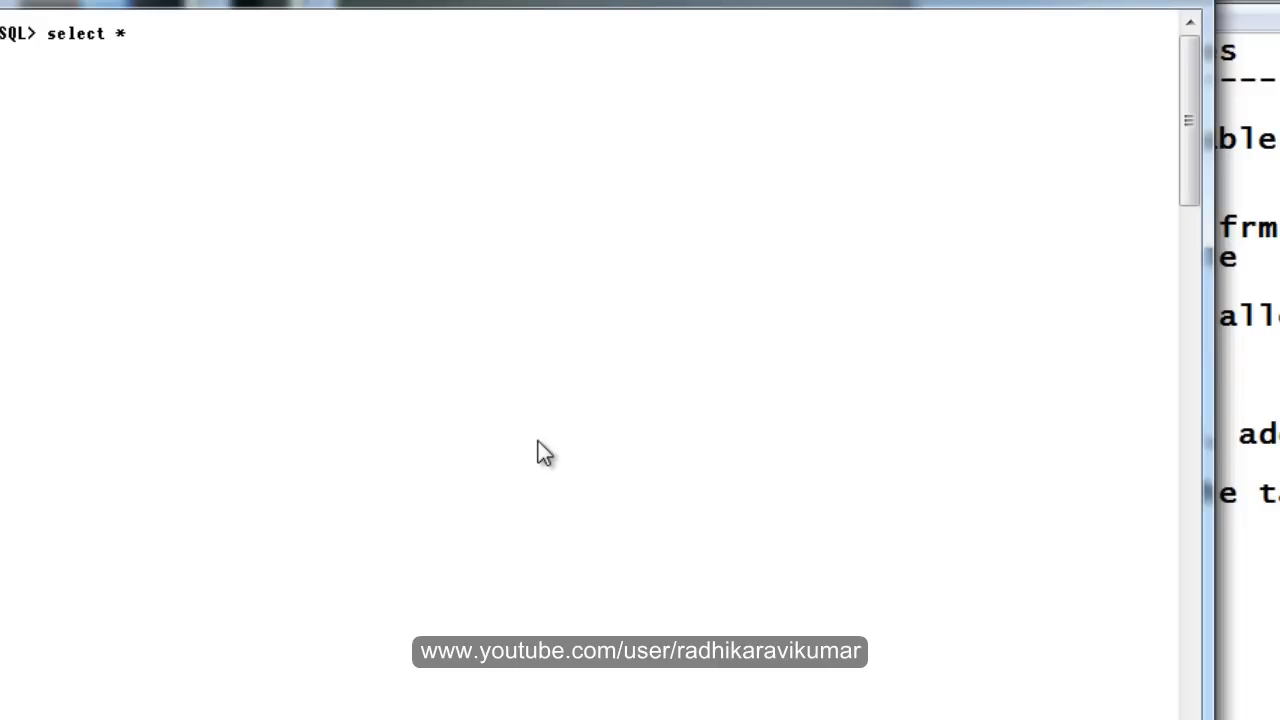
{"action": "type", "text": "from demo;"}
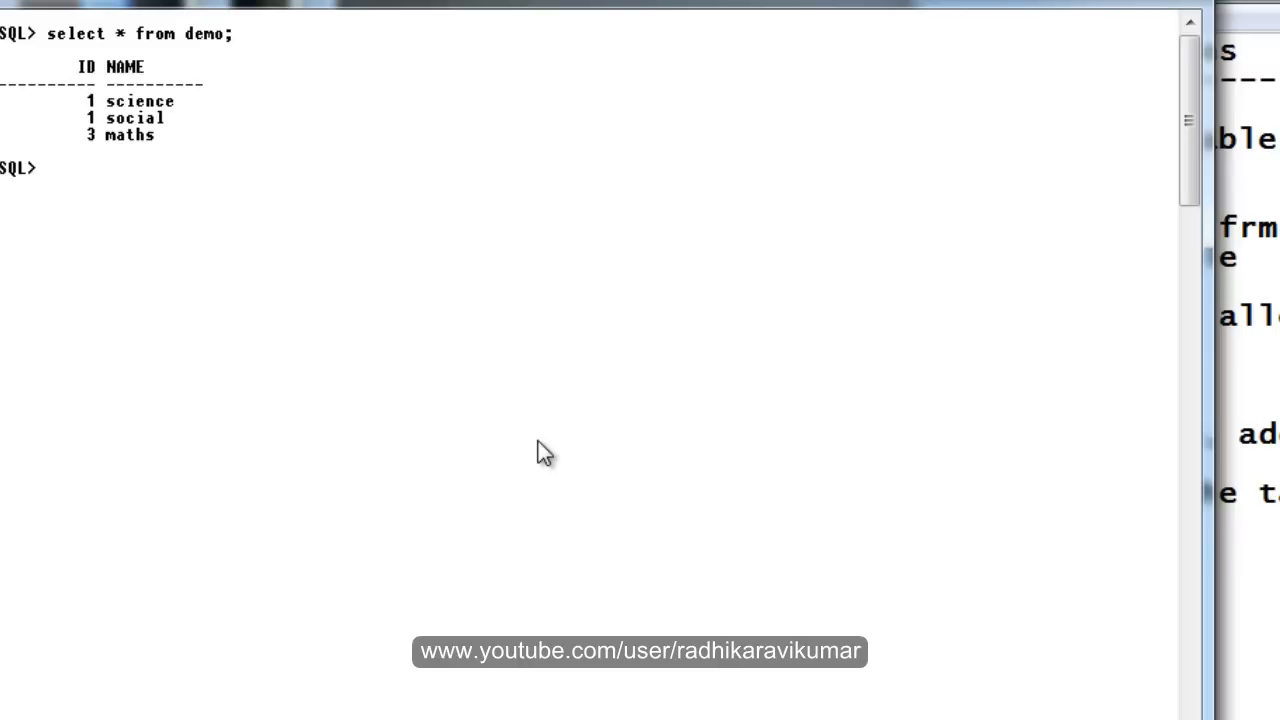
{"action": "type", "text": "insert in"}
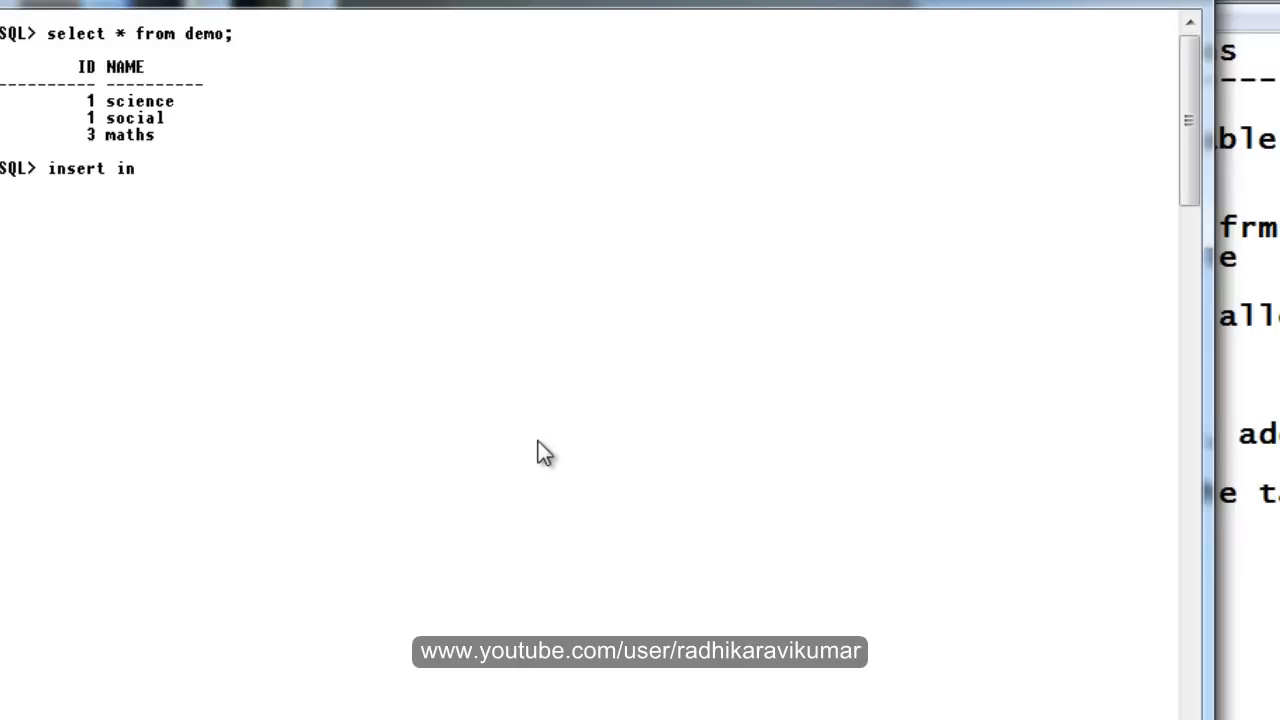
{"action": "type", "text": "to dem"}
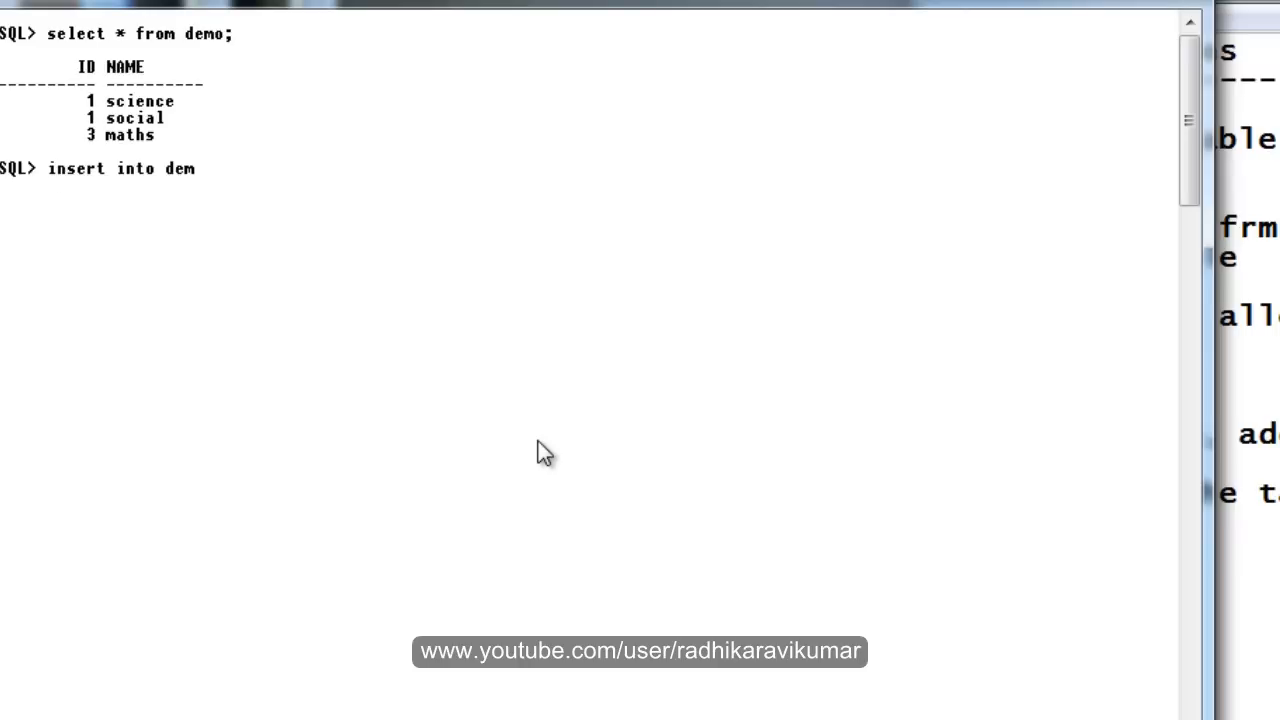
{"action": "type", "text": "valy"}
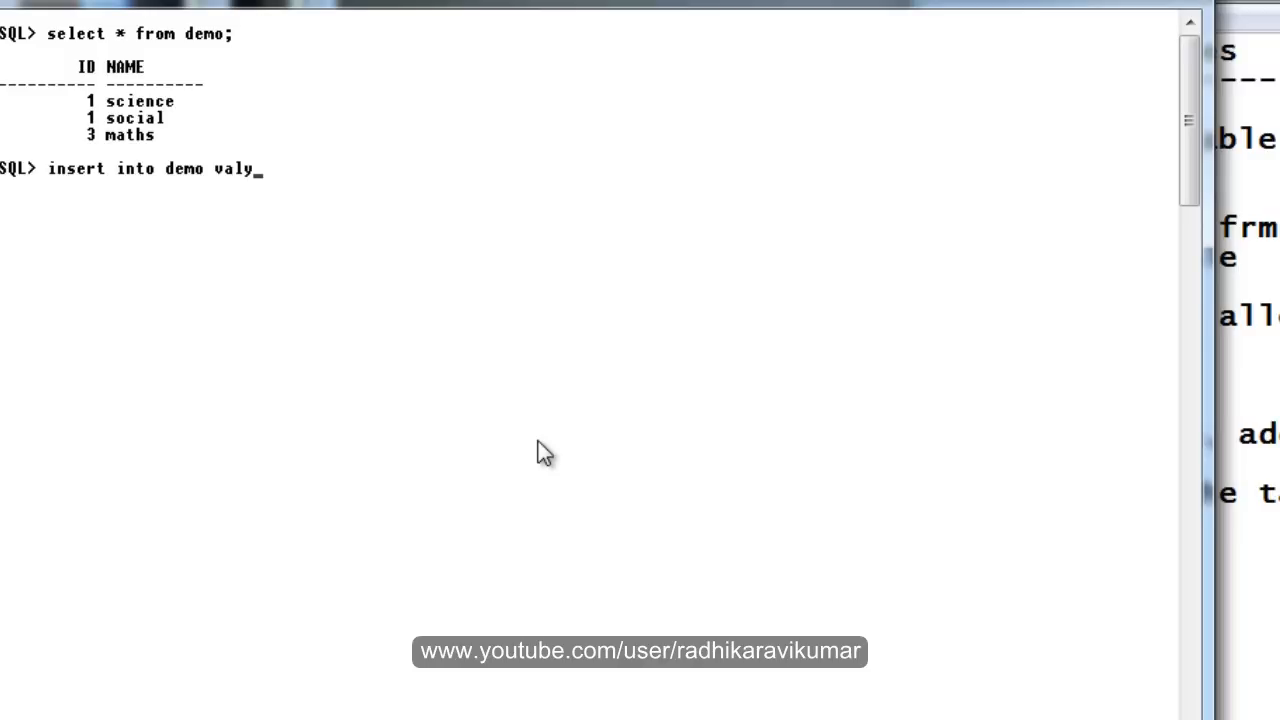
{"action": "type", "text": "ues"}
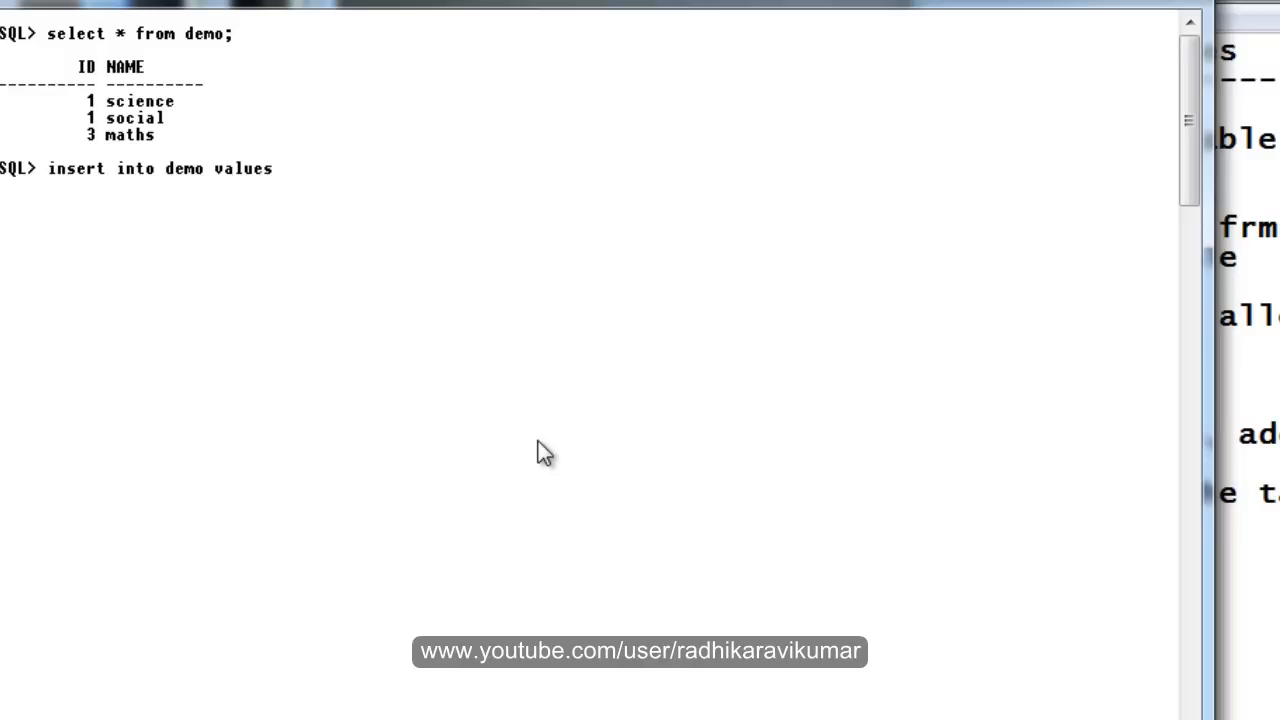
{"action": "type", "text": "()"}
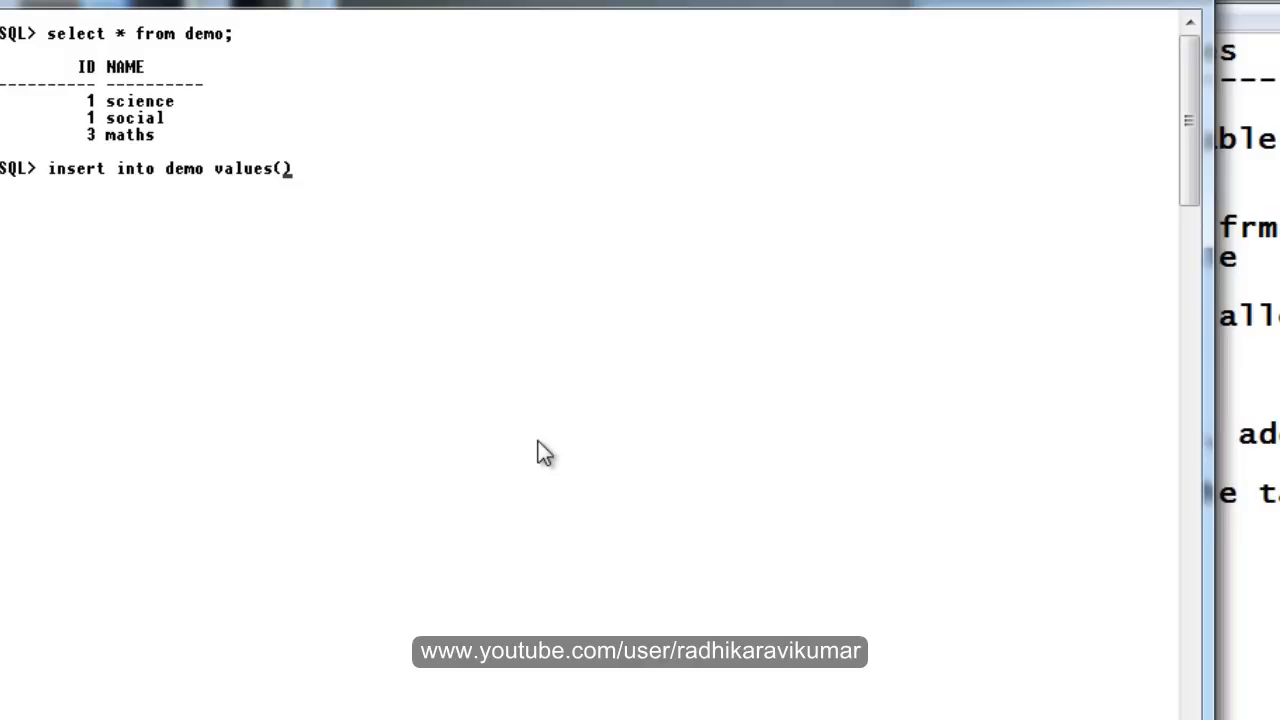
{"action": "type", "text": "4,"}
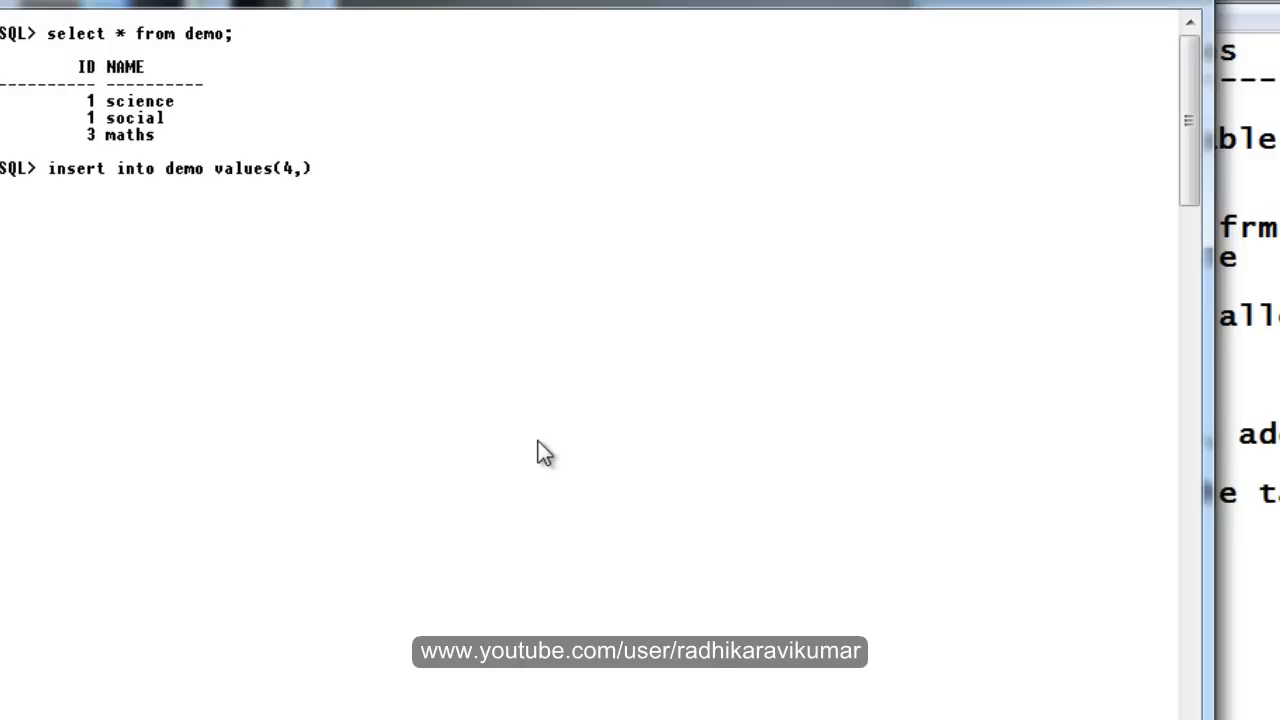
{"action": "type", "text": "'english"}
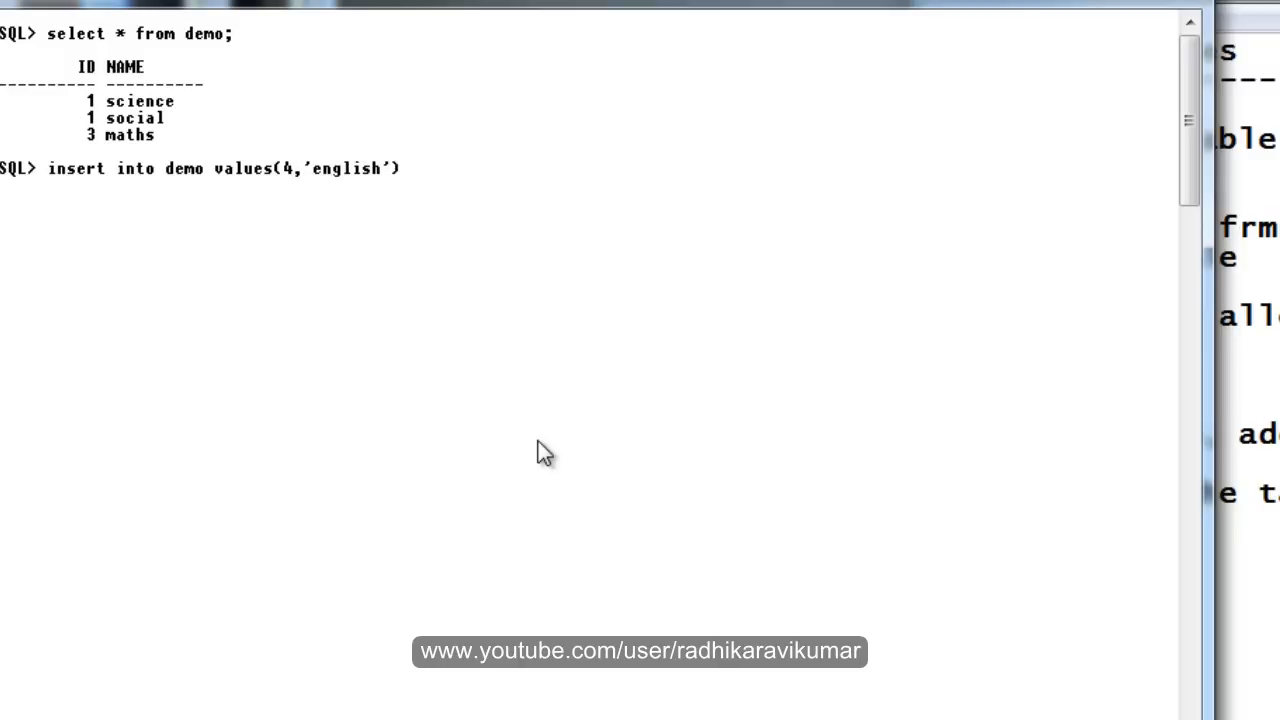
{"action": "key", "text": "Return"}
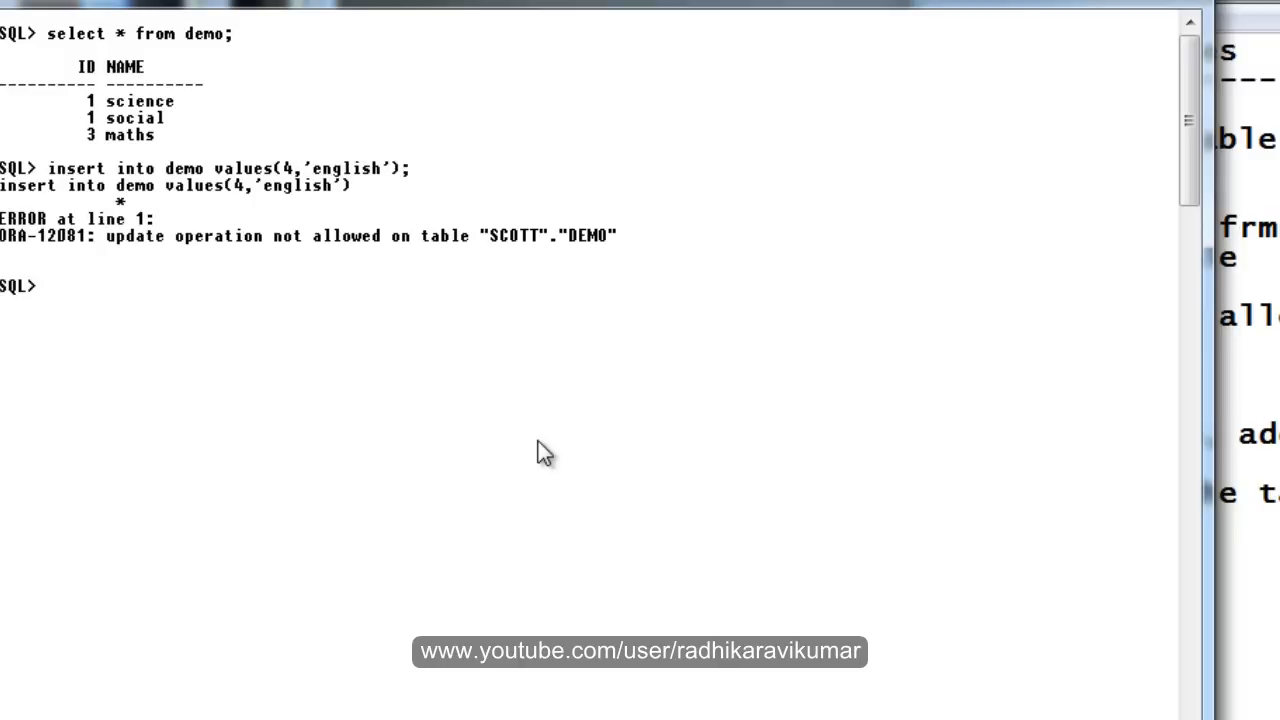
{"action": "mouse_move", "coordinate": [530, 298]}
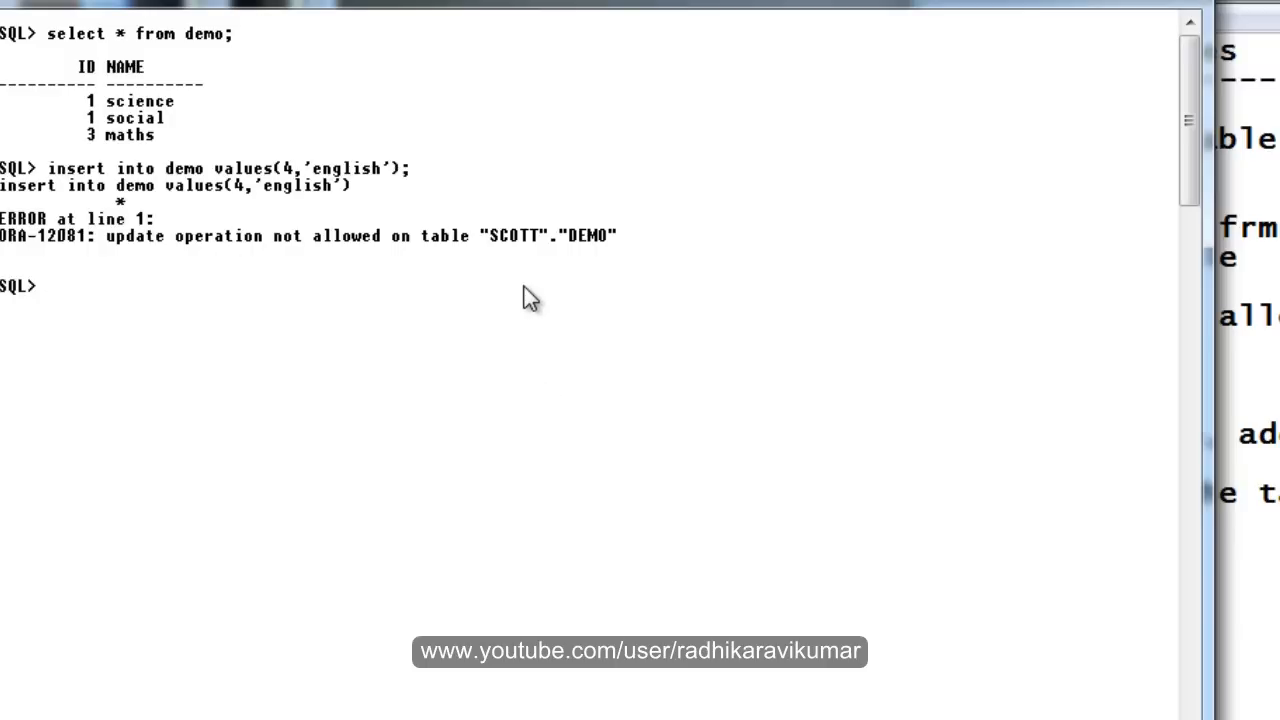
{"action": "mouse_move", "coordinate": [824, 344]}
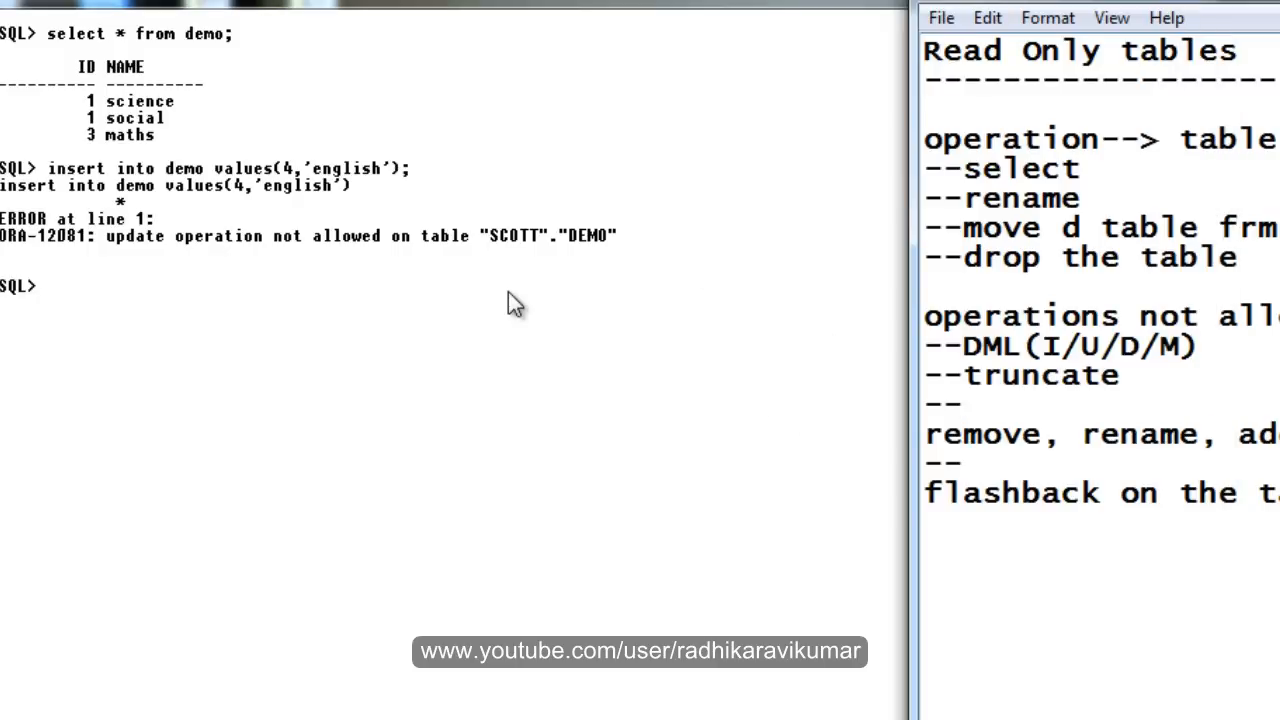
{"action": "mouse_move", "coordinate": [780, 338]}
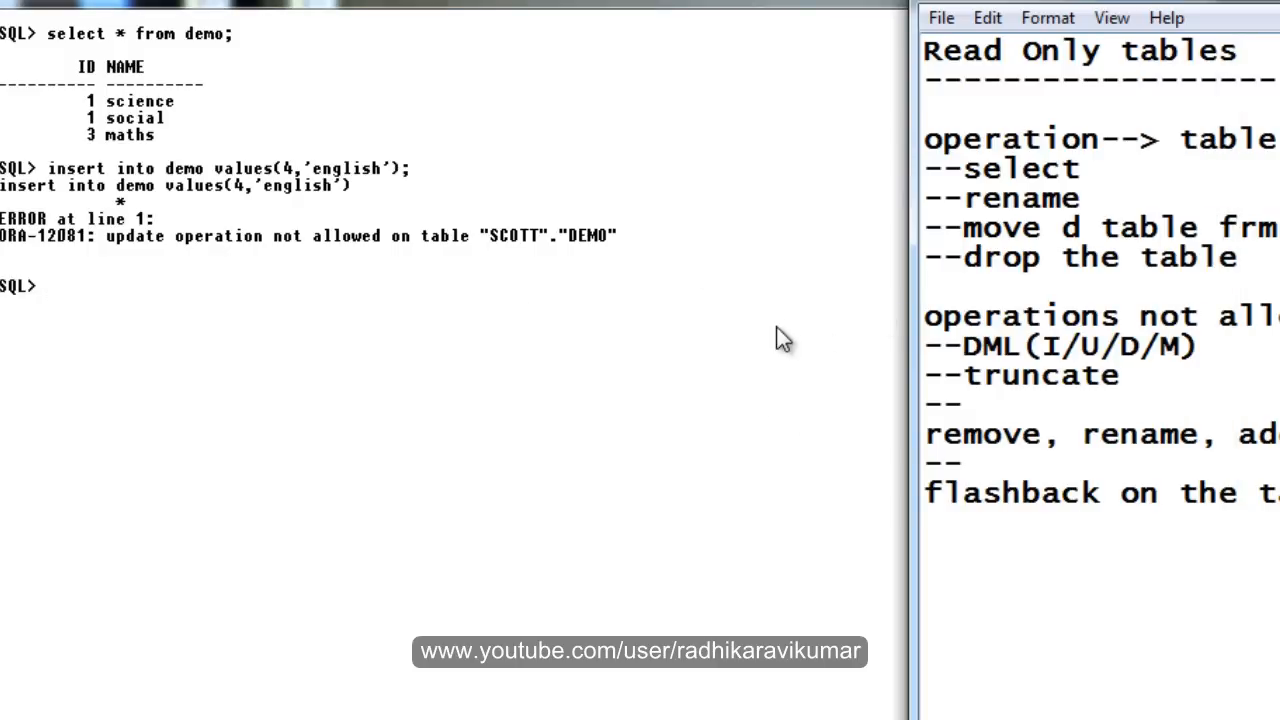
{"action": "mouse_move", "coordinate": [336, 352]}
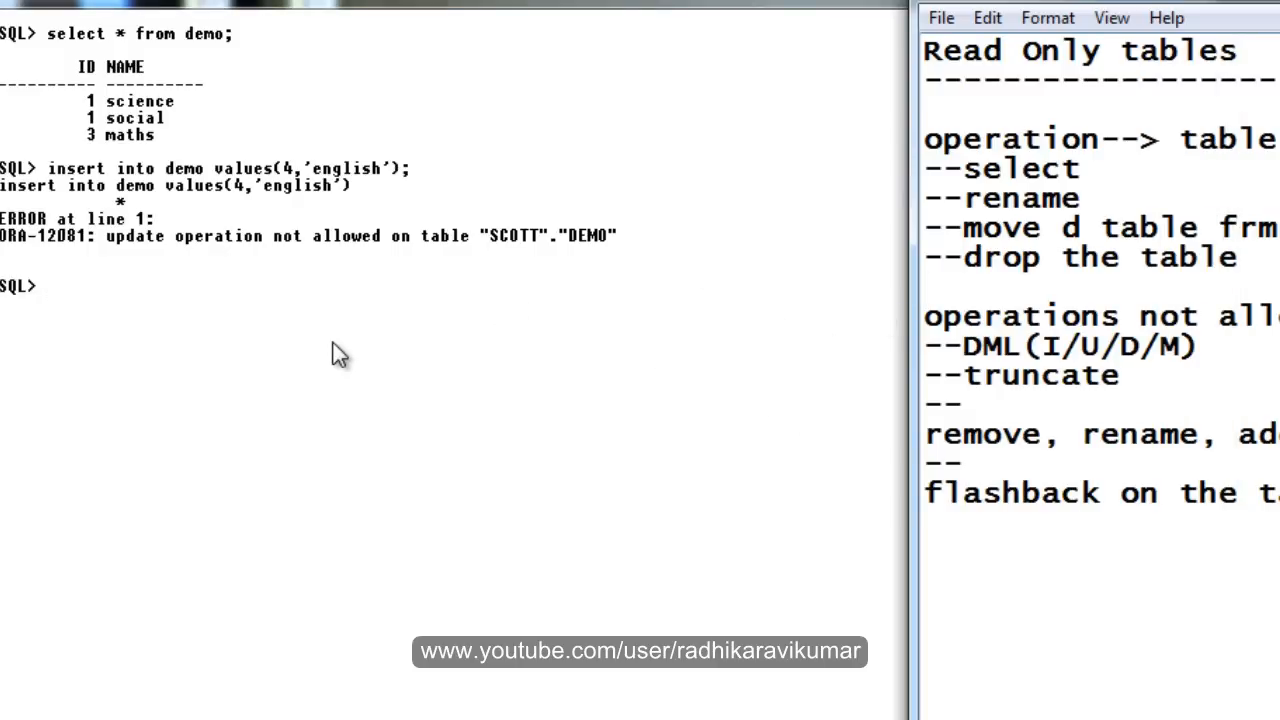
{"action": "type", "text": "truncate tab"}
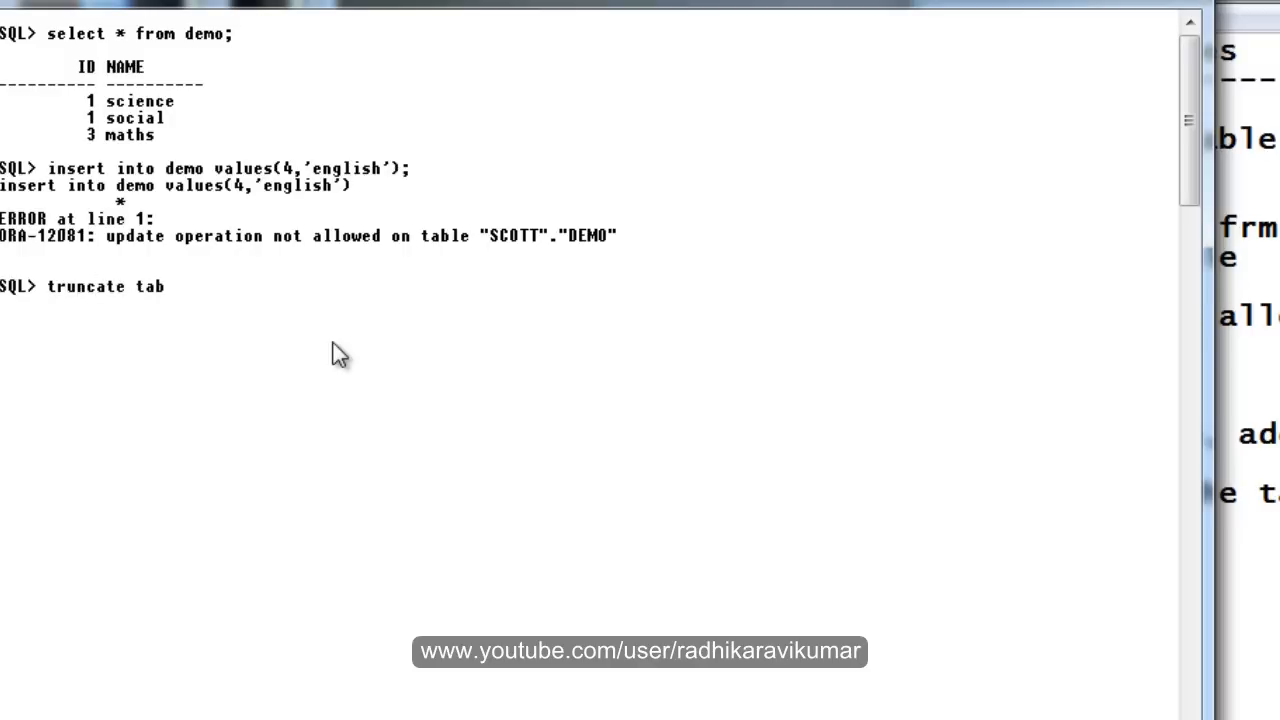
Step: Run truncate table demo; to get ORA-12081, then alter table demo read write; to restore writes
{"action": "type", "text": "le de"}
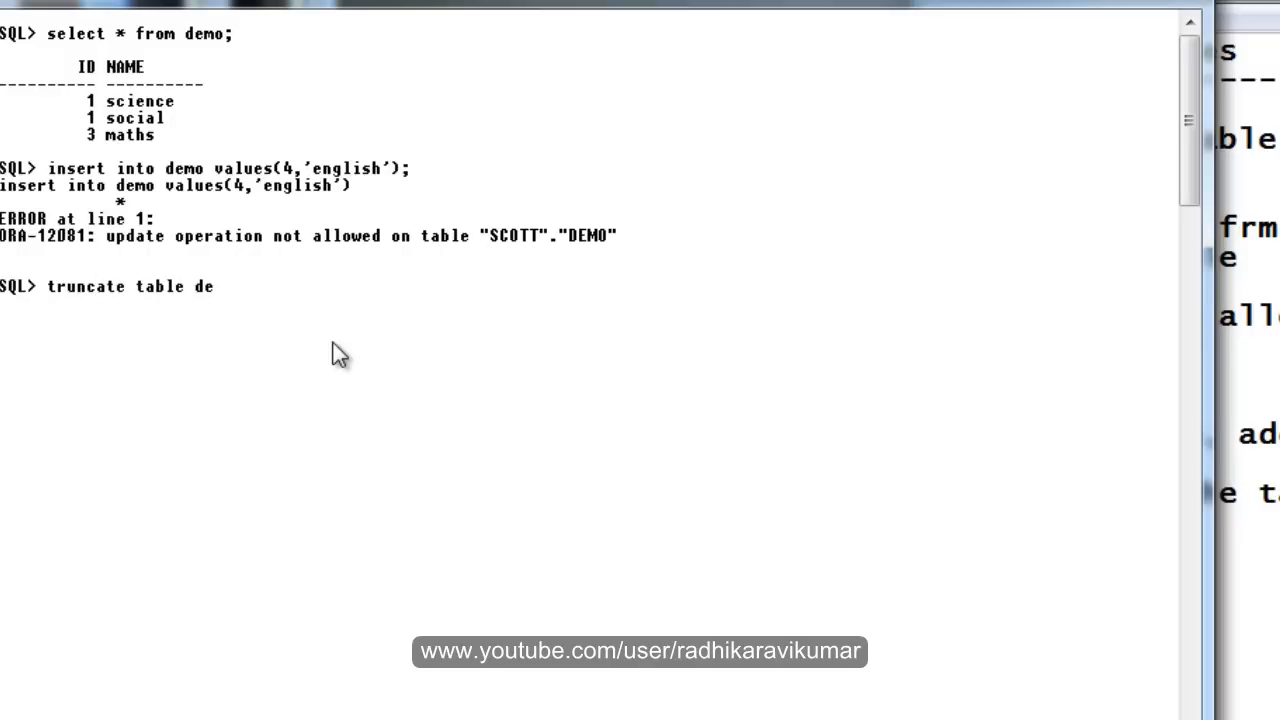
{"action": "key", "text": "Return"}
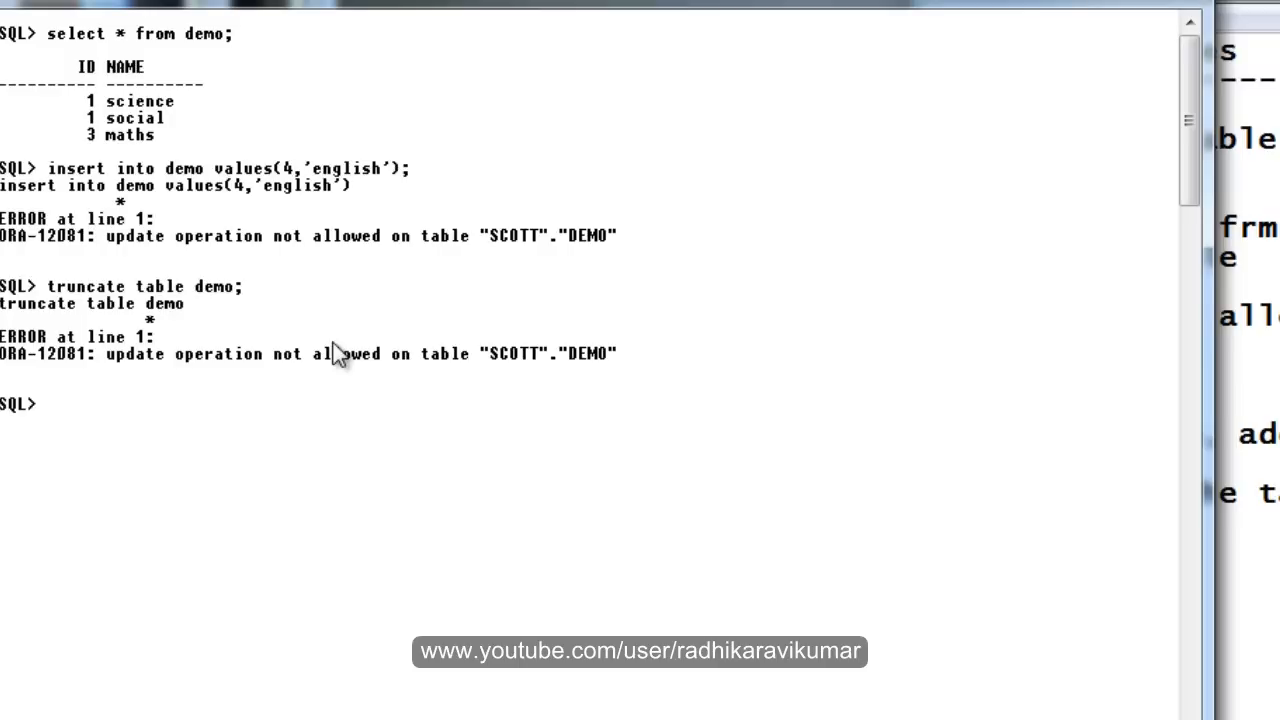
{"action": "type", "text": "insert into demo values(4,'english');"}
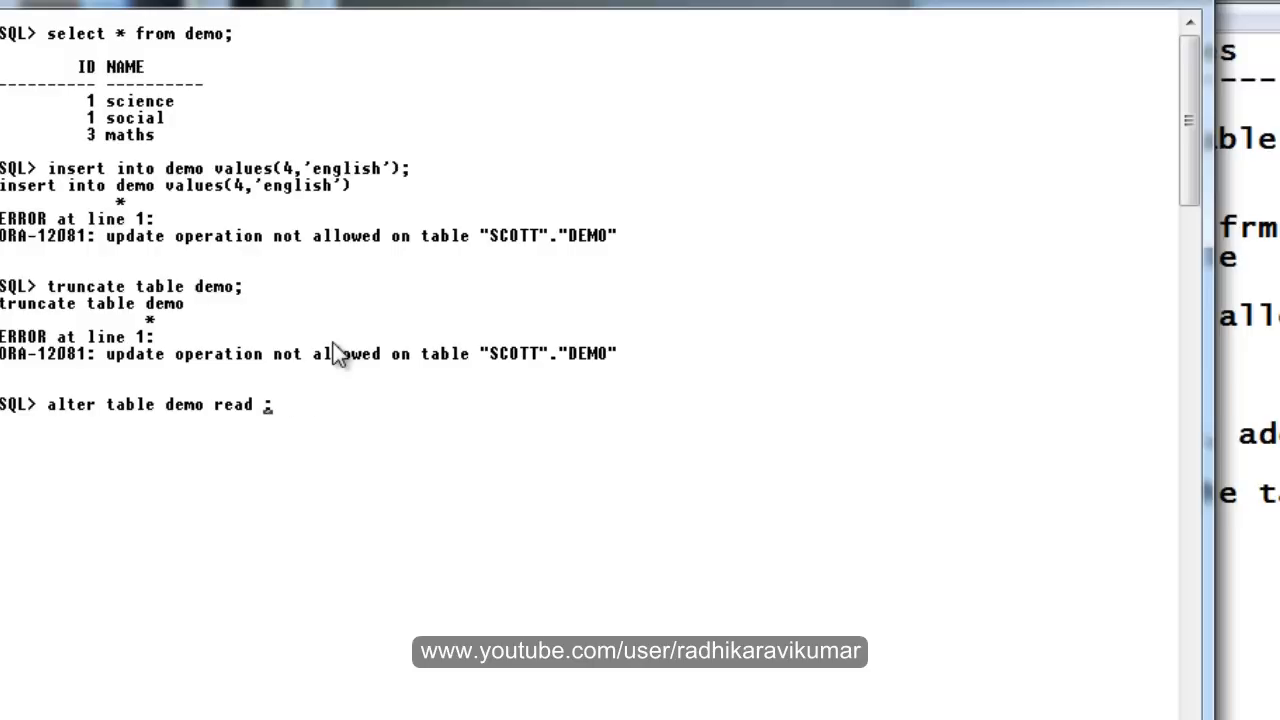
{"action": "type", "text": "wr"}
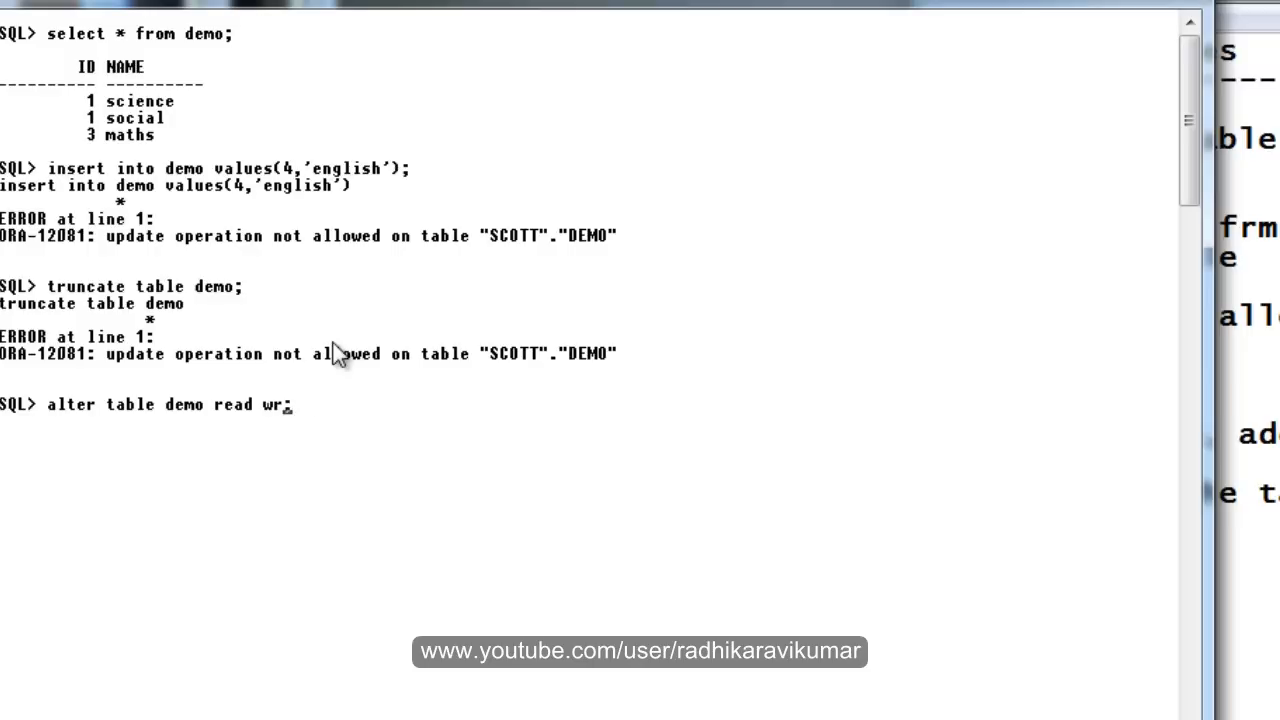
{"action": "key", "text": "Return"}
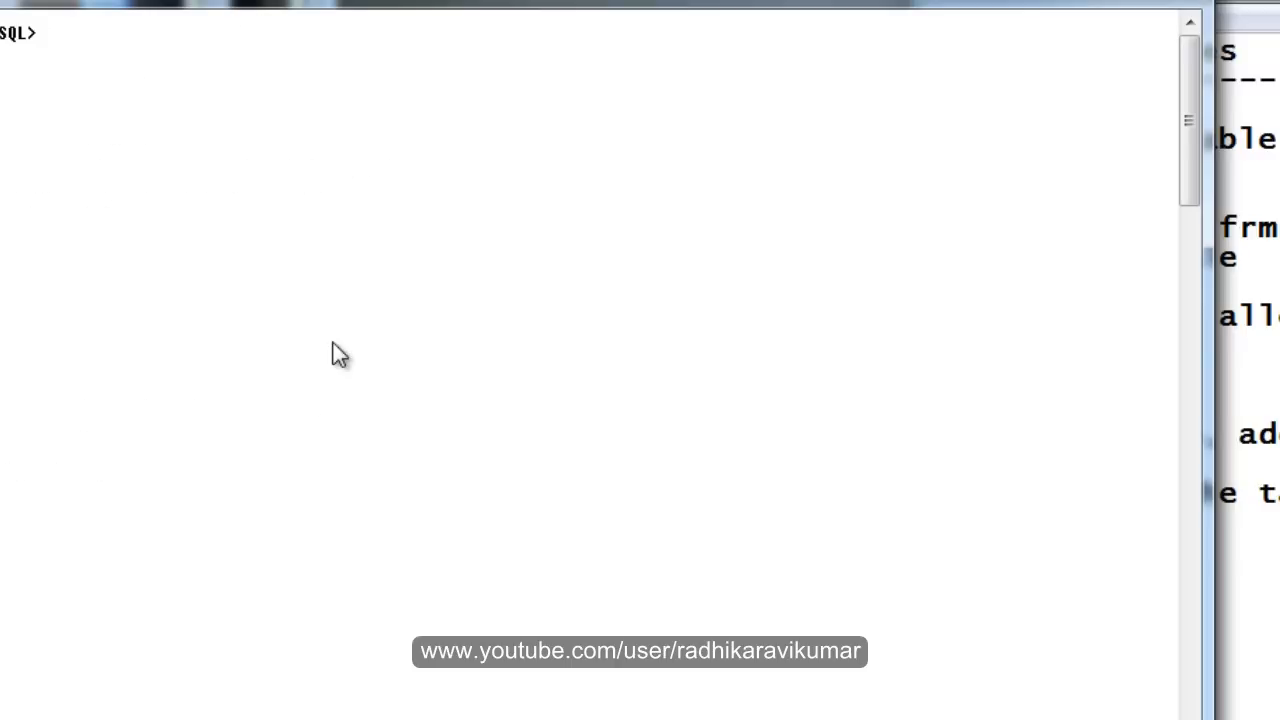
Step: Insert row 4 'english', list the four demo rows, then truncate table demo successfully
{"action": "type", "text": "insert into demo values(4,'english');"}
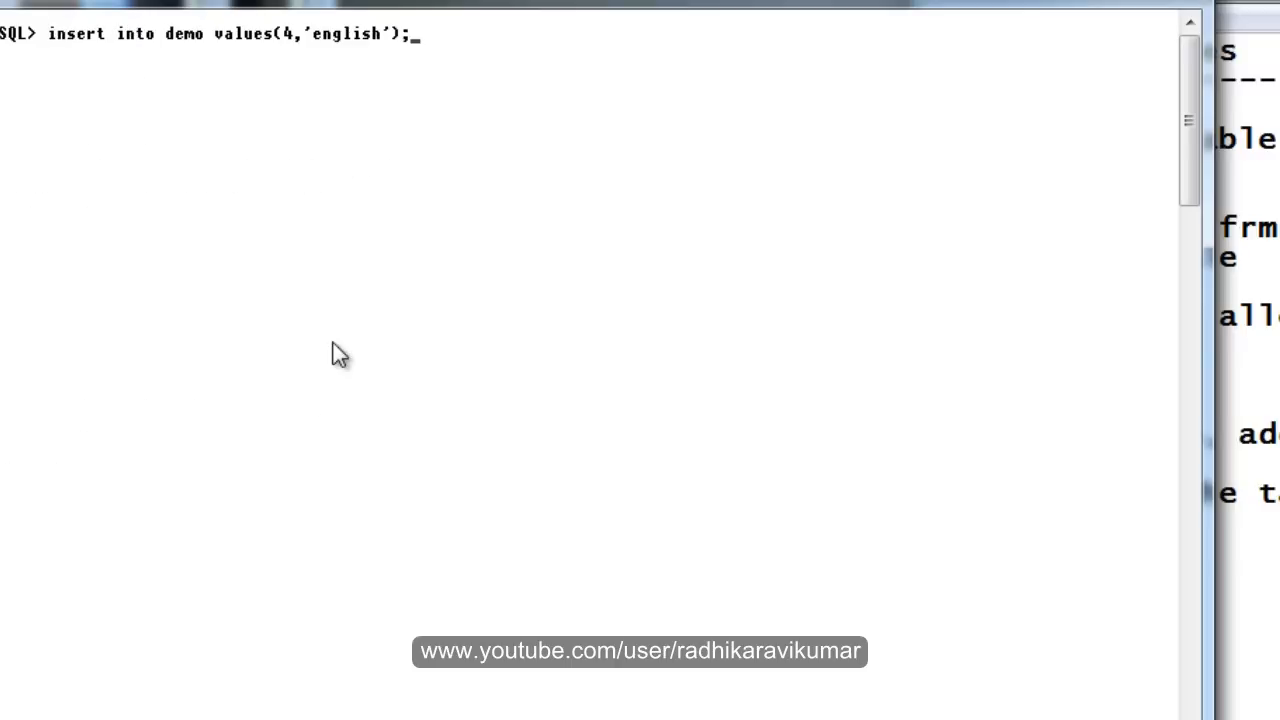
{"action": "key", "text": "Return"}
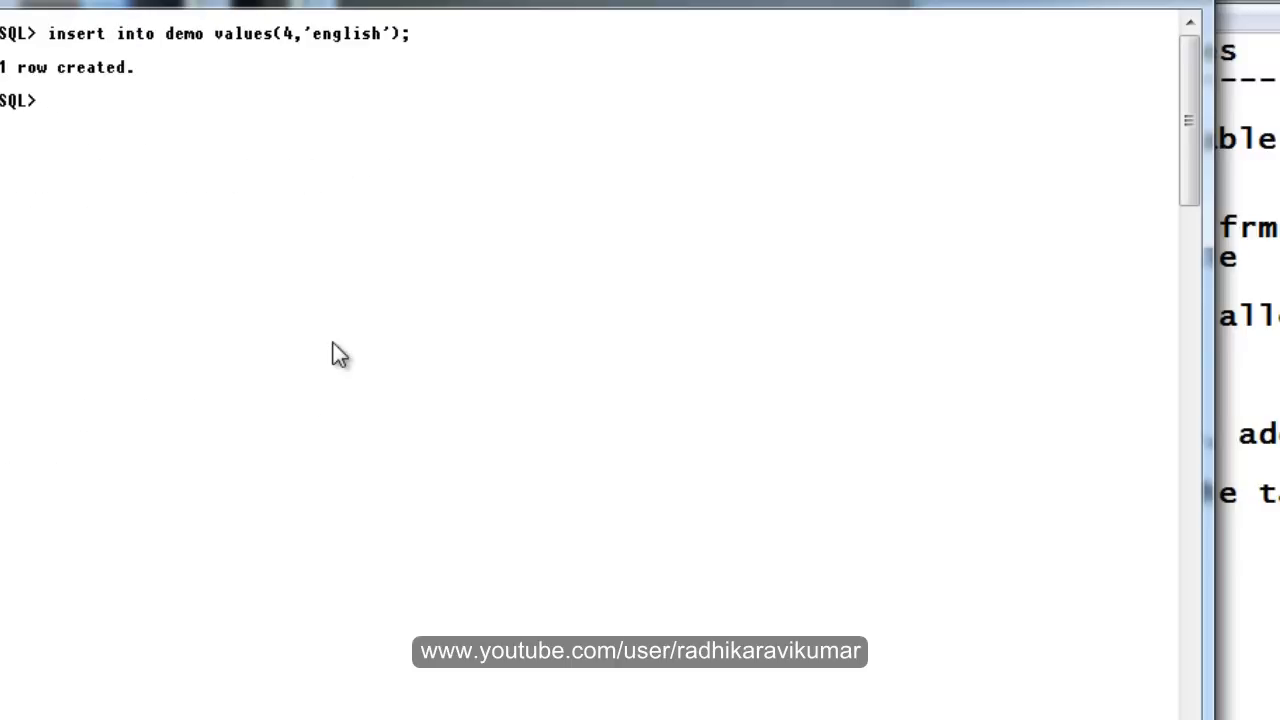
{"action": "type", "text": "select"}
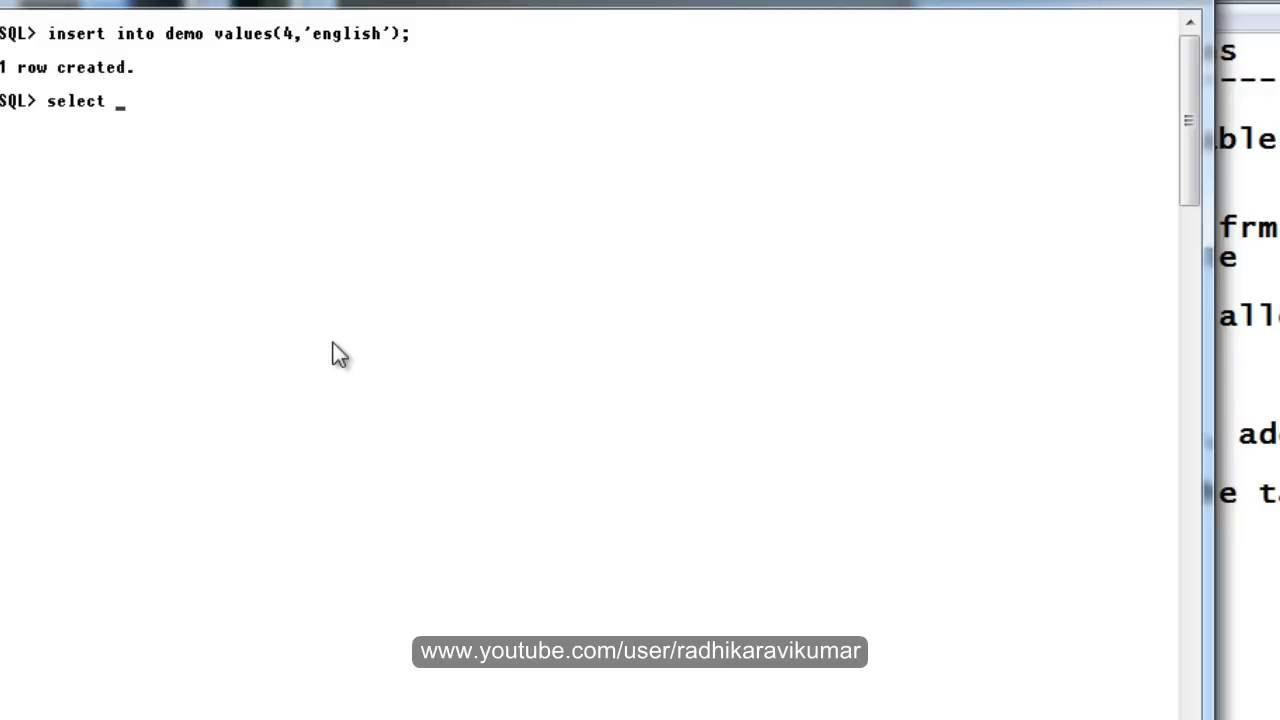
{"action": "type", "text": "* from dem"}
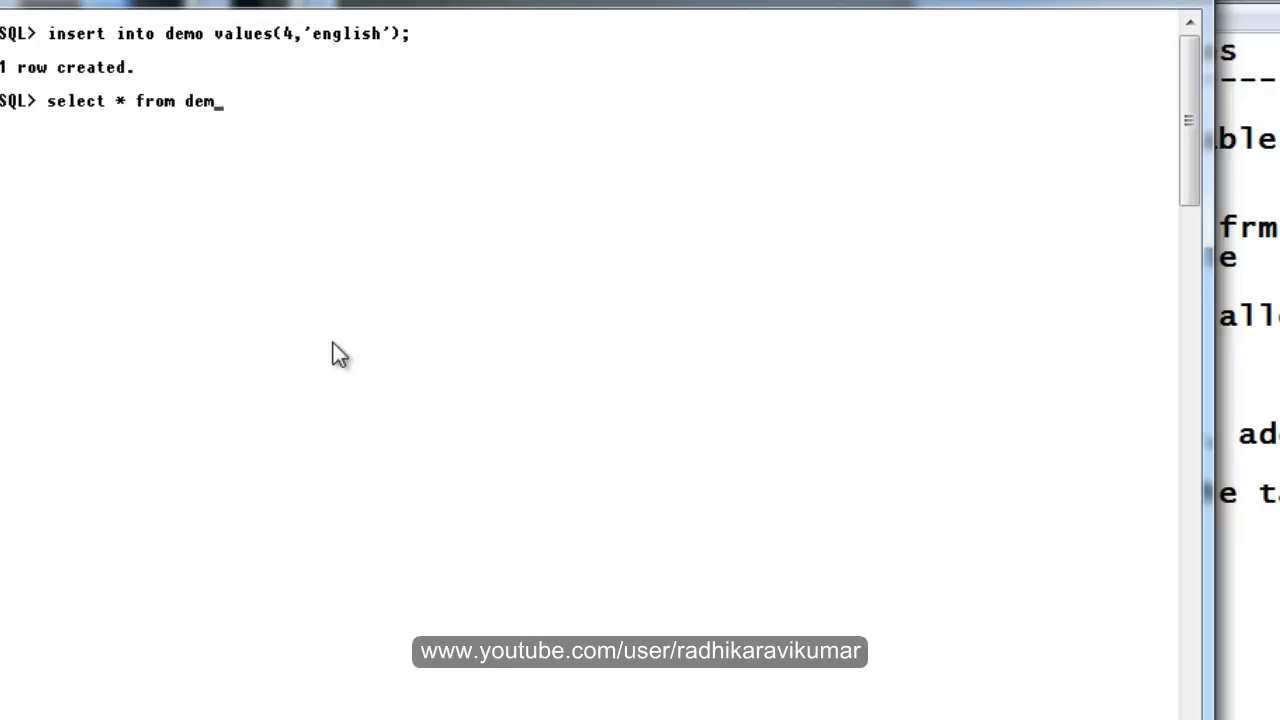
{"action": "key", "text": "Return"}
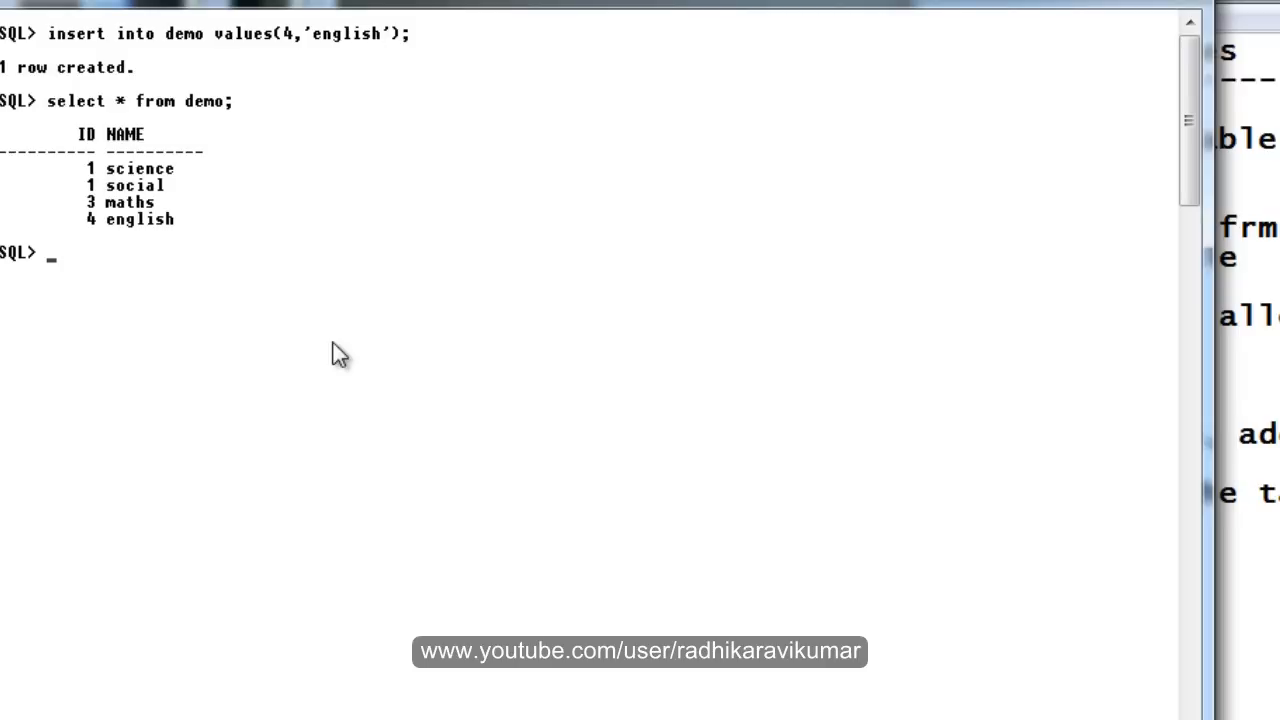
{"action": "type", "text": "truncate table demo;"}
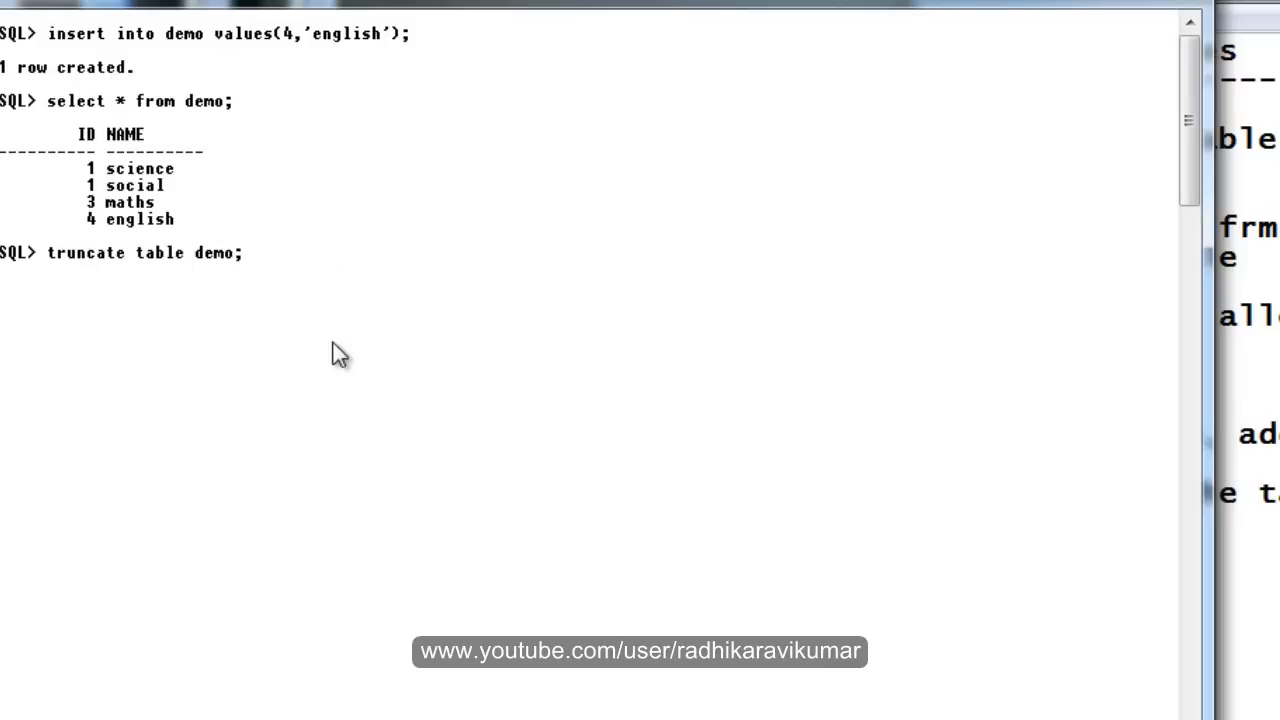
{"action": "key", "text": "Return"}
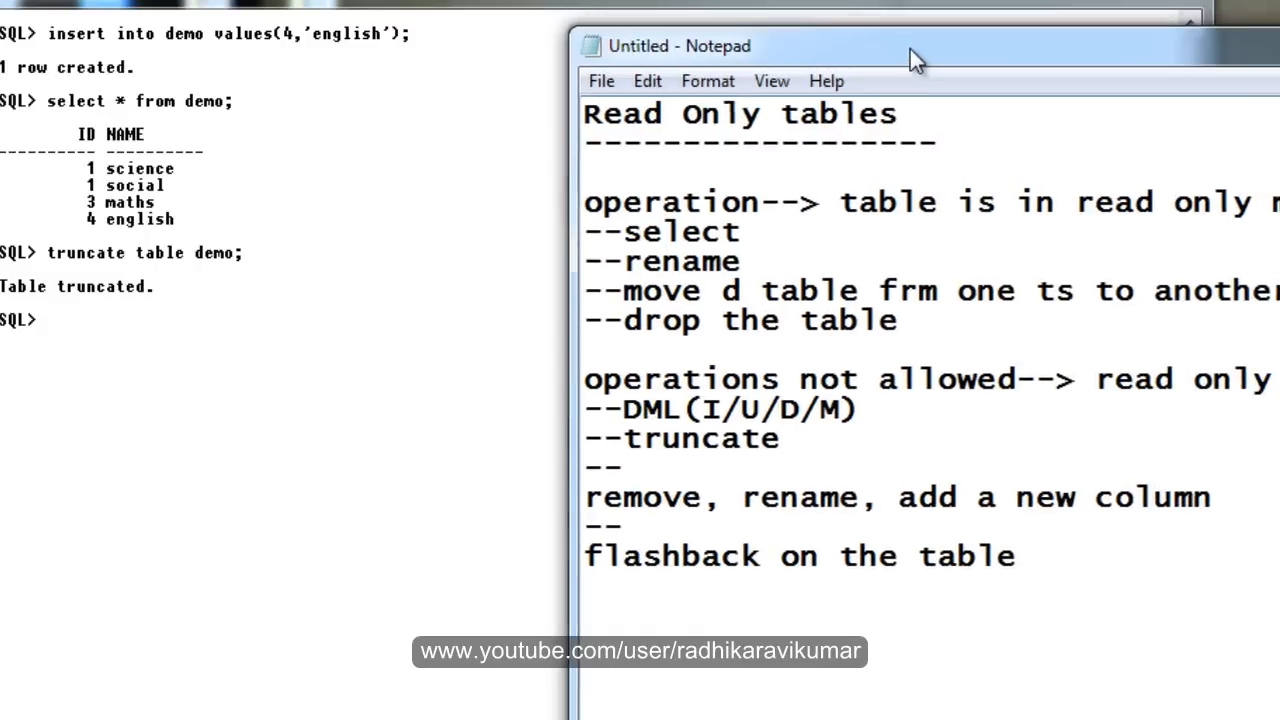
Step: Move the Notepad window left so the whole Read Only tables note is visible
{"action": "left_click_drag", "start_coordinate": [910, 56], "coordinate": [710, 20]}
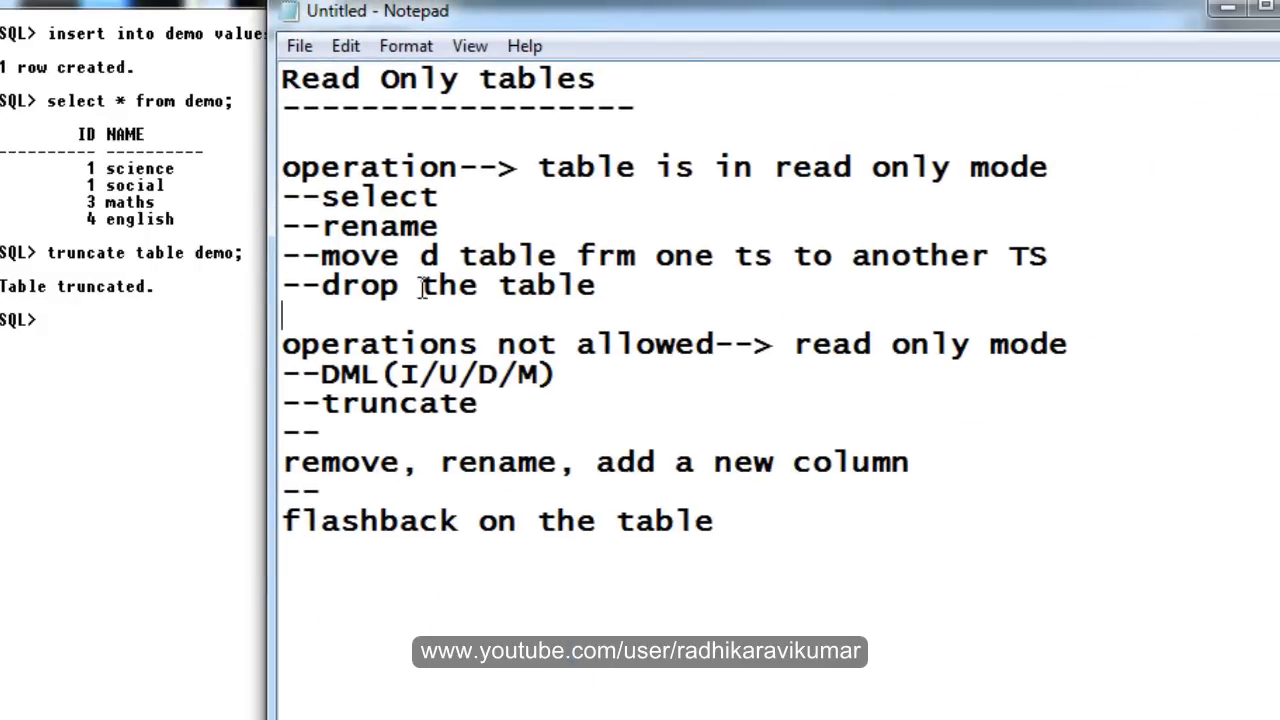
{"action": "mouse_move", "coordinate": [874, 296]}
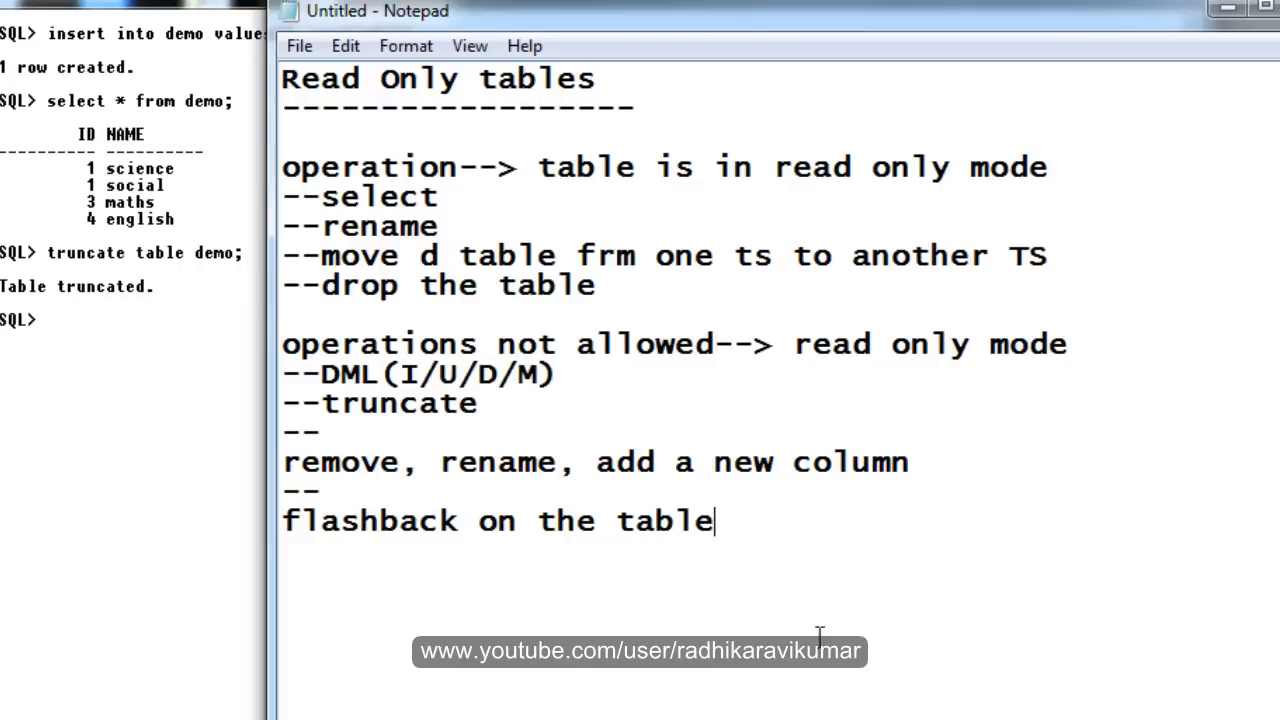
{"action": "mouse_move", "coordinate": [800, 24]}
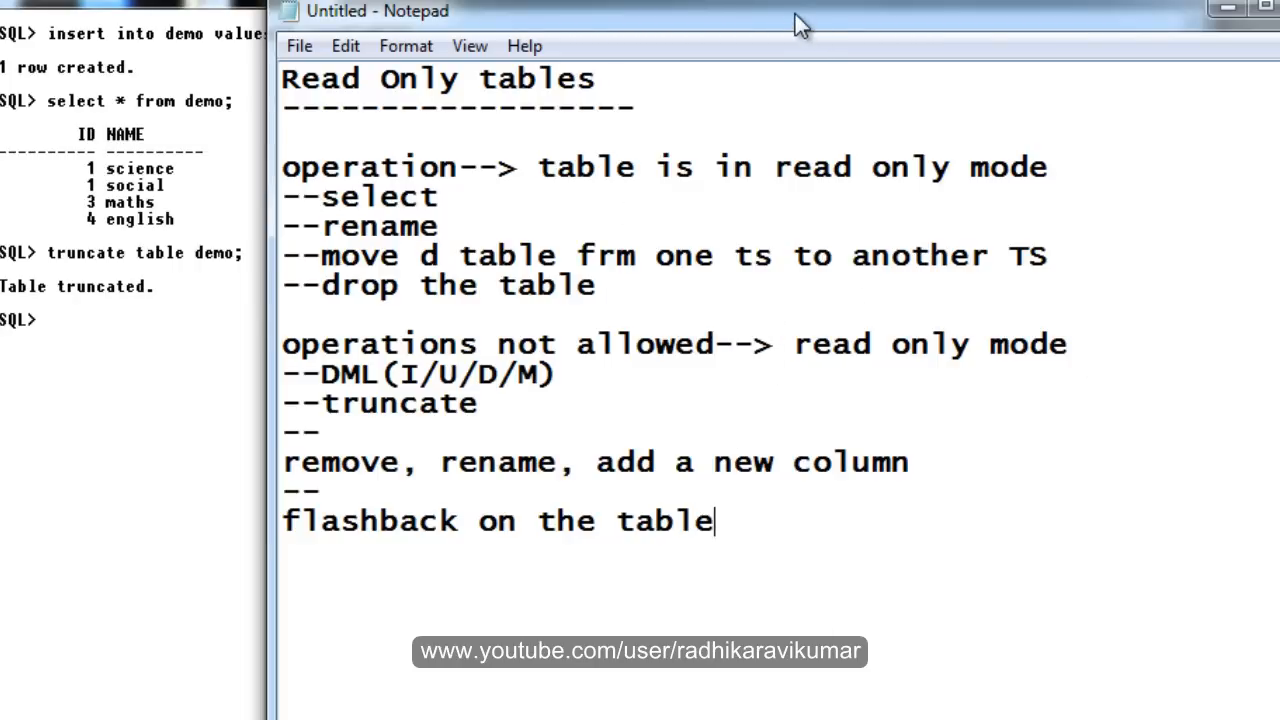
{"action": "mouse_move", "coordinate": [1198, 78]}
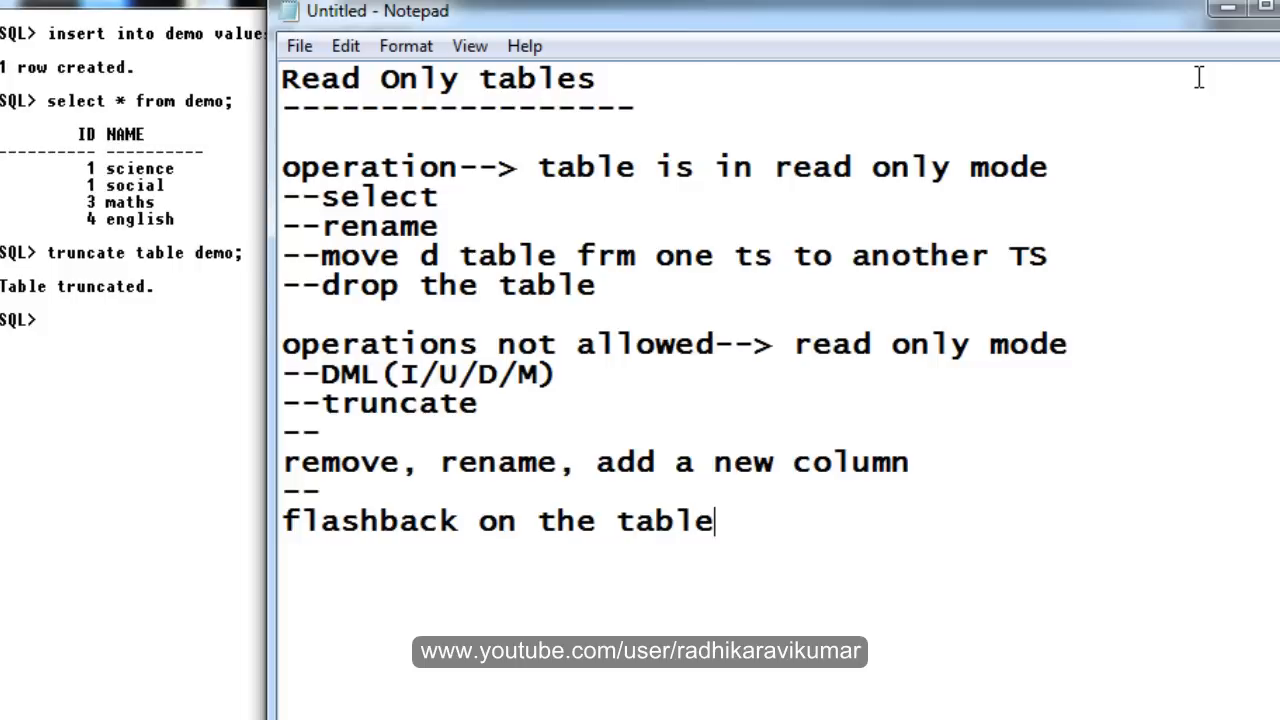